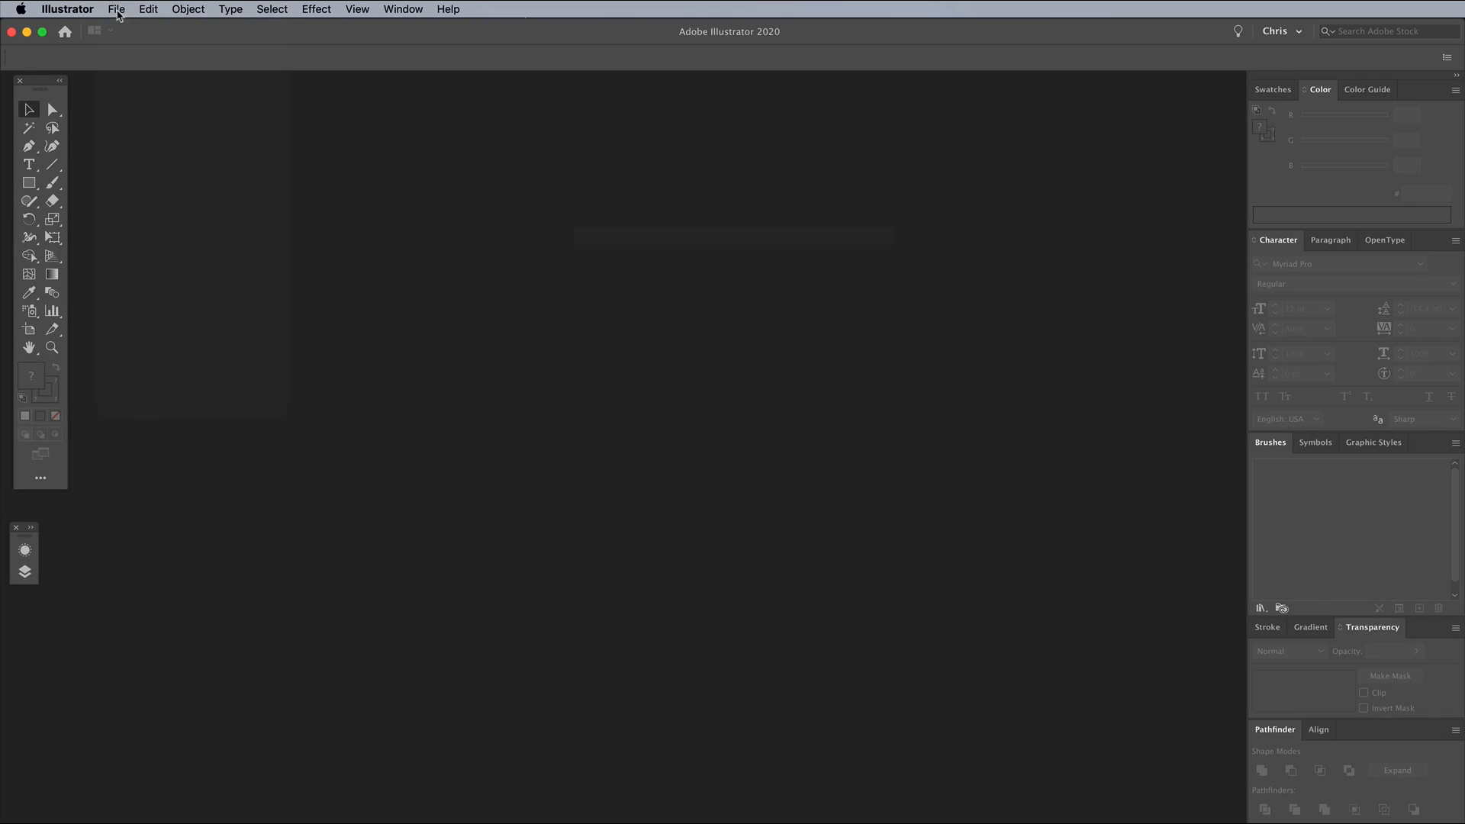
Create a new A4 landscape document in pixels, RGB colour mode, with high (300 ppi) raster effects.
left_click(116, 10)
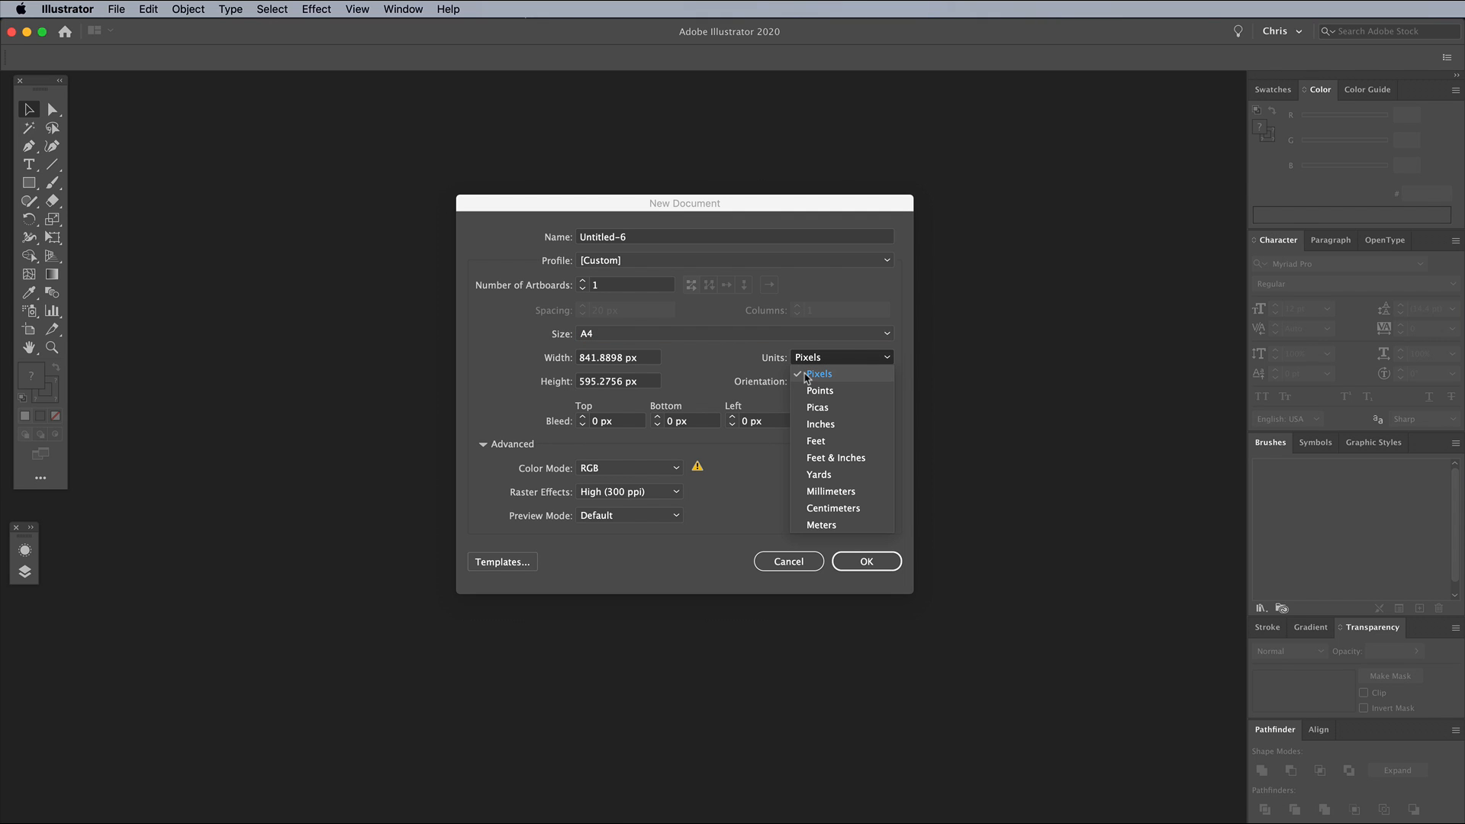
left_click(628, 467)
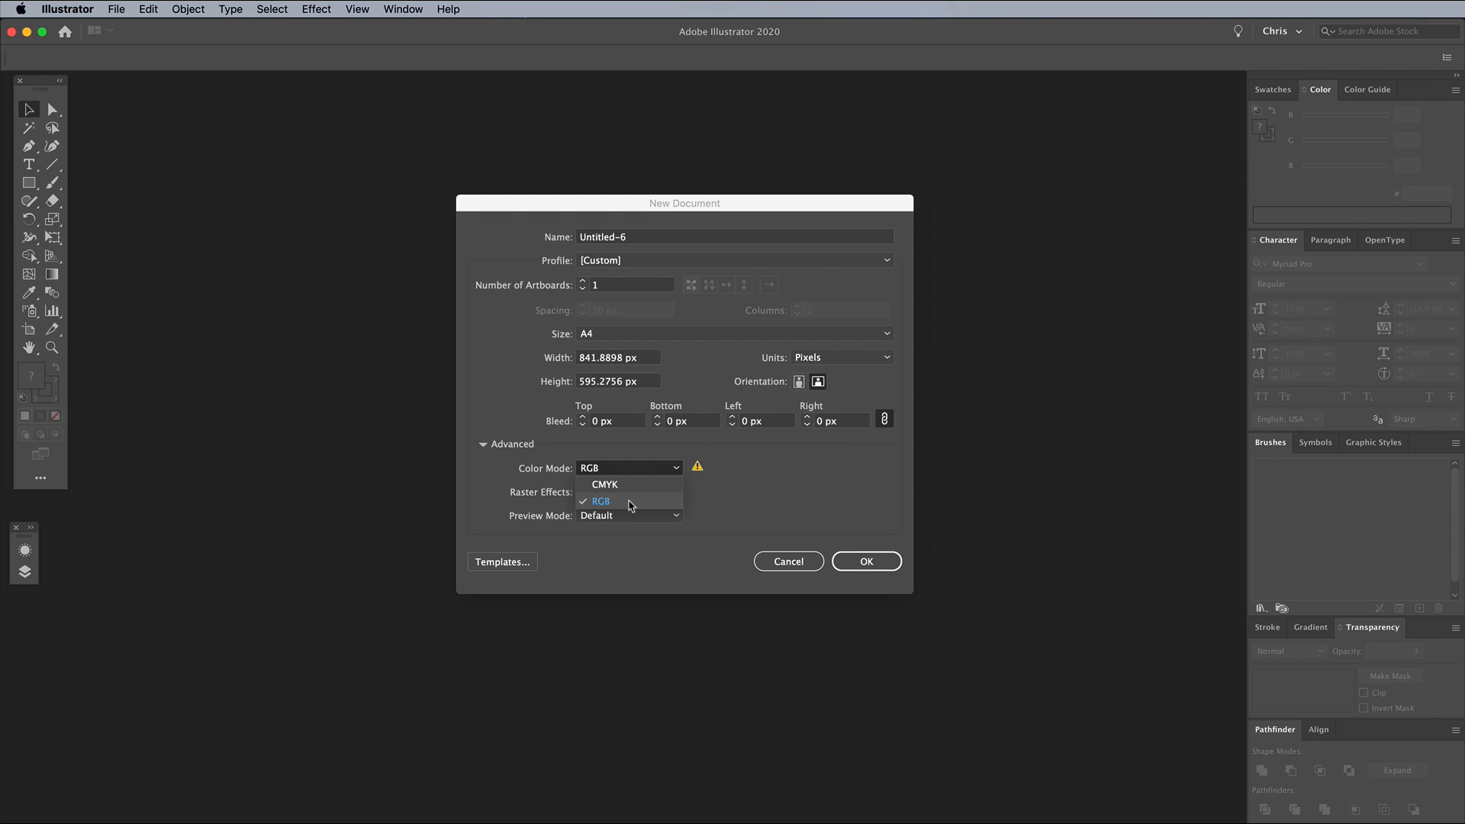
left_click(629, 491)
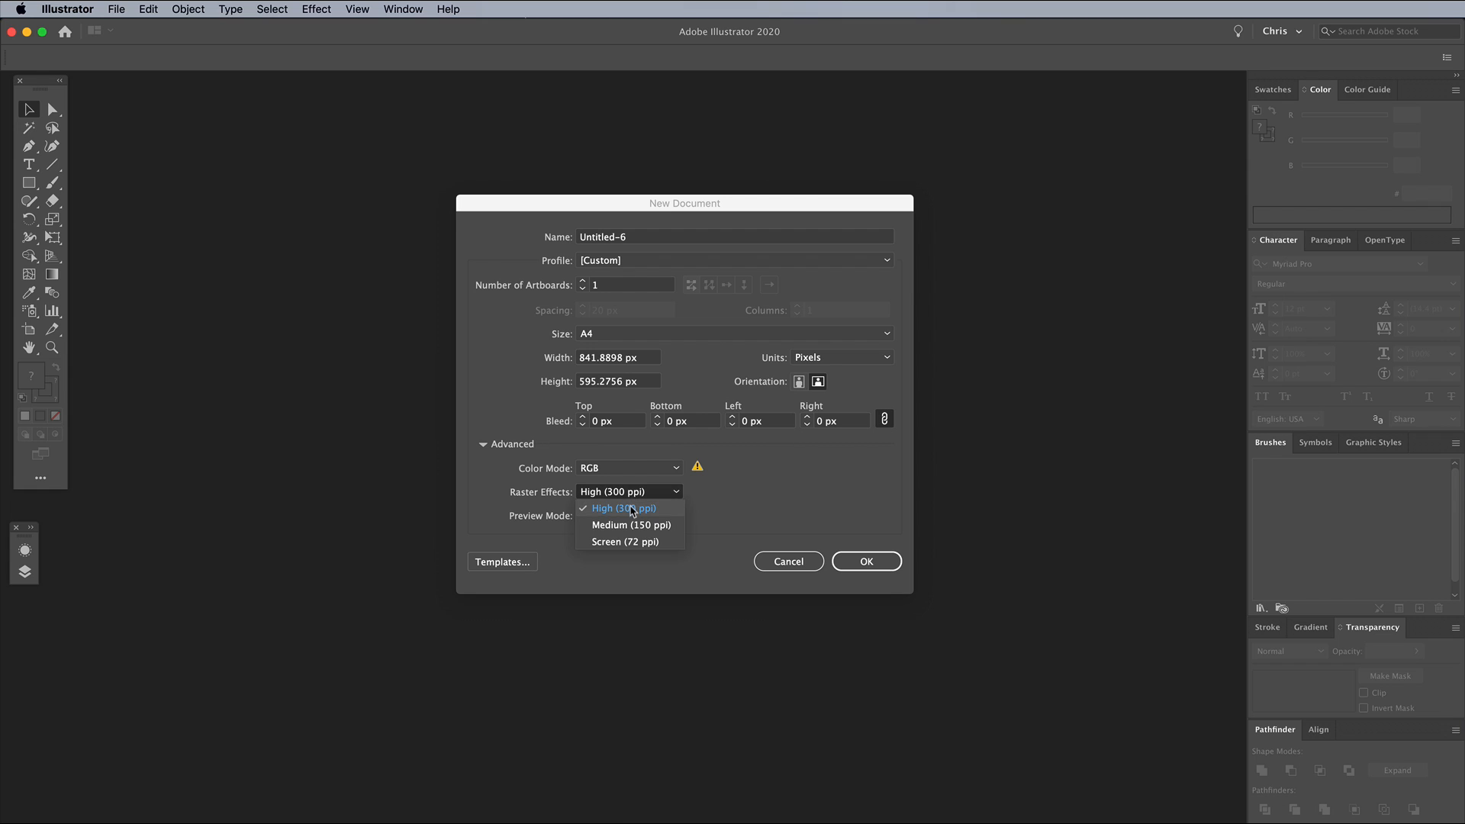
left_click(866, 560)
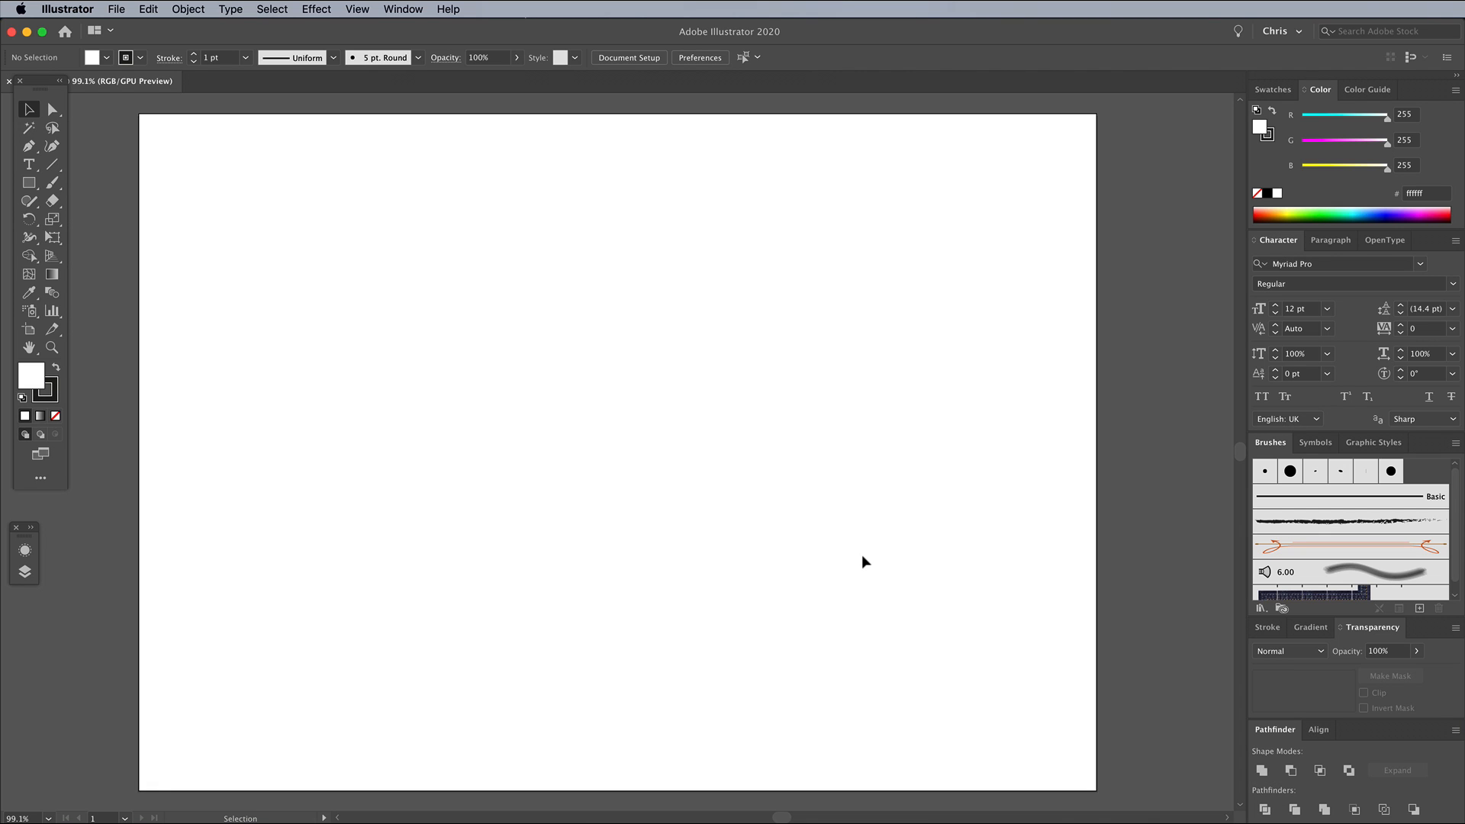
Draw an artboard-sized rectangle filled #0b0052 with no stroke and lock it as the background.
left_click(29, 183)
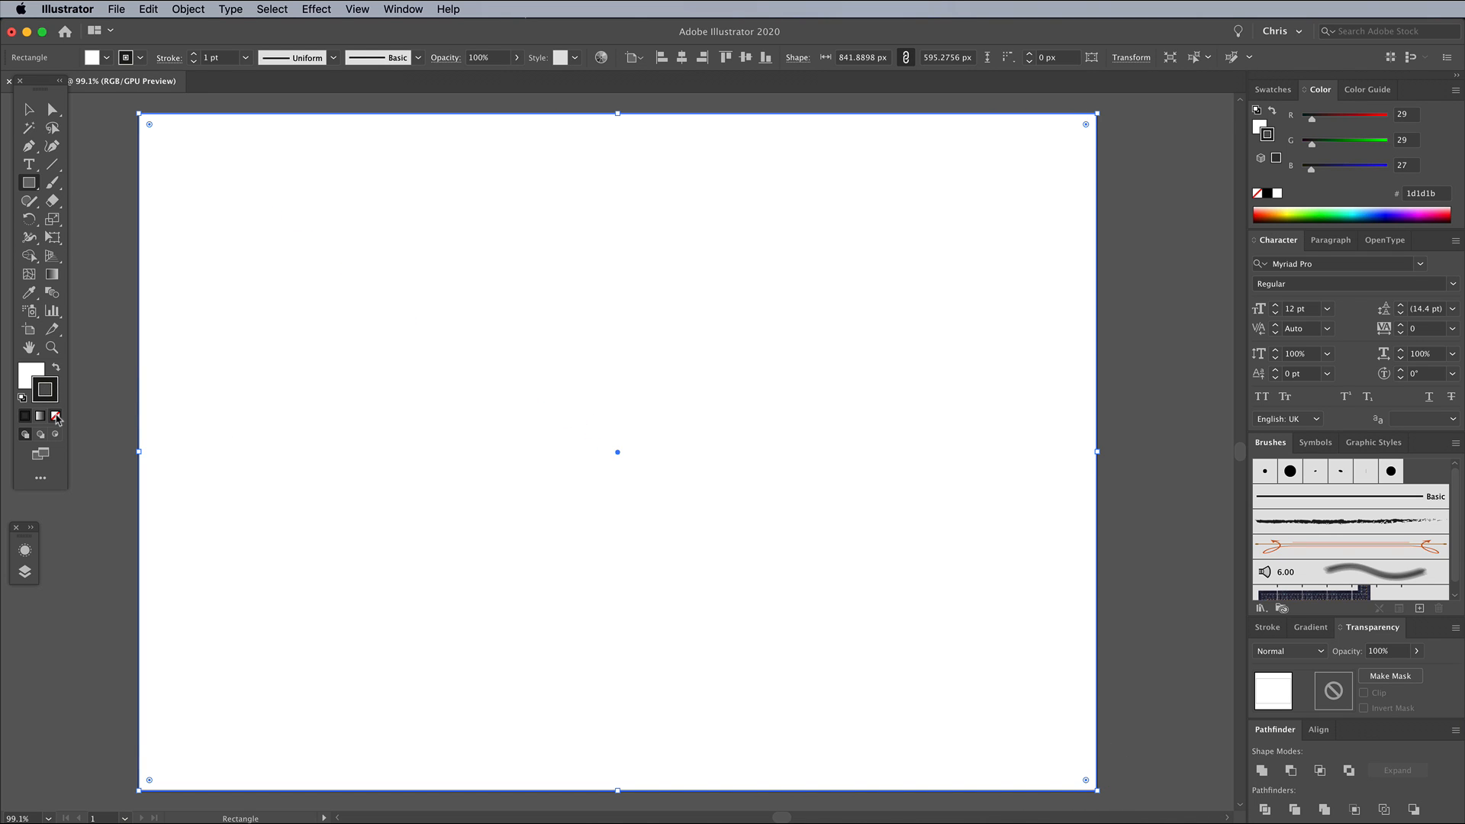
left_click(55, 415)
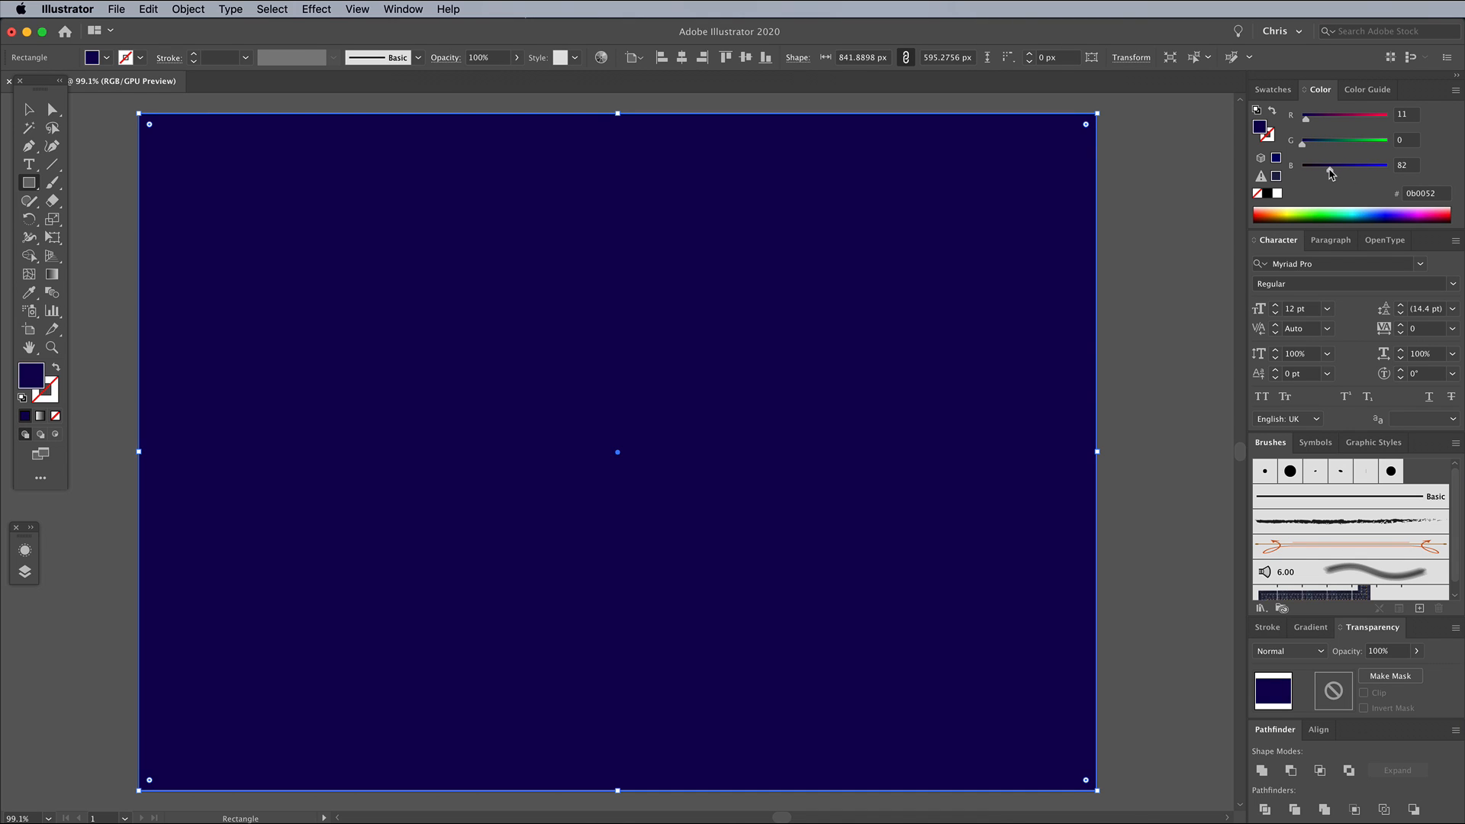
mouse_move(194, 12)
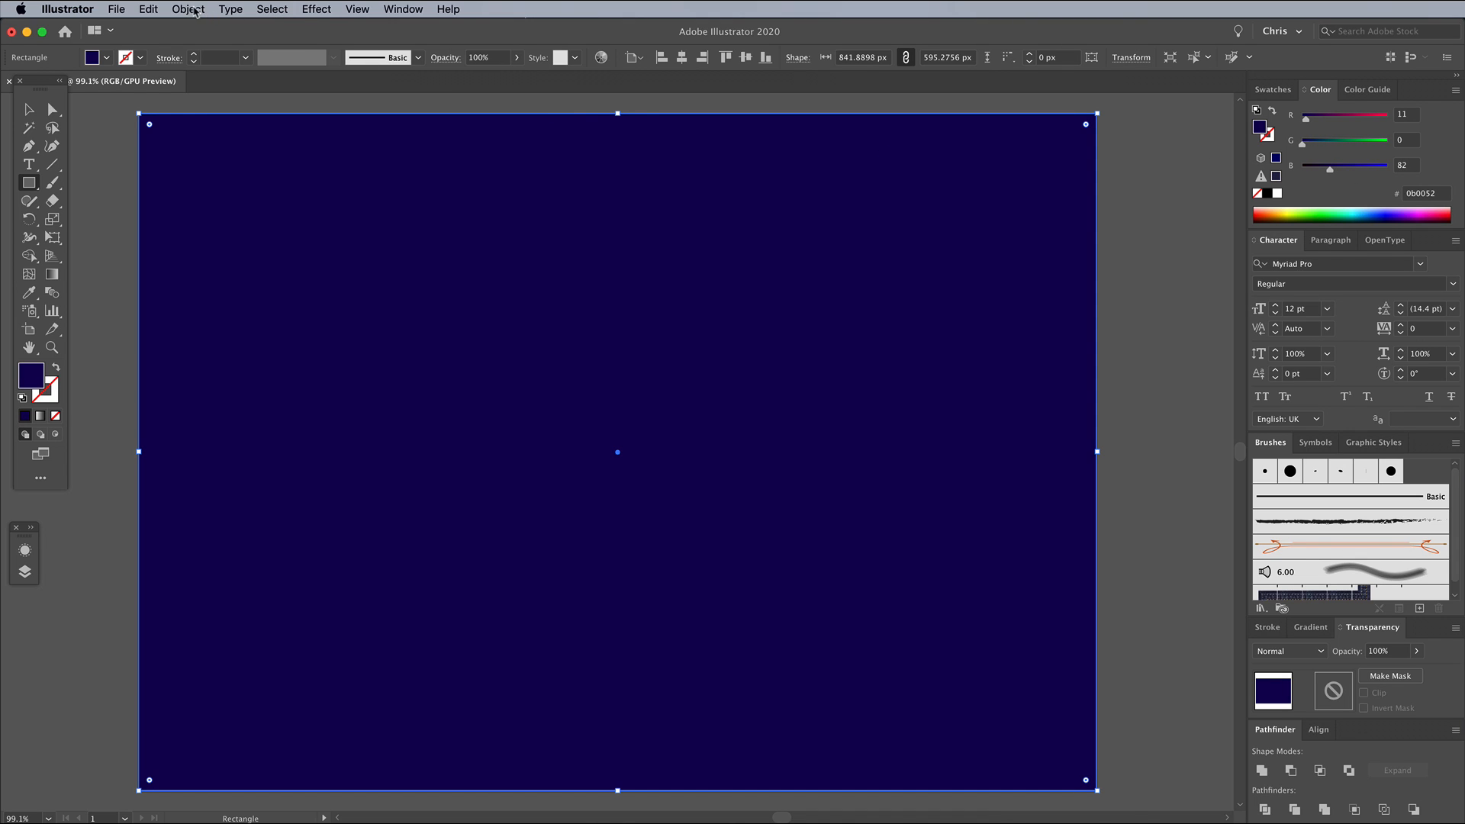
left_click(188, 10)
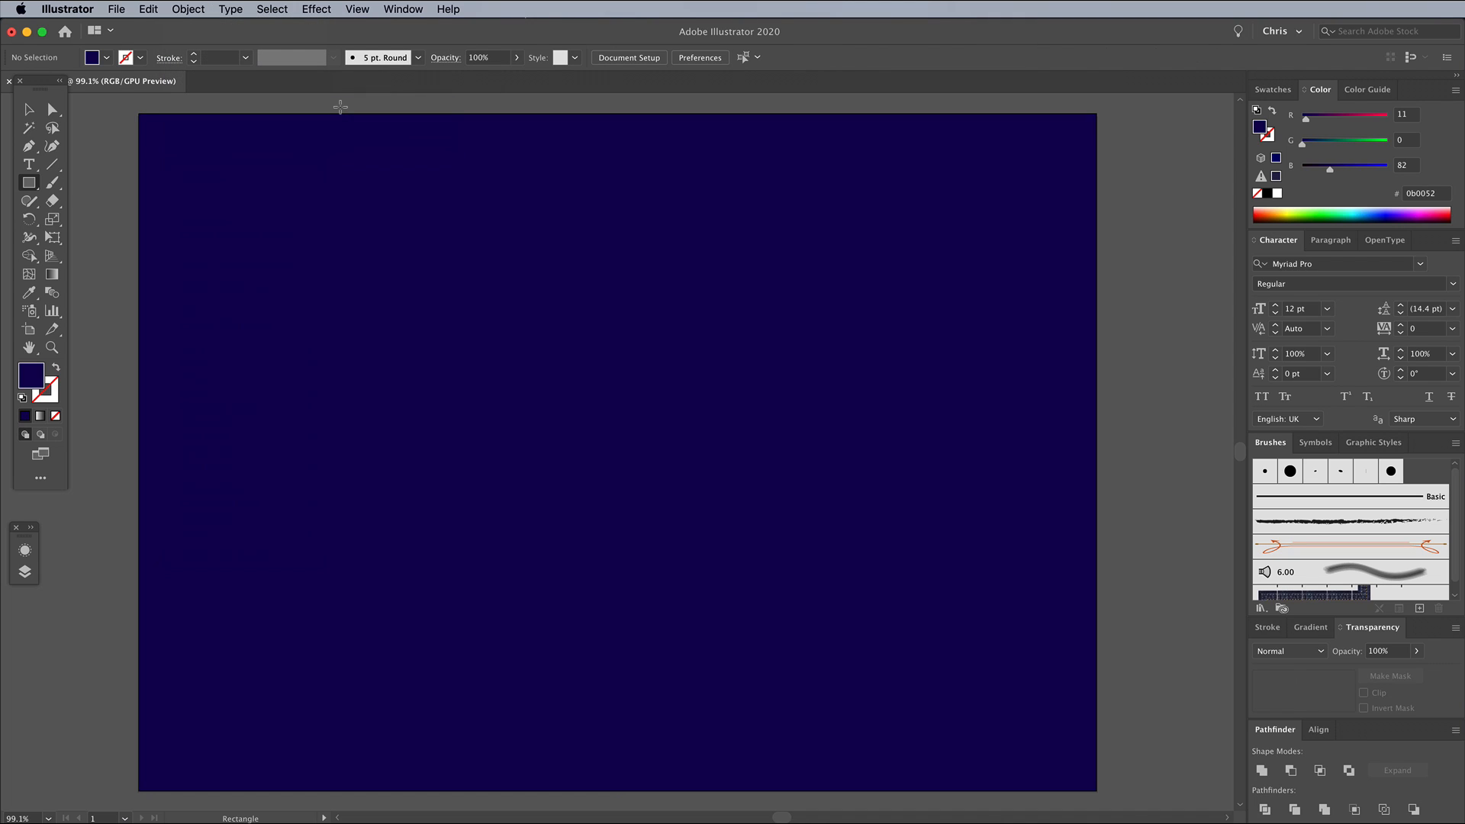
mouse_move(1297, 204)
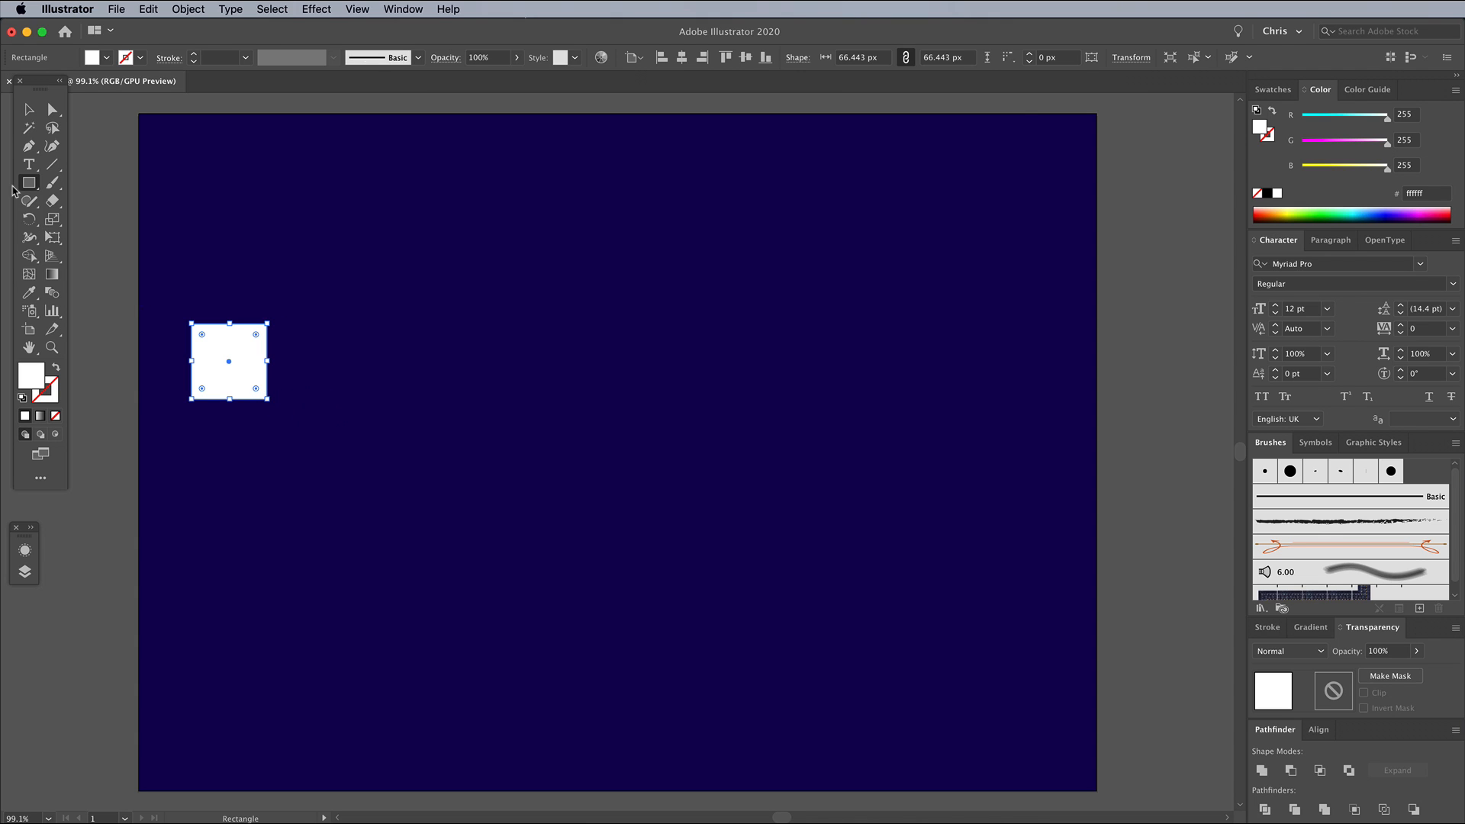
Draw a white square and circles, then Minus Front two concentric circles into a hollow ring.
left_click(28, 181)
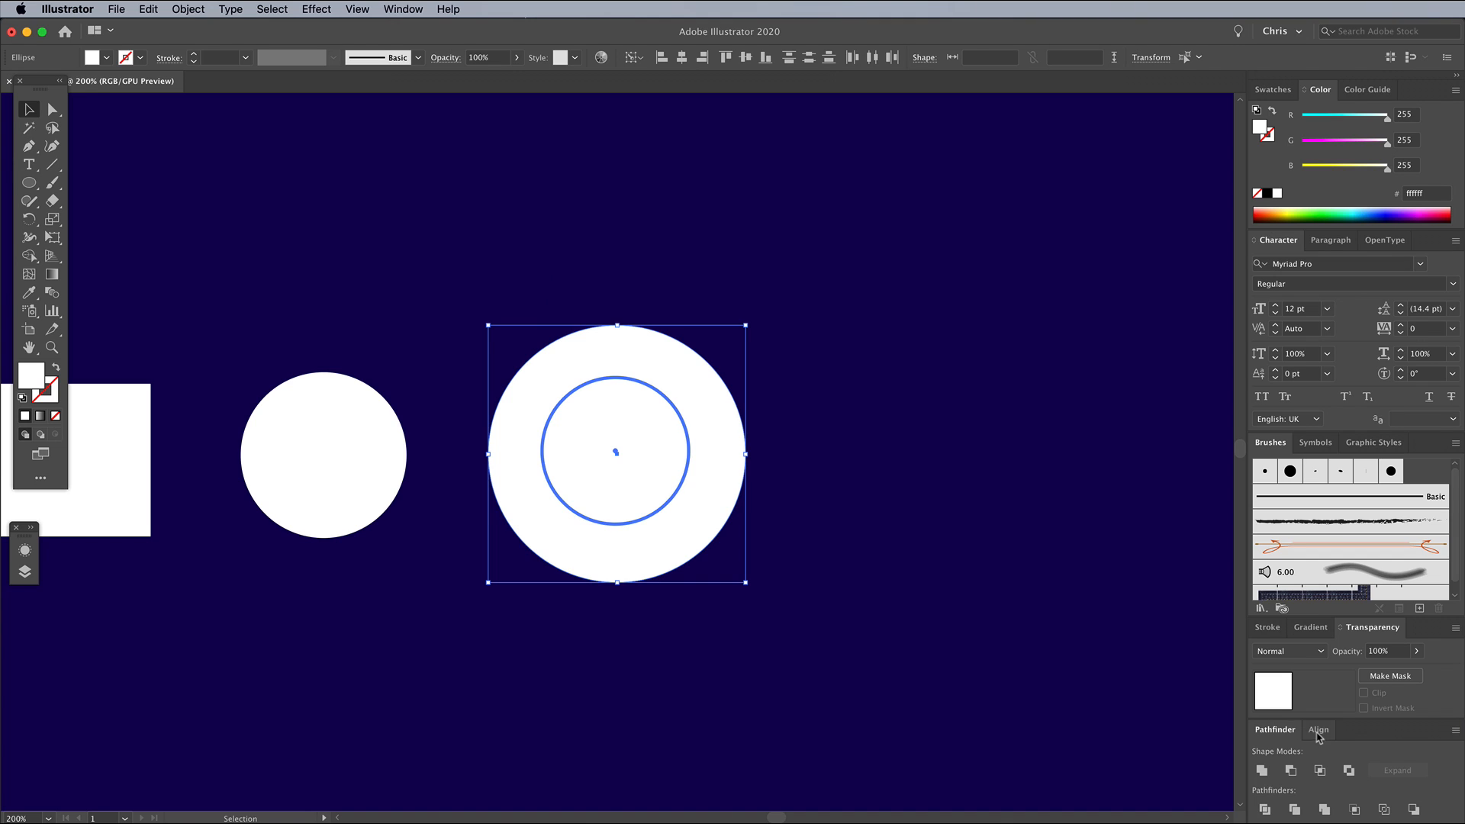
left_click(1319, 730)
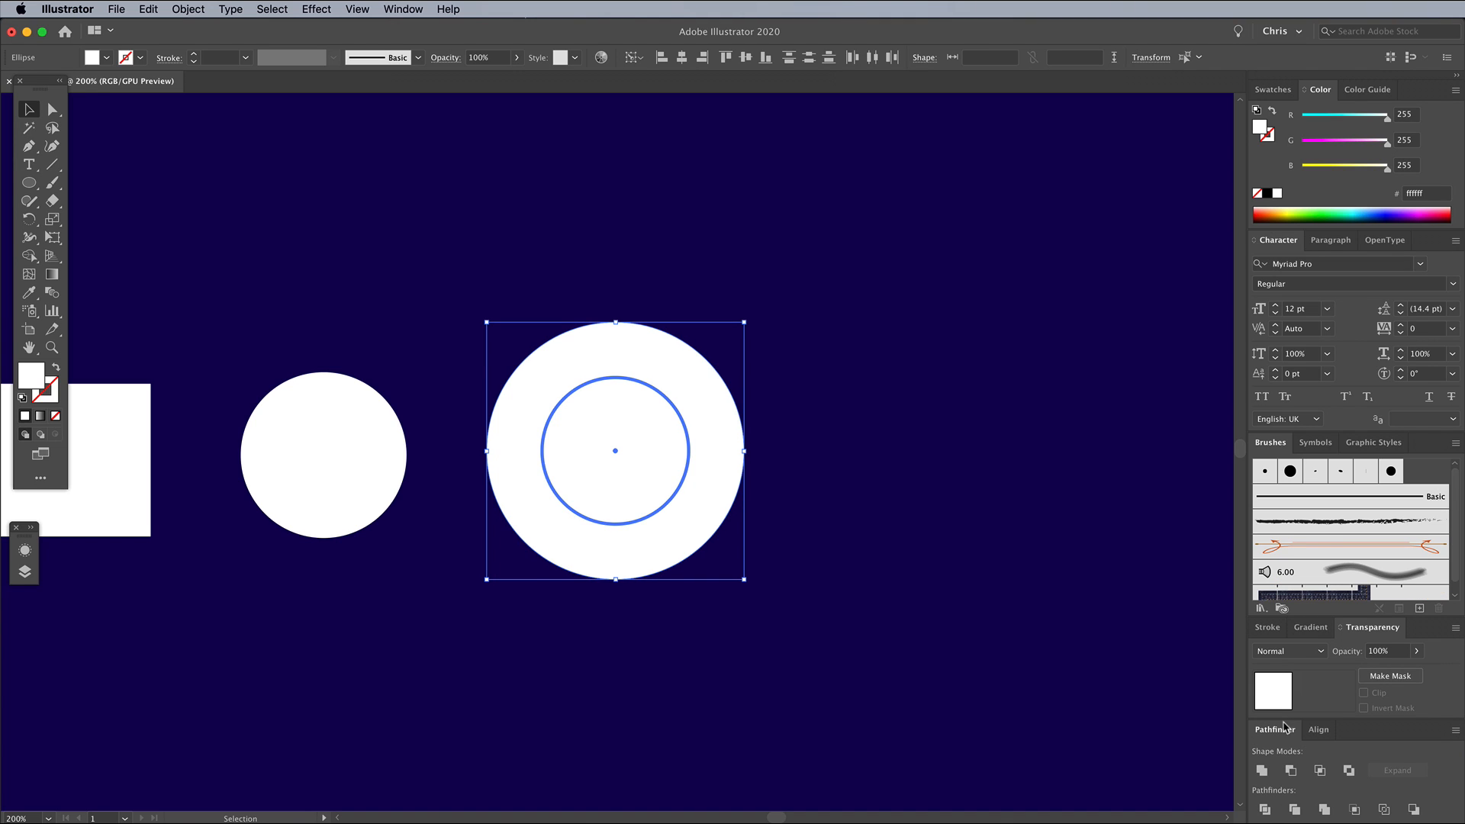
left_click(1292, 769)
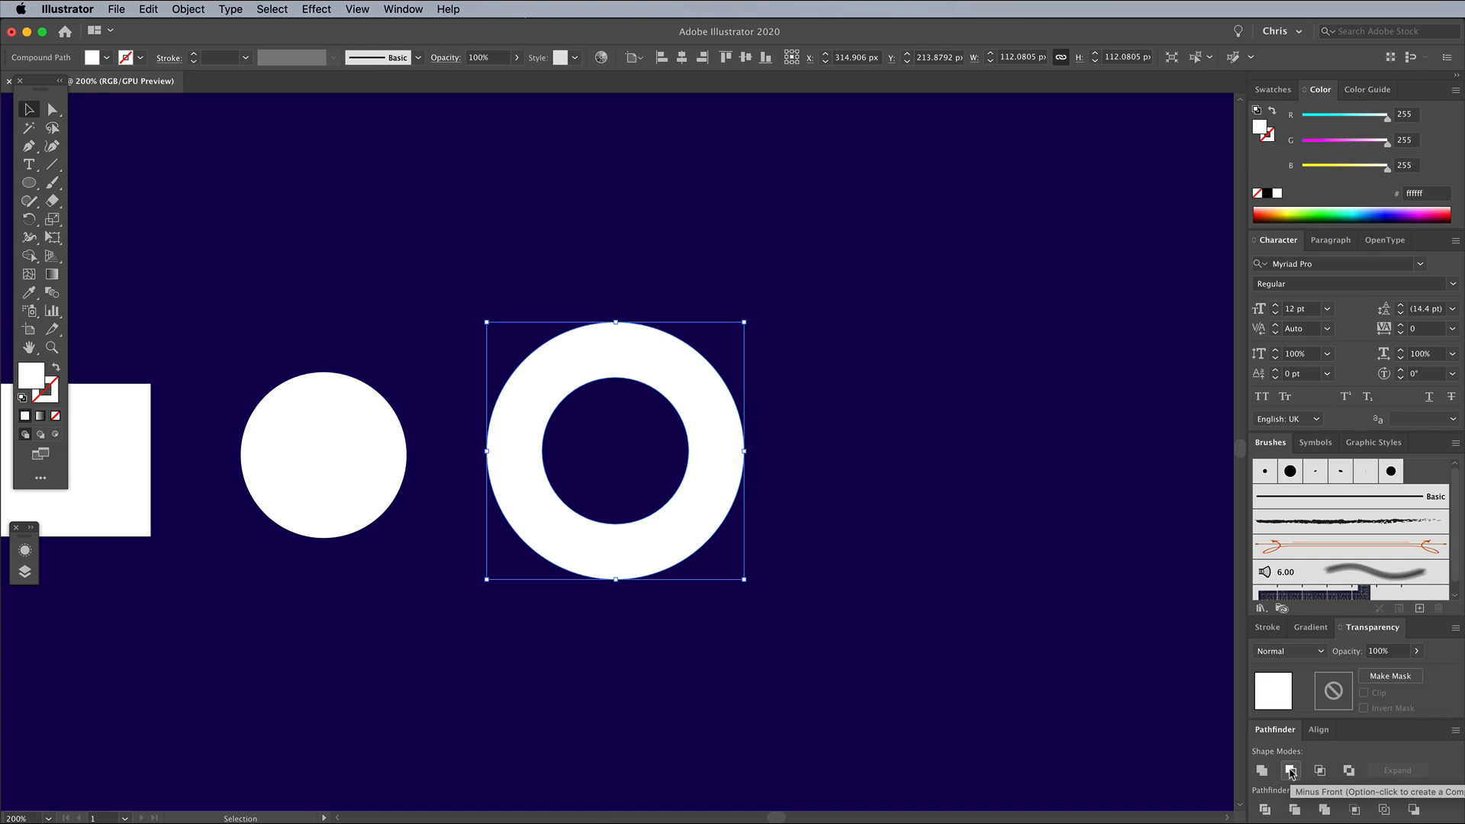
mouse_move(868, 468)
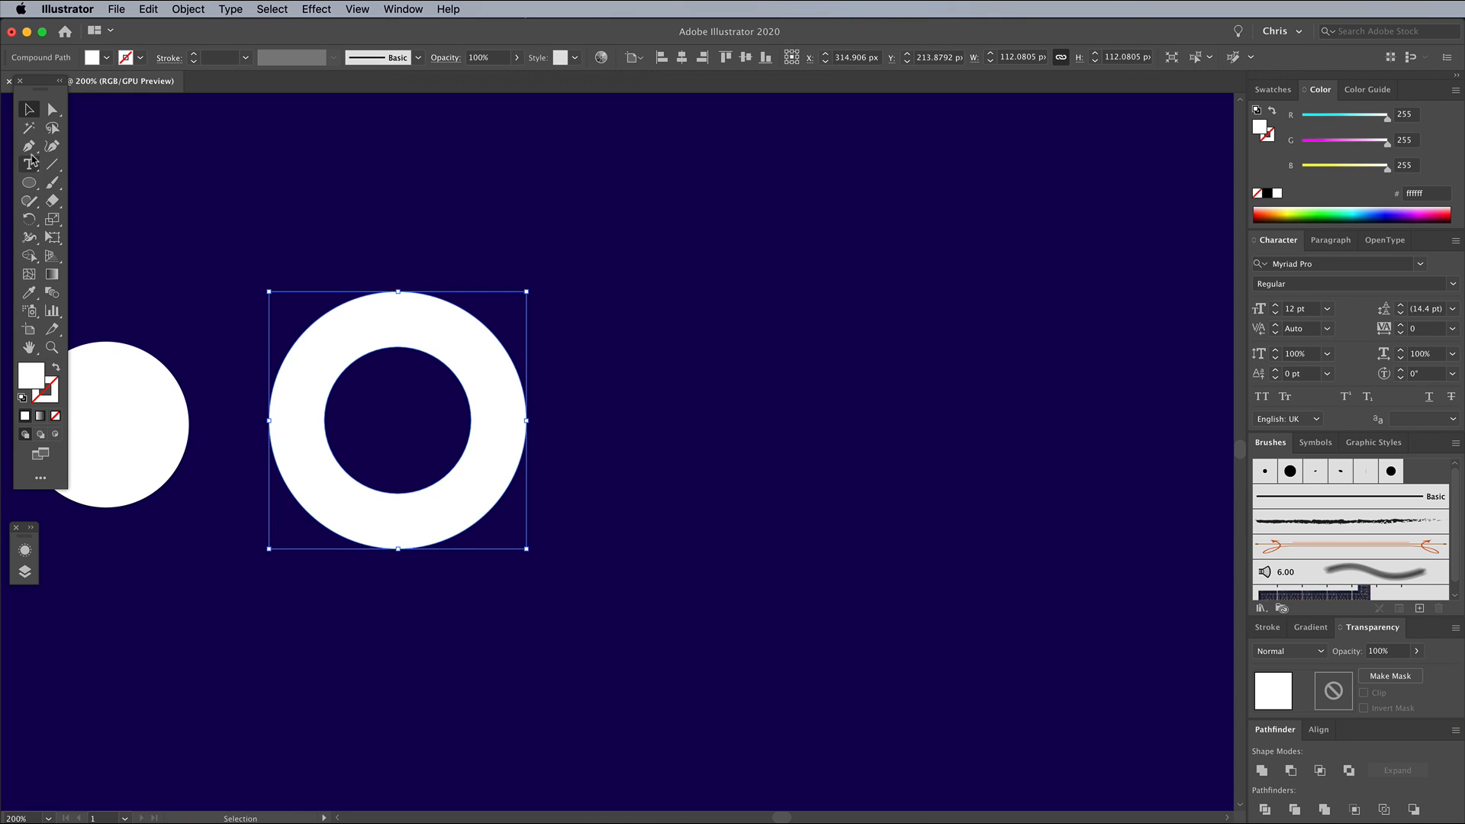
Draw a white triangle with the Pen tool and a horizontal line beside it.
left_click(29, 146)
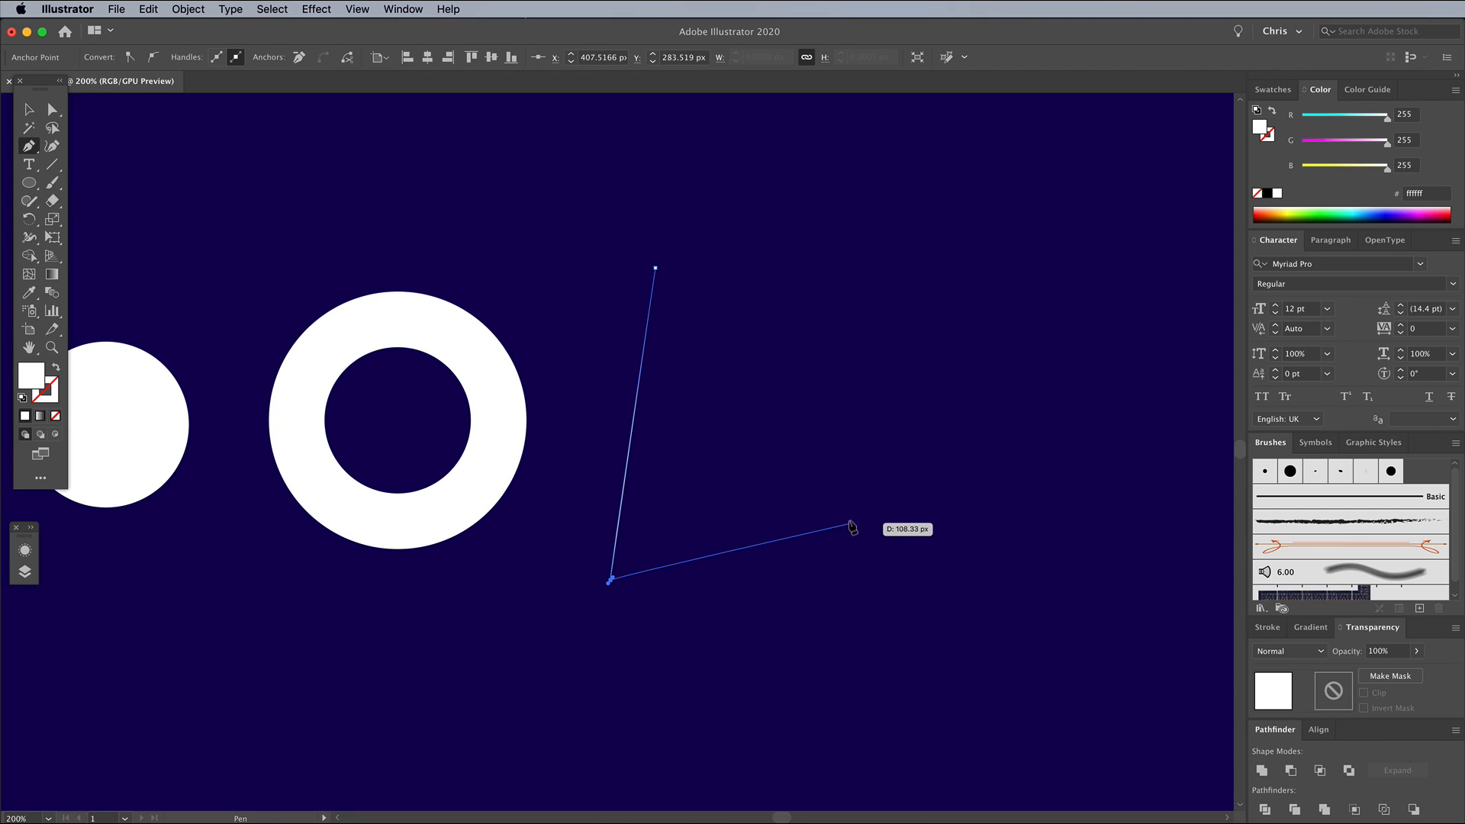
left_click(655, 268)
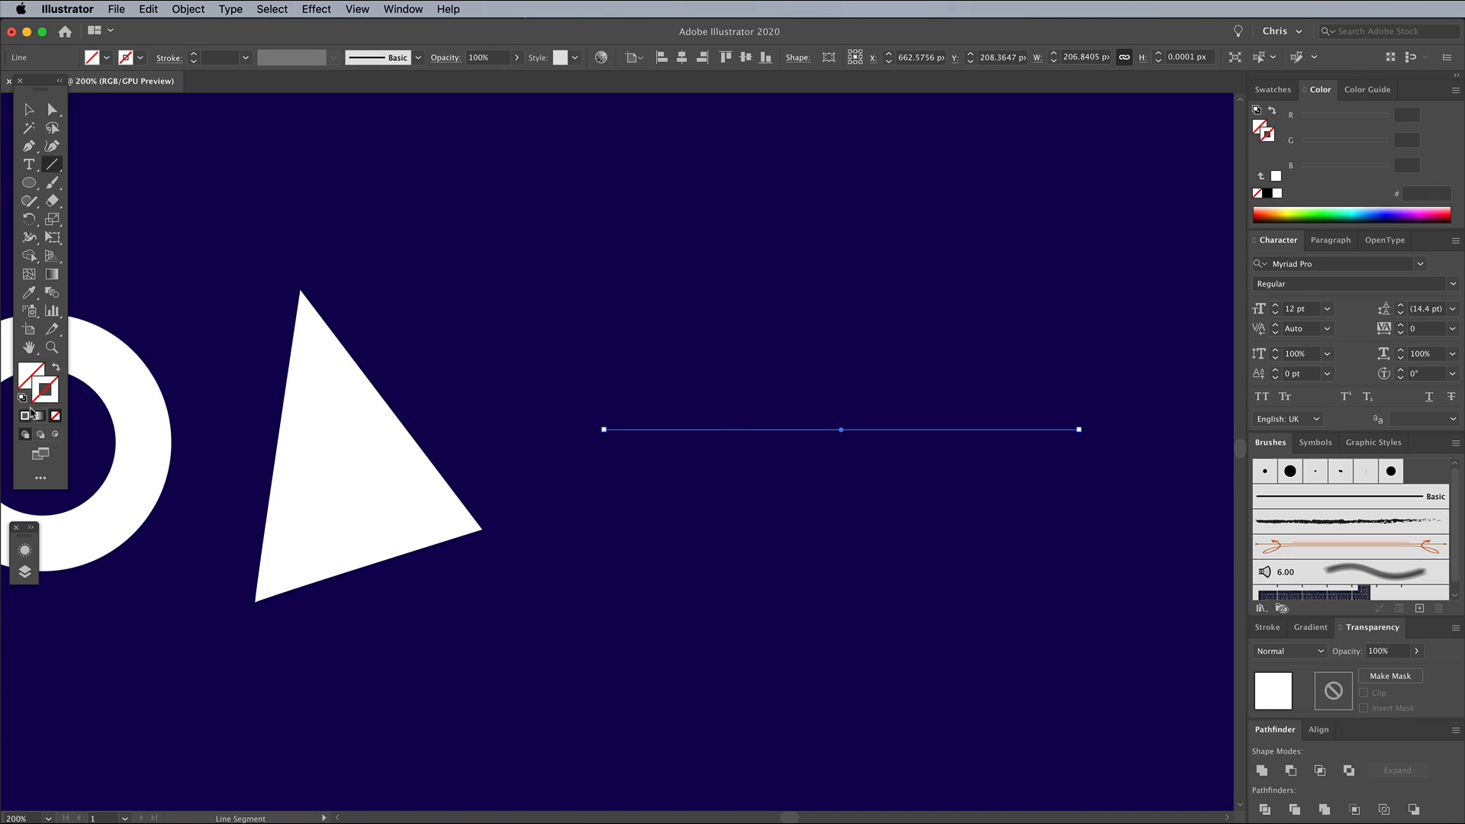
Apply a Zig Zag distortion to the line and thicken its stroke to 14 pt.
left_click(316, 9)
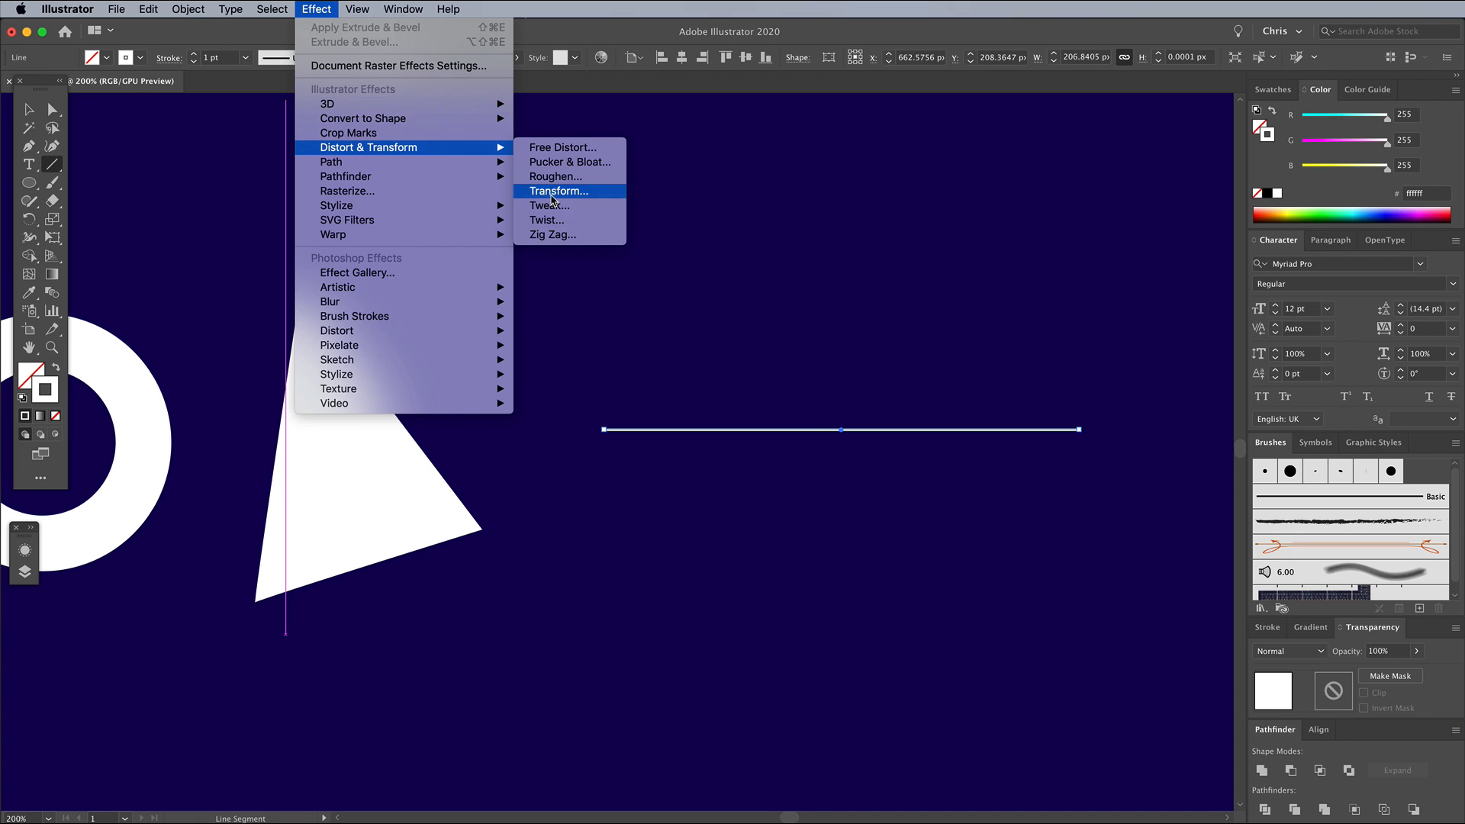
left_click(553, 235)
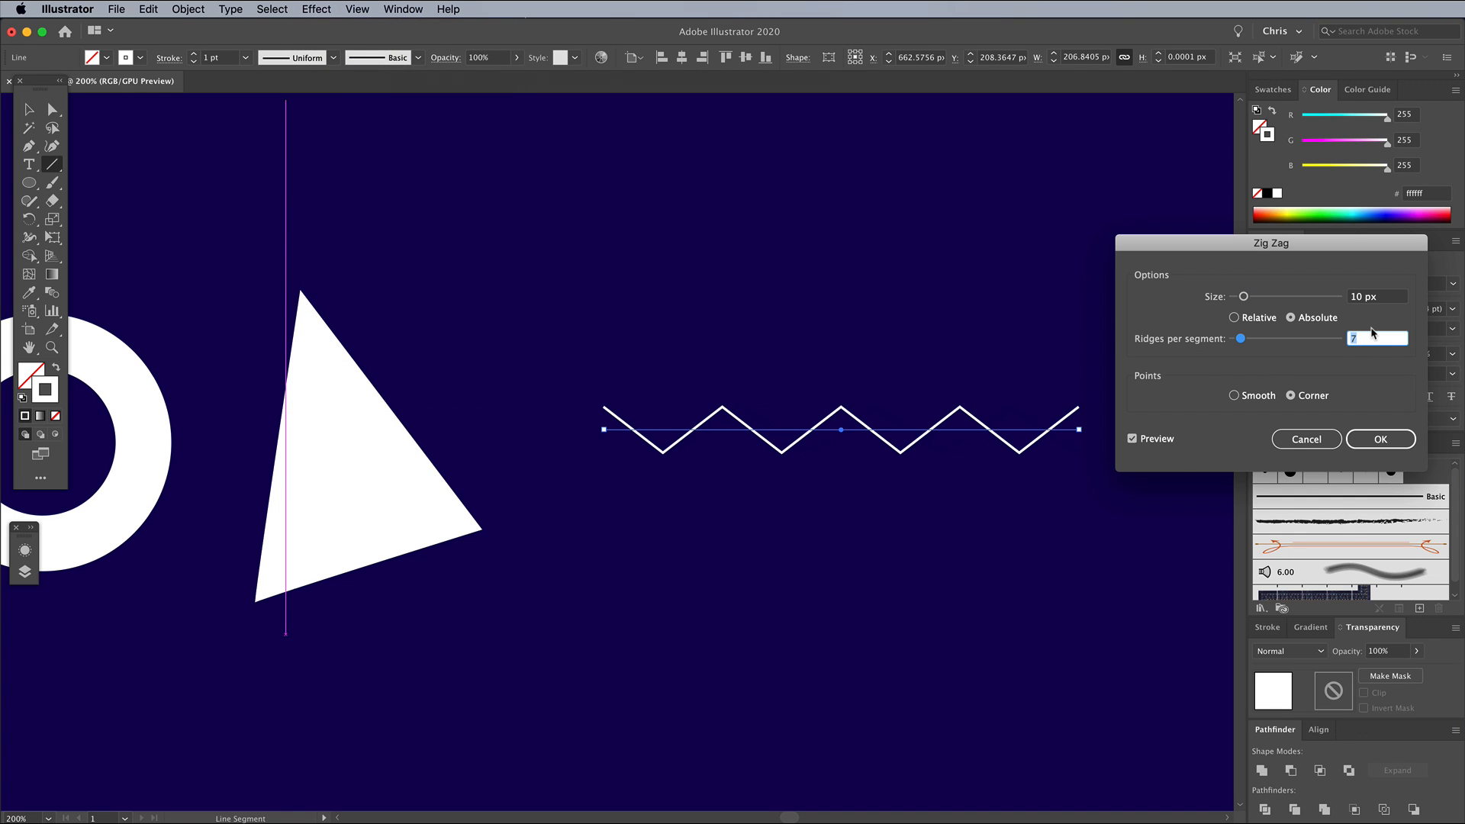
left_click(1380, 440)
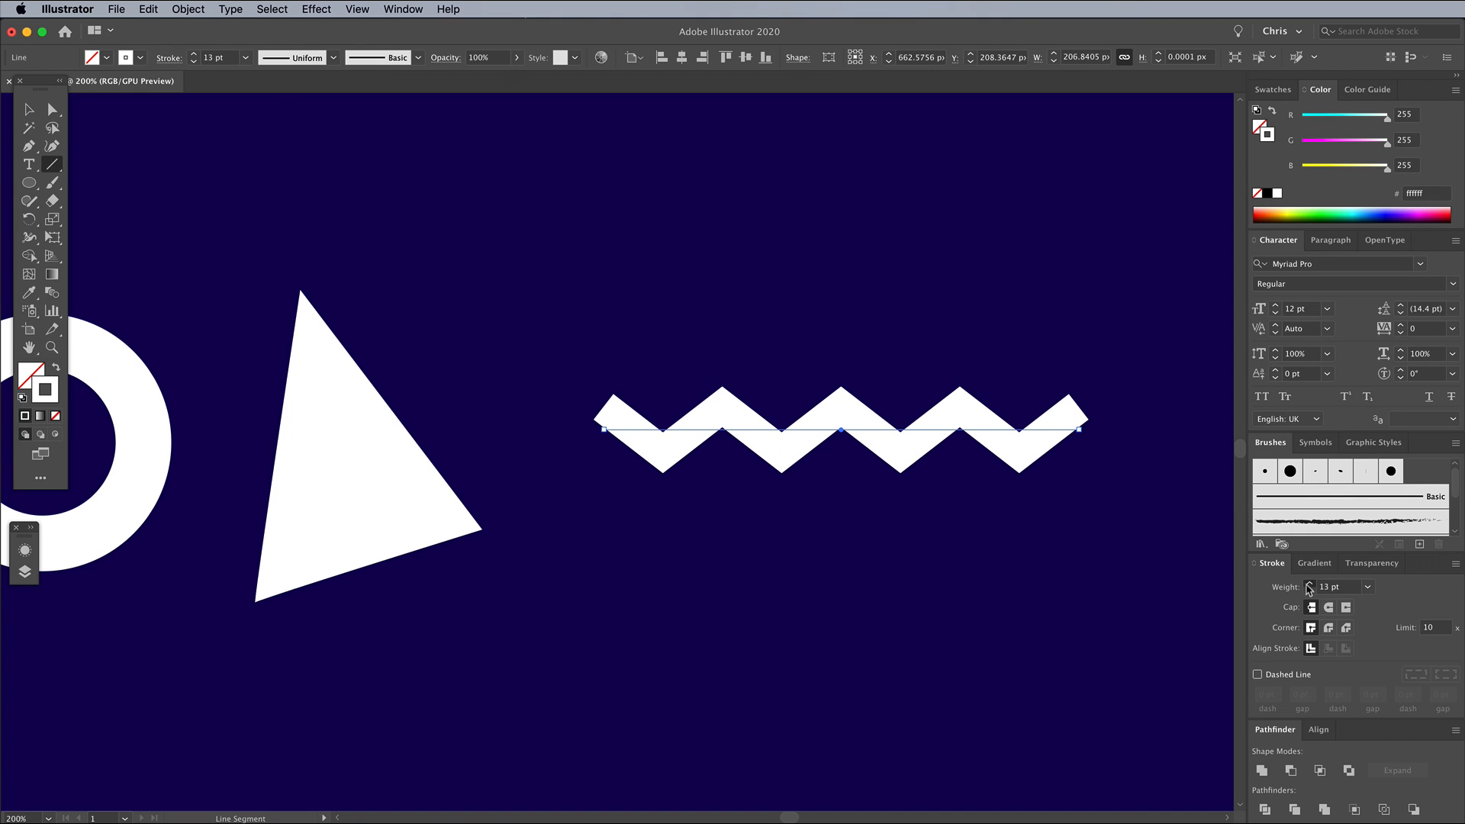
left_click(1309, 583)
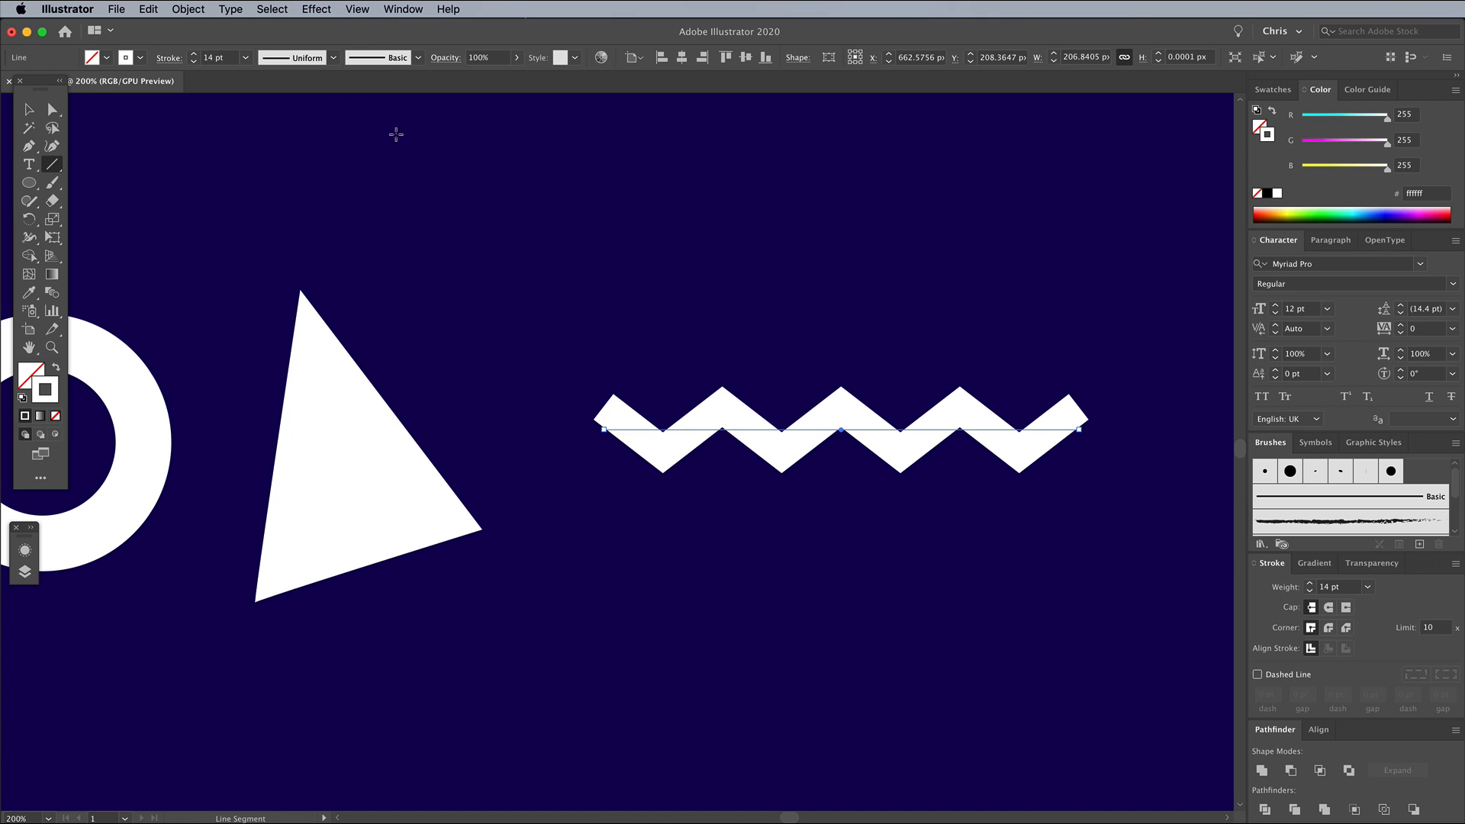
Expand the zigzag's appearance and stroke into a solid filled shape.
left_click(188, 9)
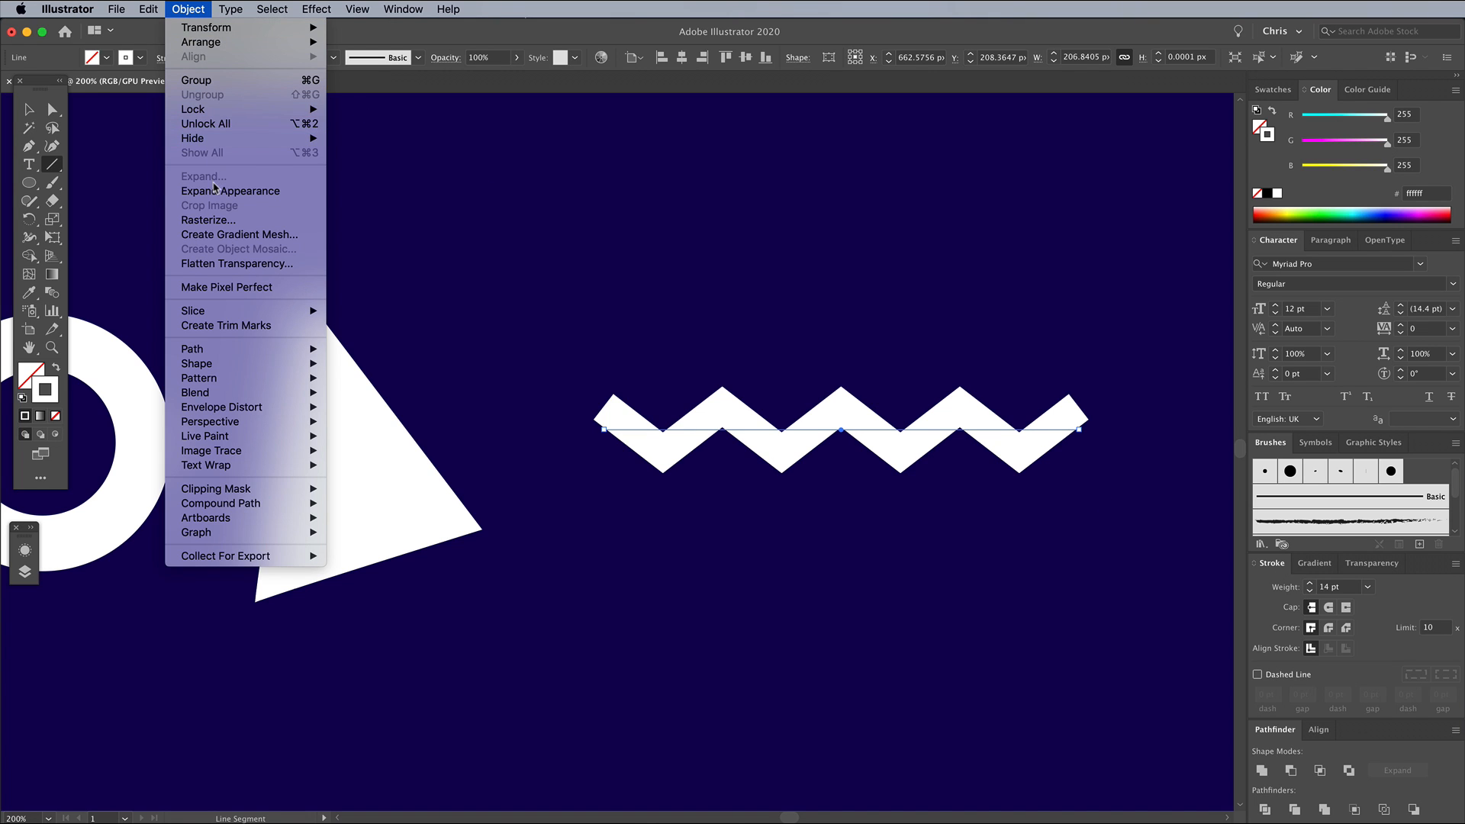
left_click(231, 191)
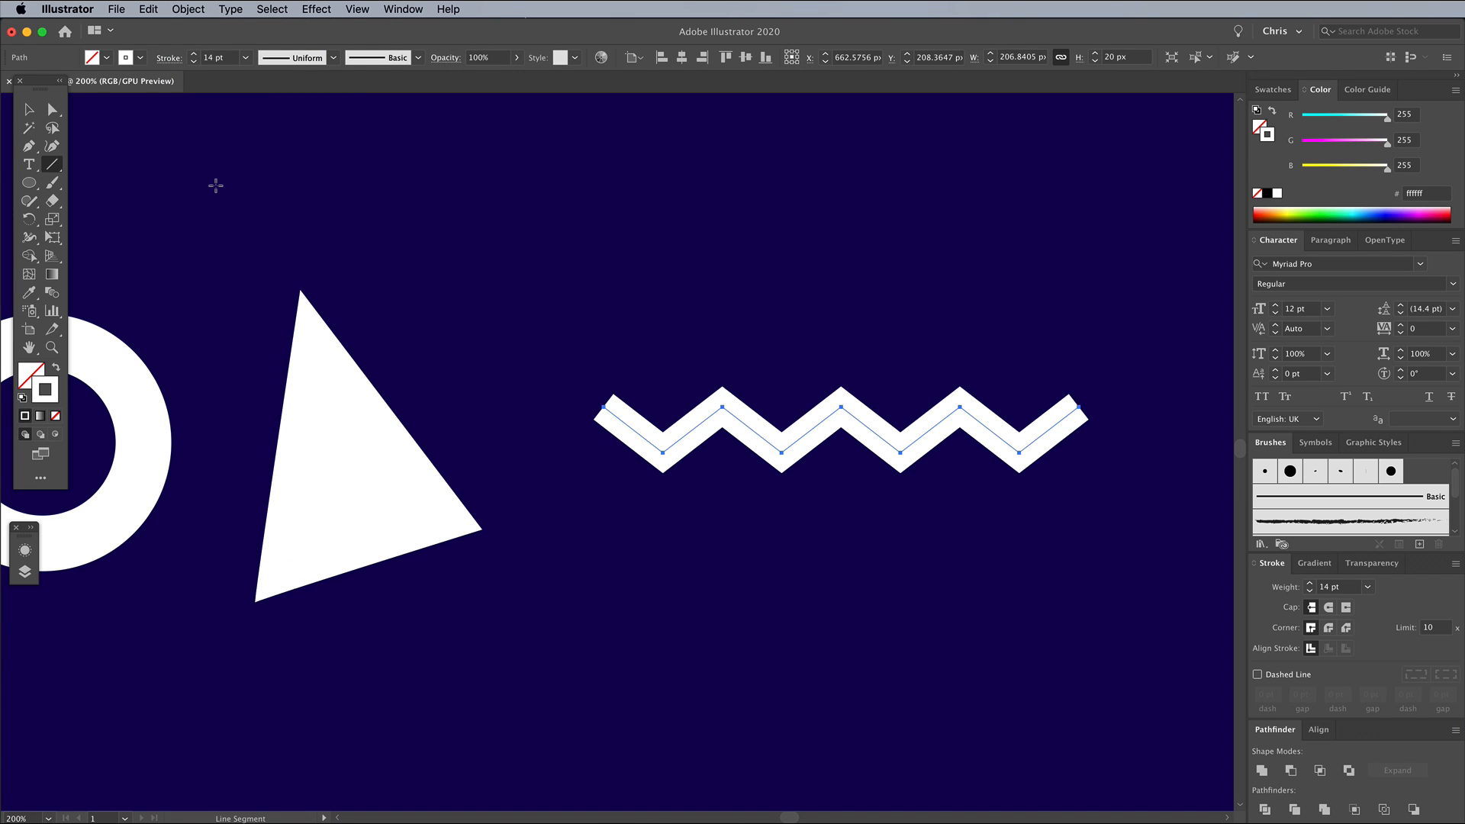
left_click(188, 9)
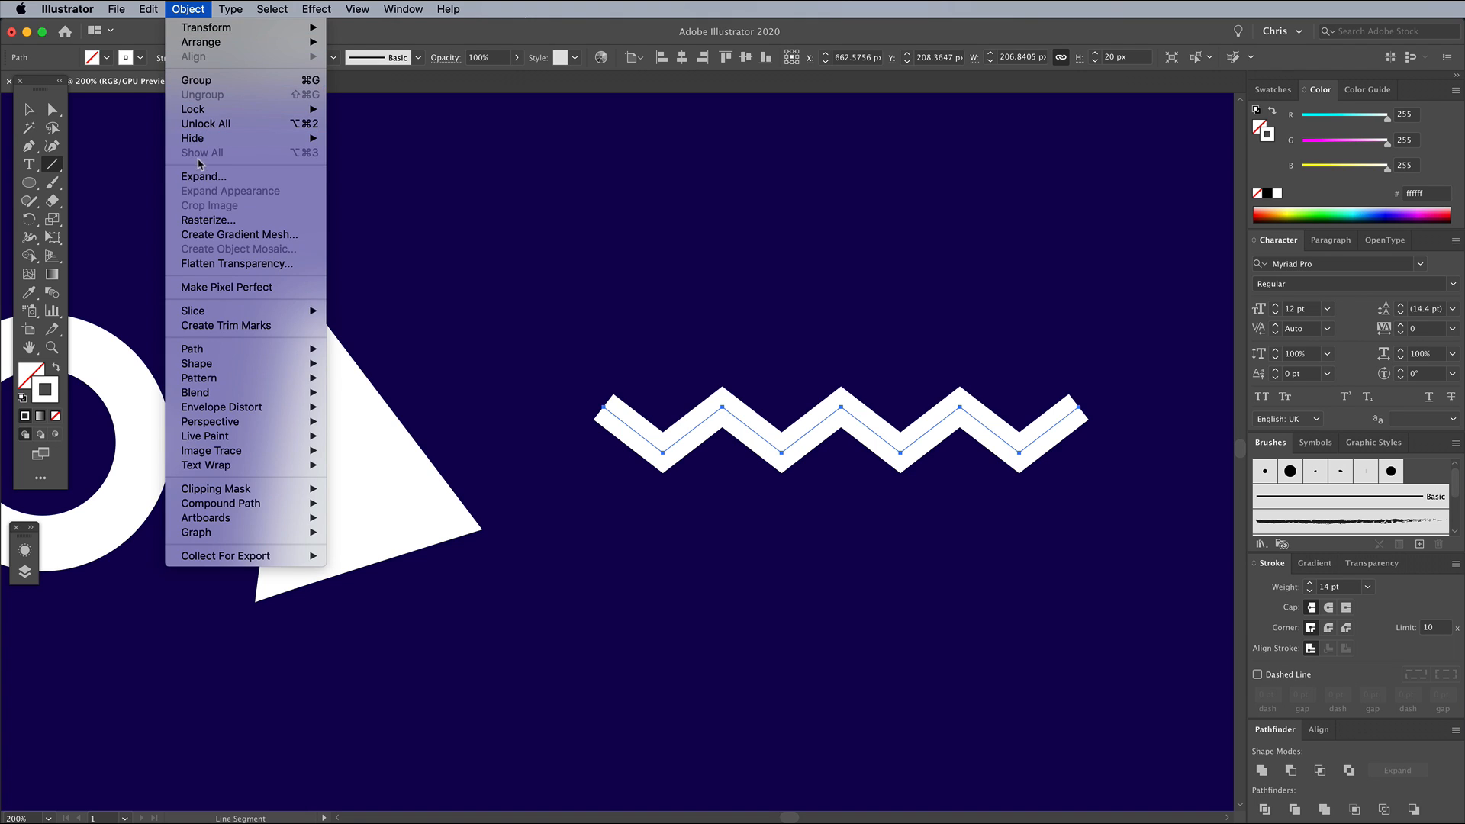
left_click(203, 176)
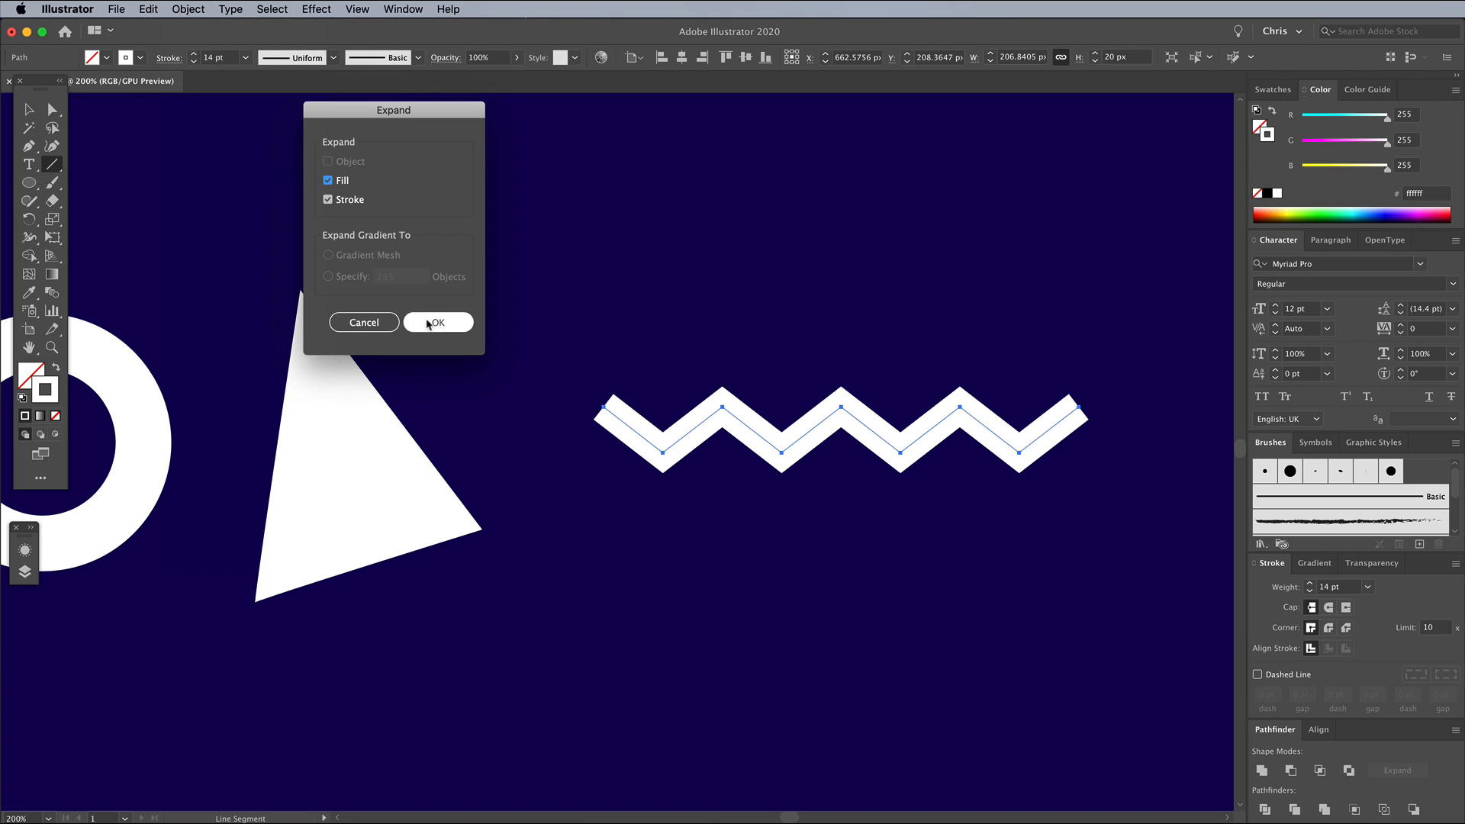
left_click(439, 322)
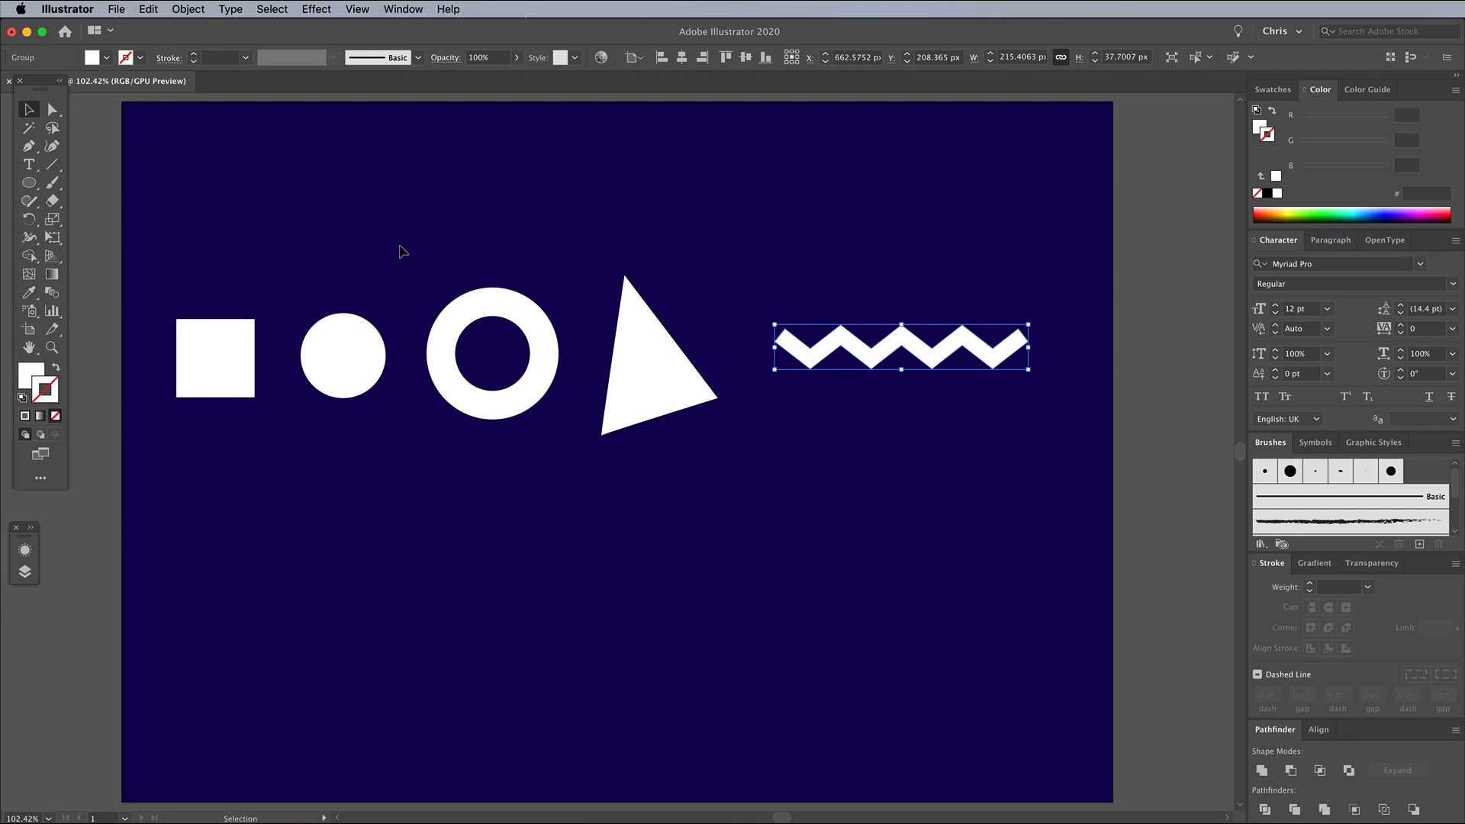
mouse_move(389, 259)
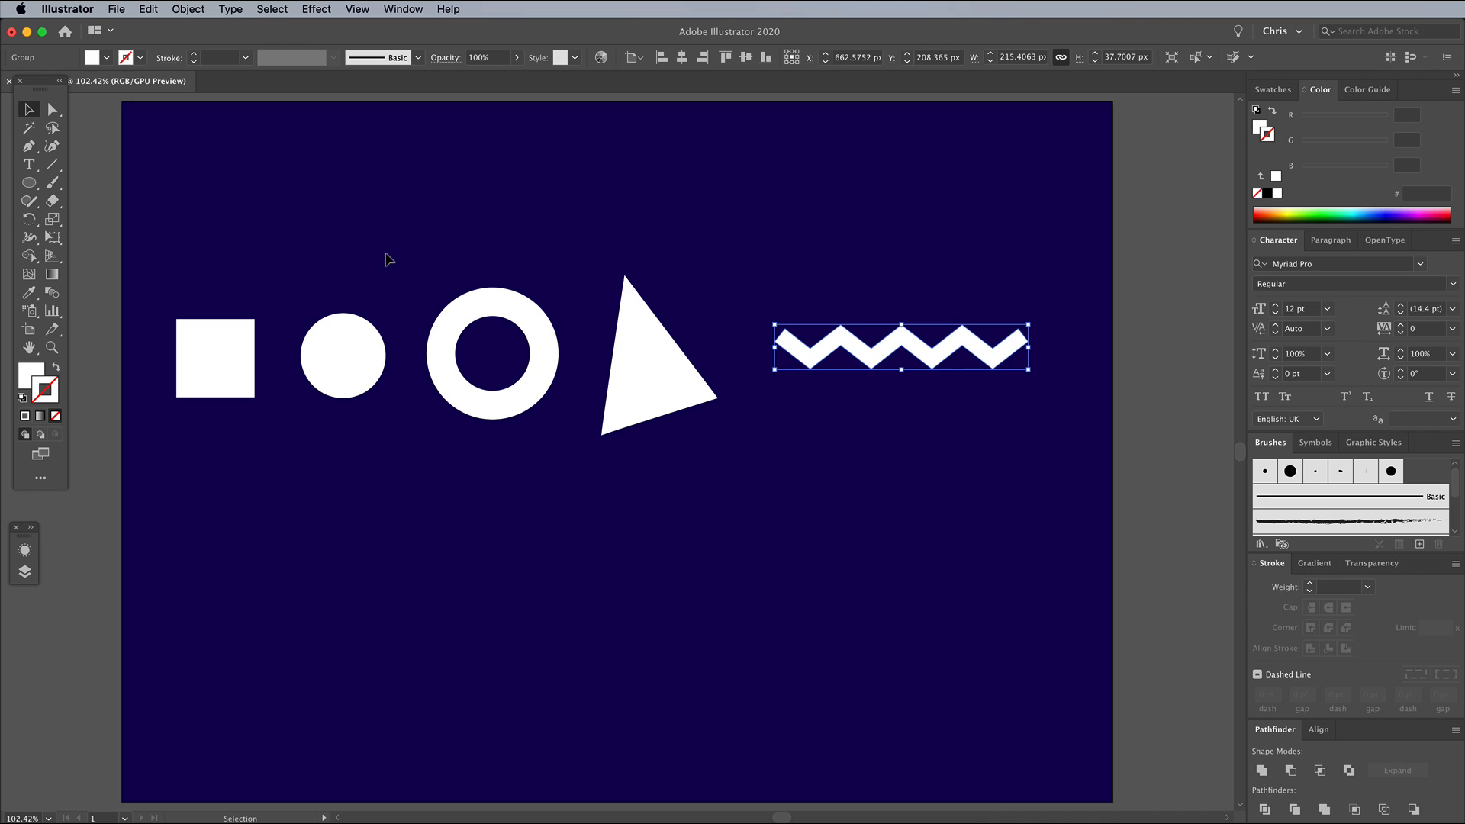
mouse_move(404, 127)
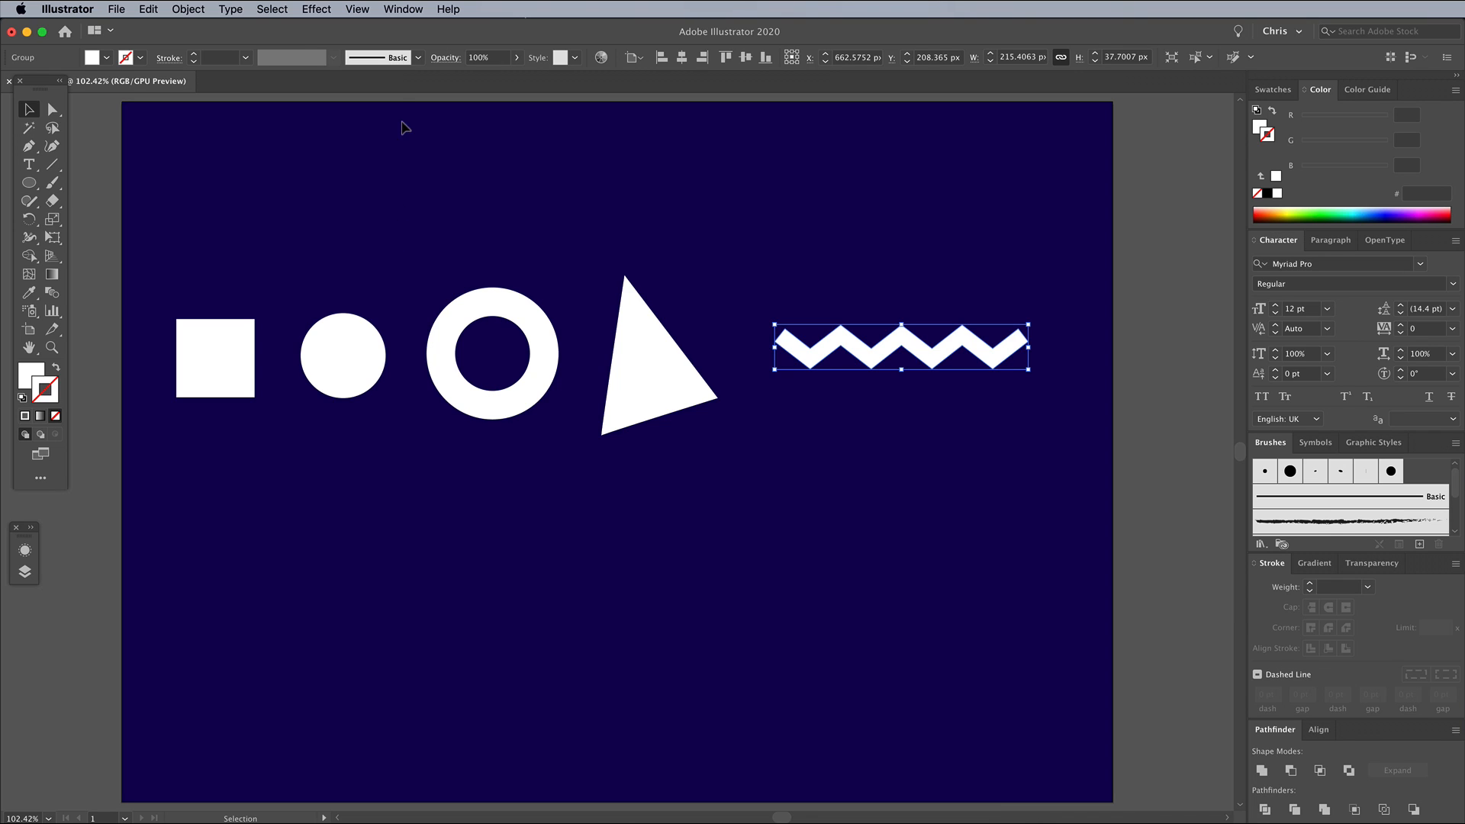
Apply an Extrude & Bevel 3D effect to the zigzag with a slight rotation and depth.
left_click(316, 9)
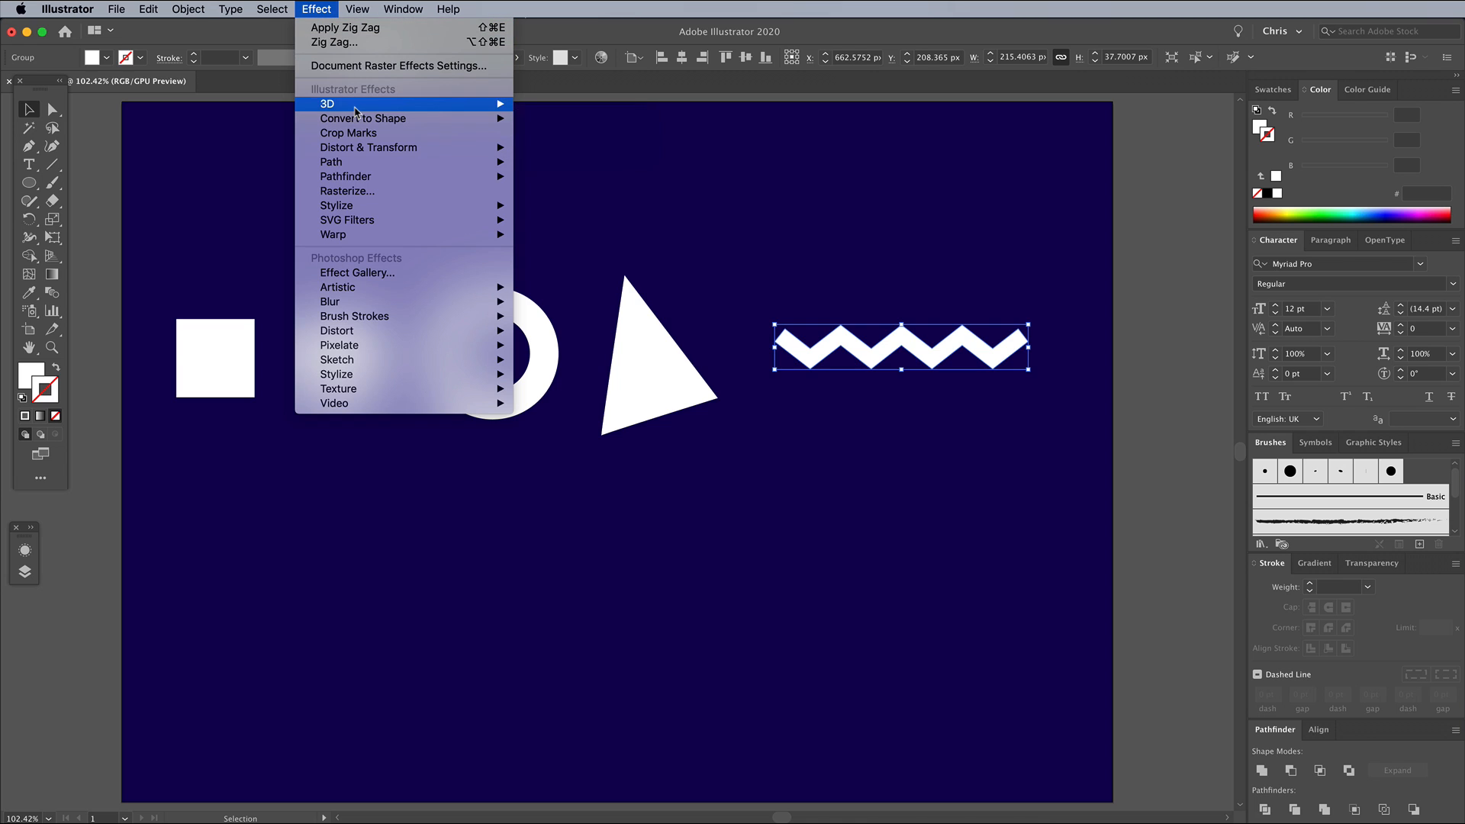
left_click(546, 110)
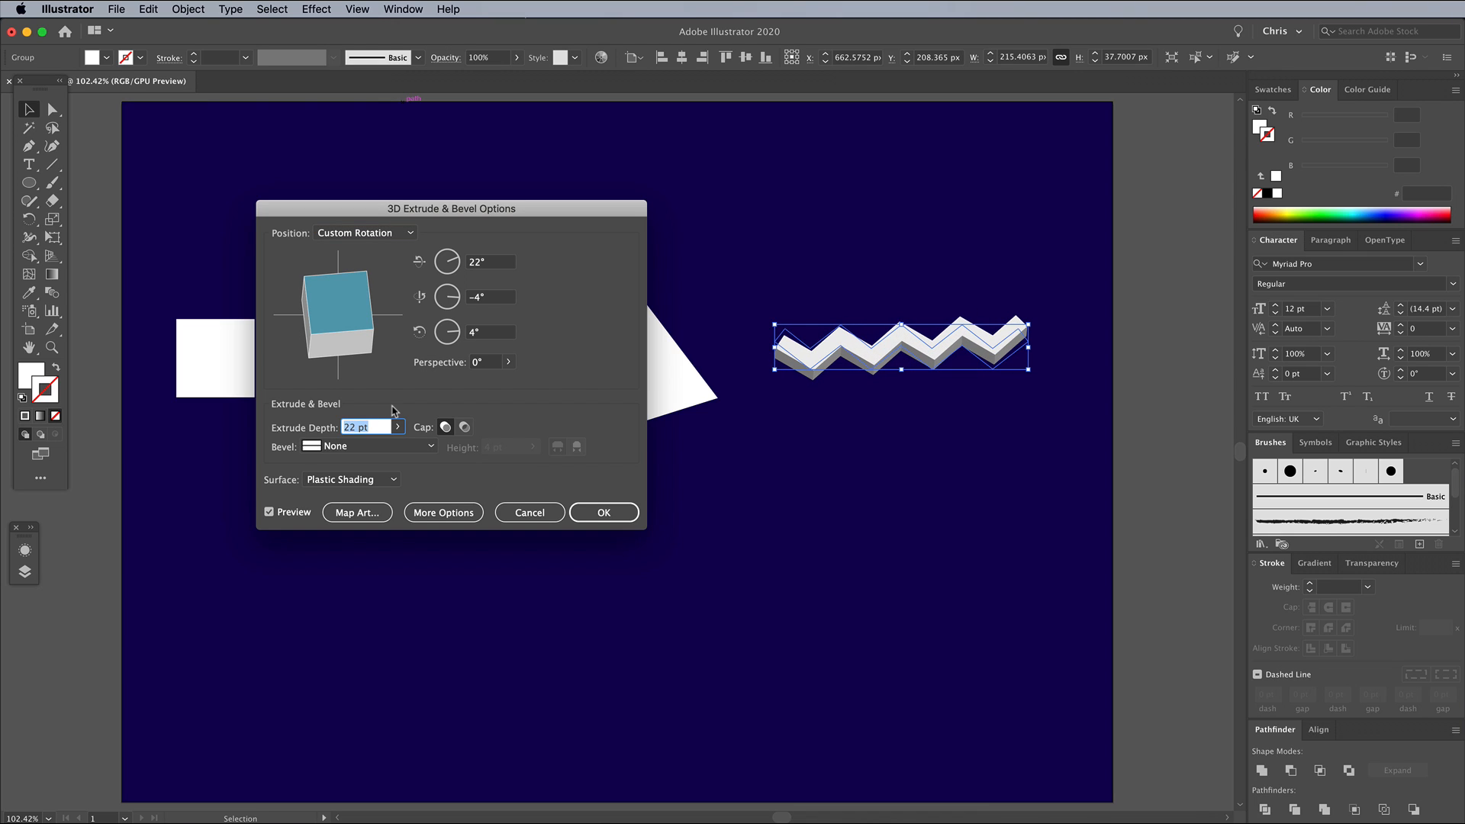
left_click(530, 513)
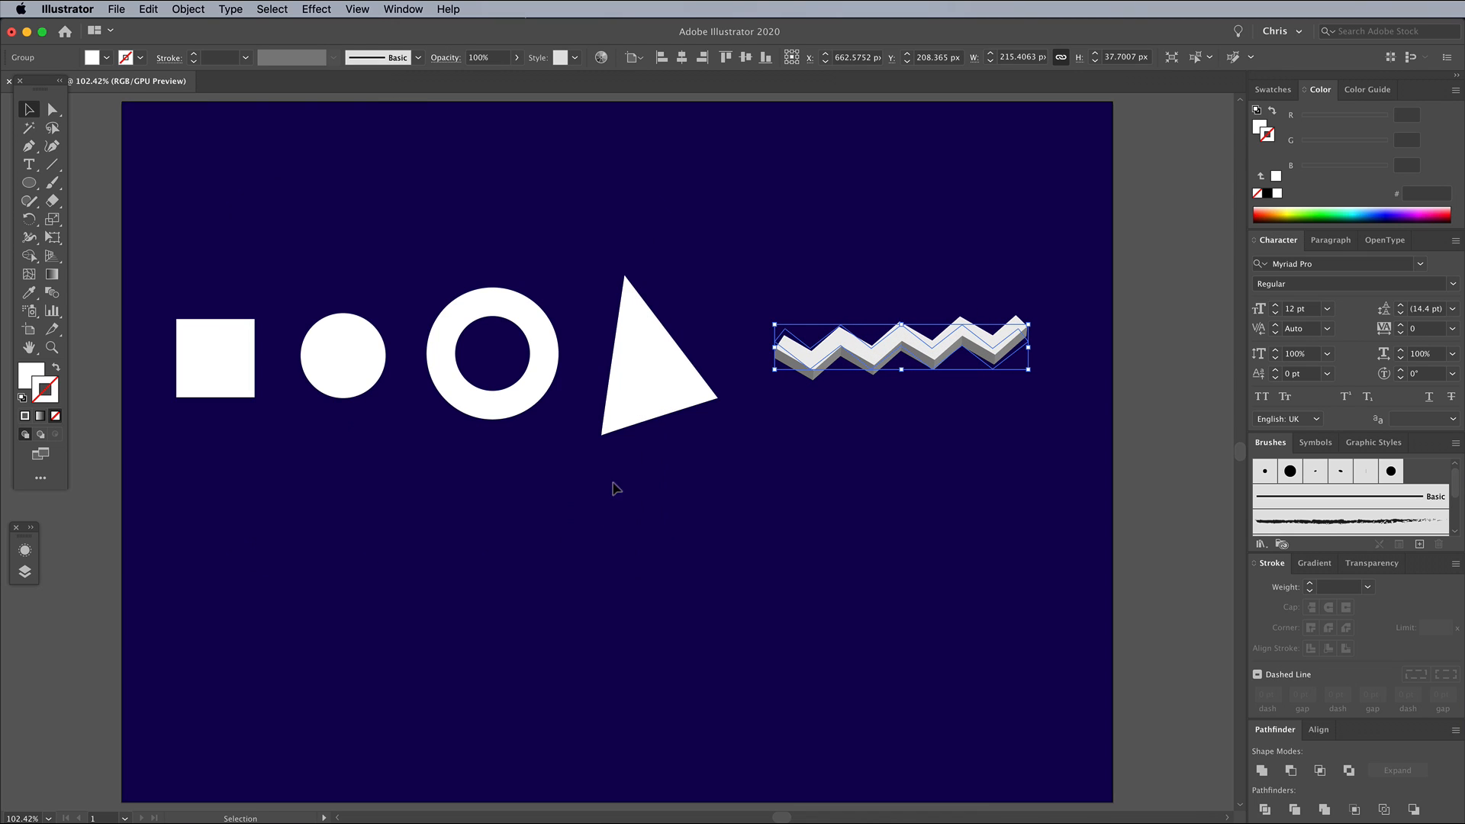
Extrude the triangle, circle and square into 3D shapes, then select the whole row of five.
left_click(316, 10)
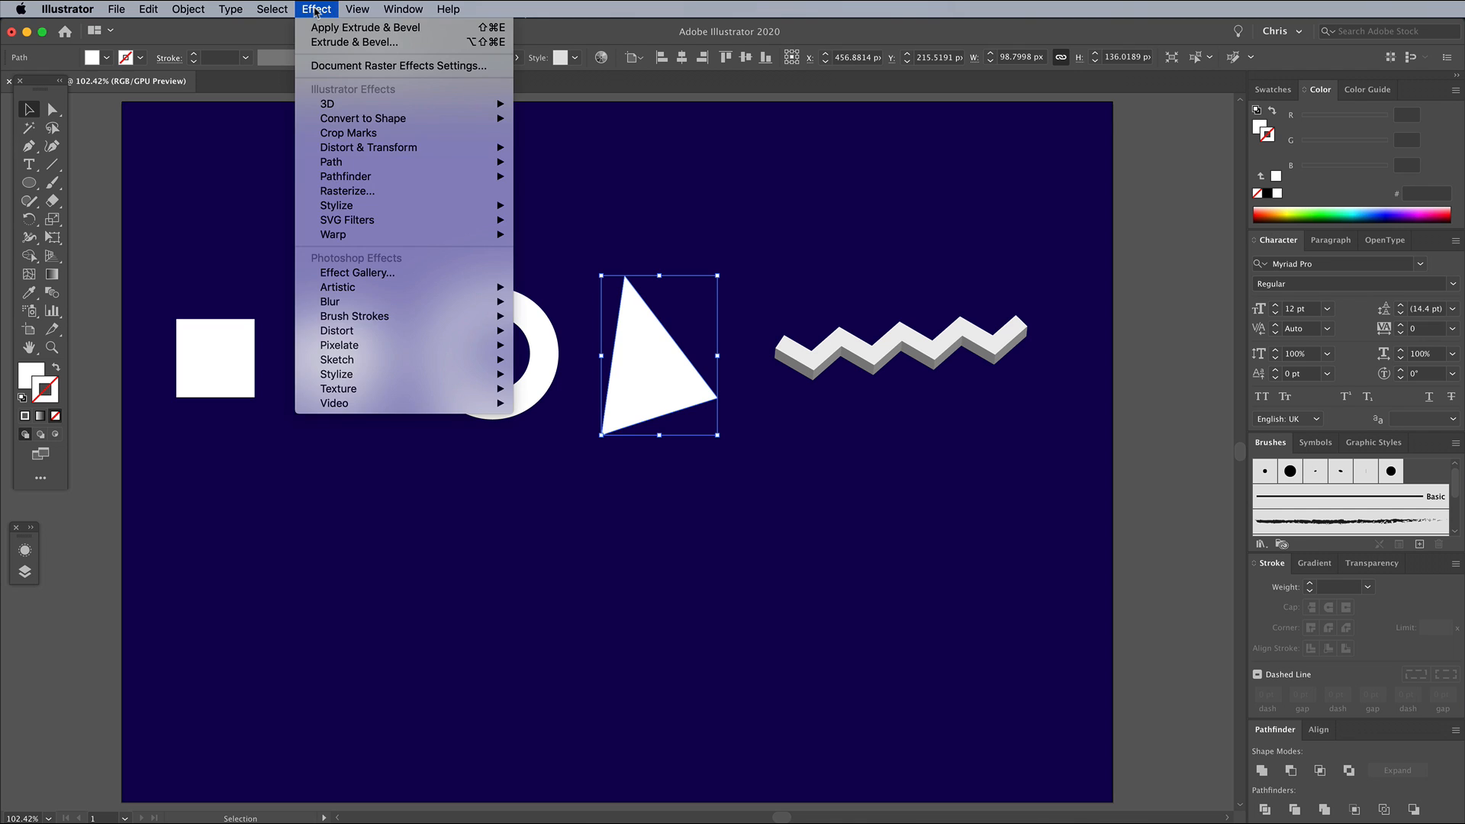
left_click(353, 43)
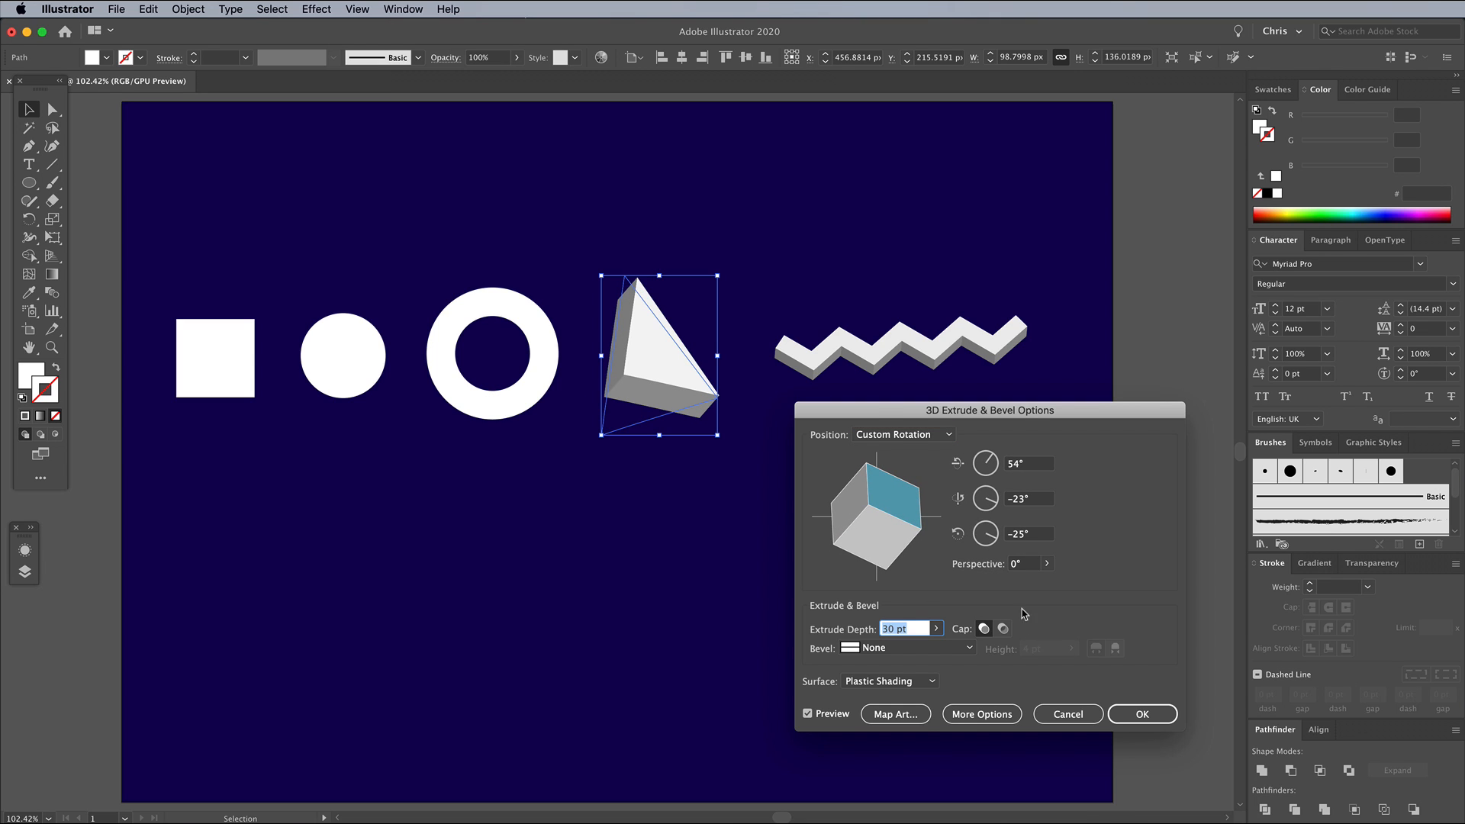
left_click(493, 352)
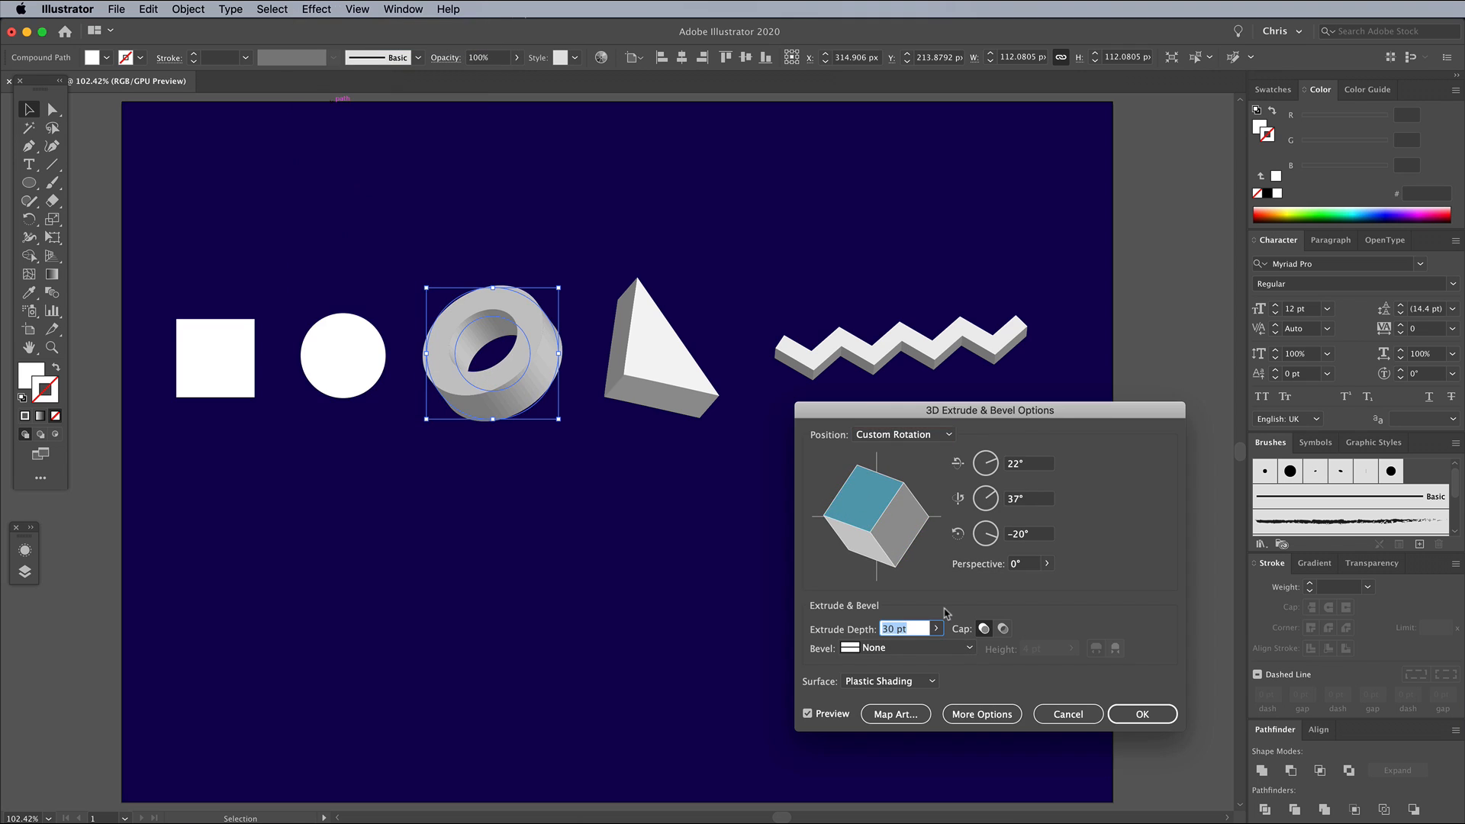
left_click(316, 10)
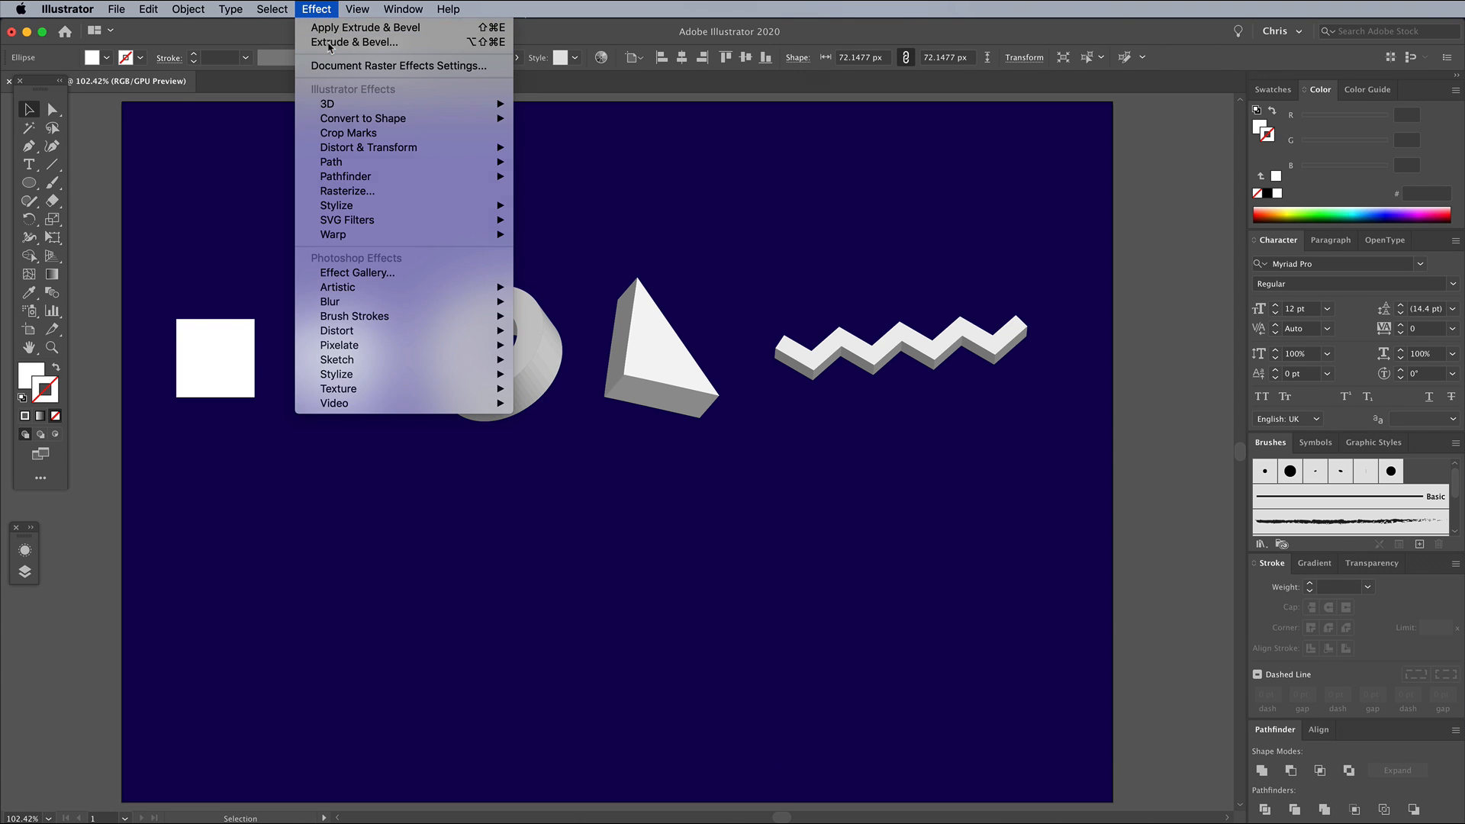
left_click(352, 43)
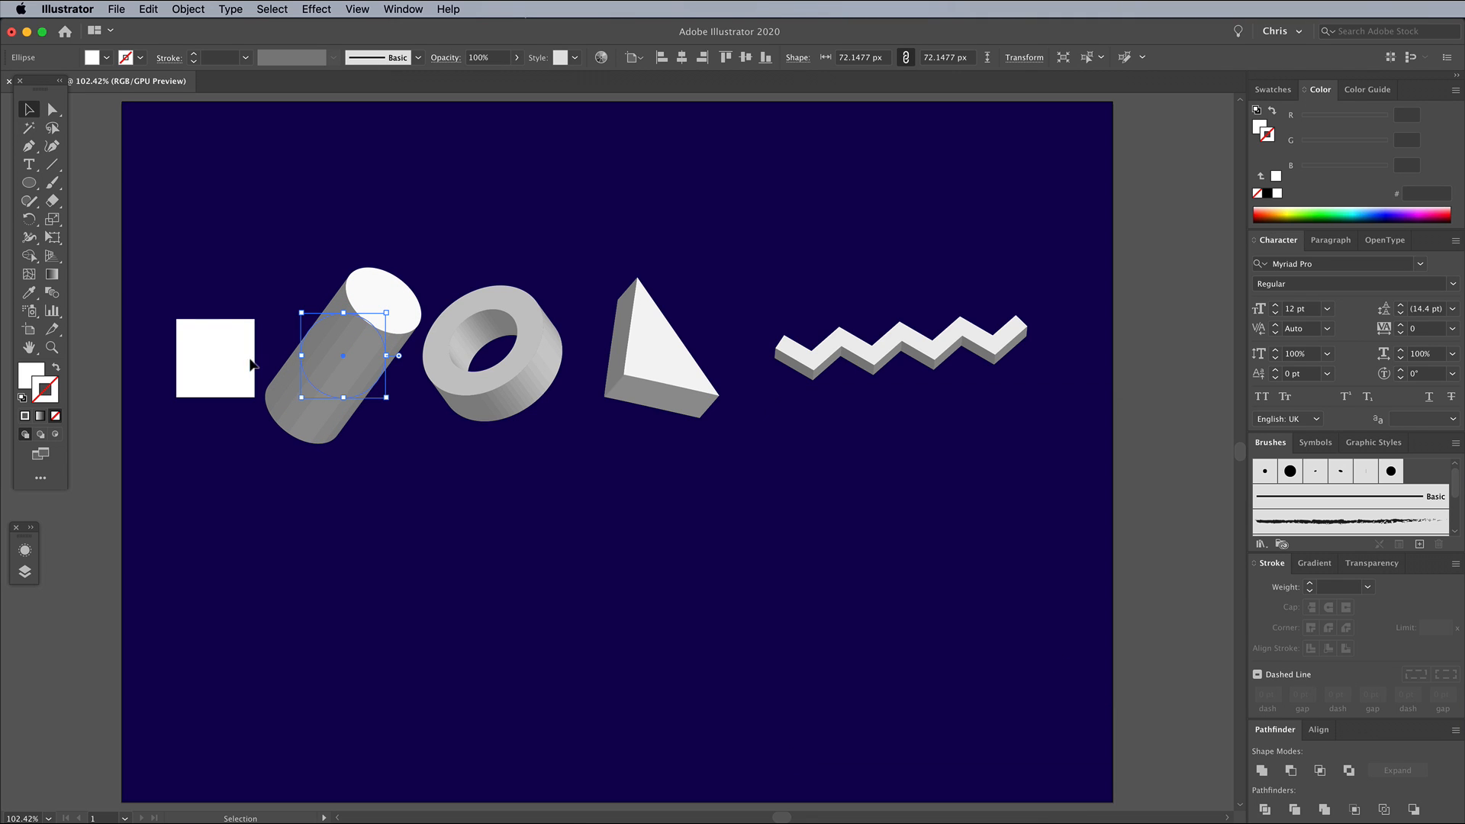
left_click(316, 9)
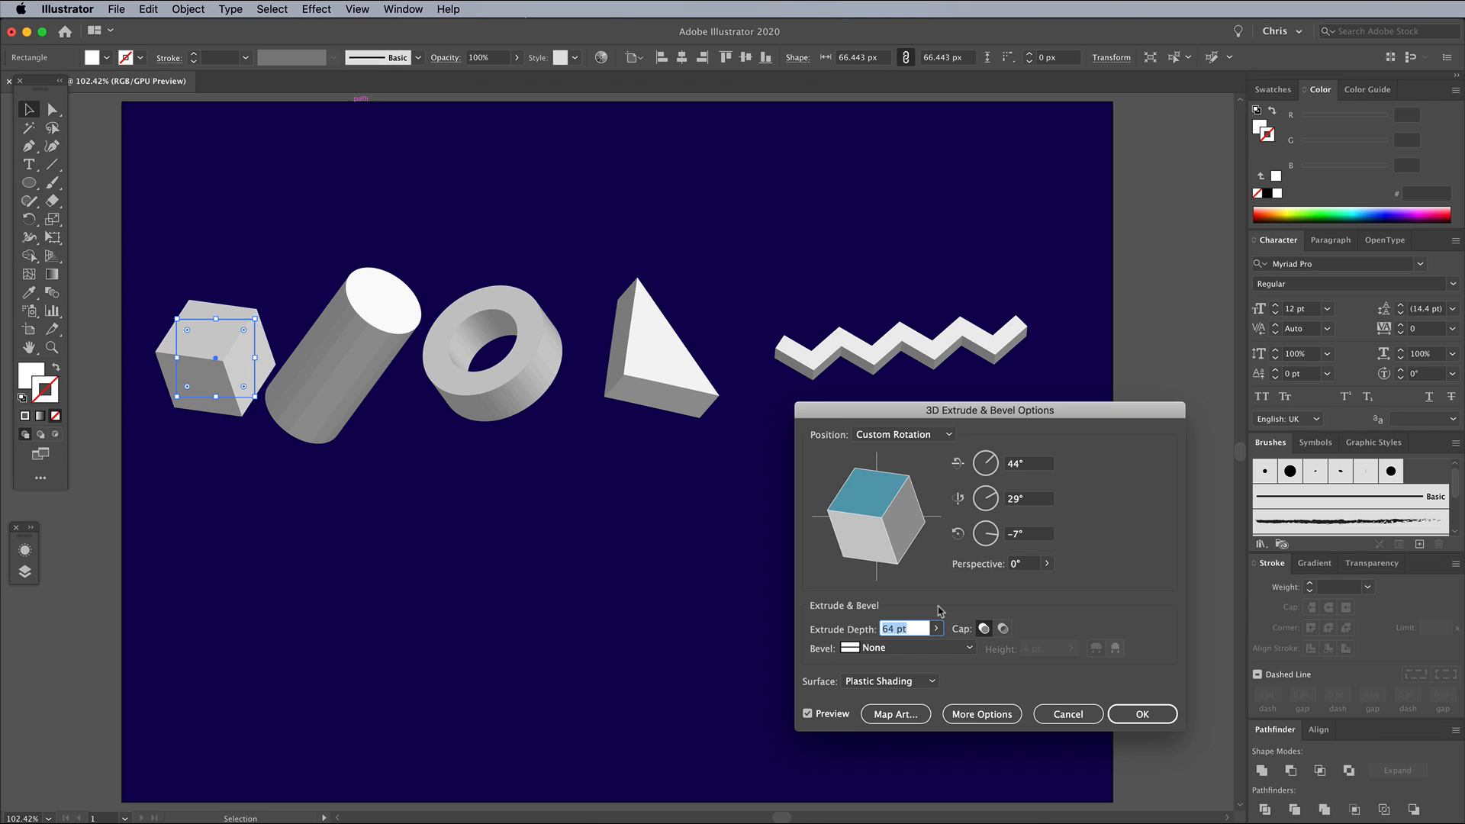
left_click(1142, 715)
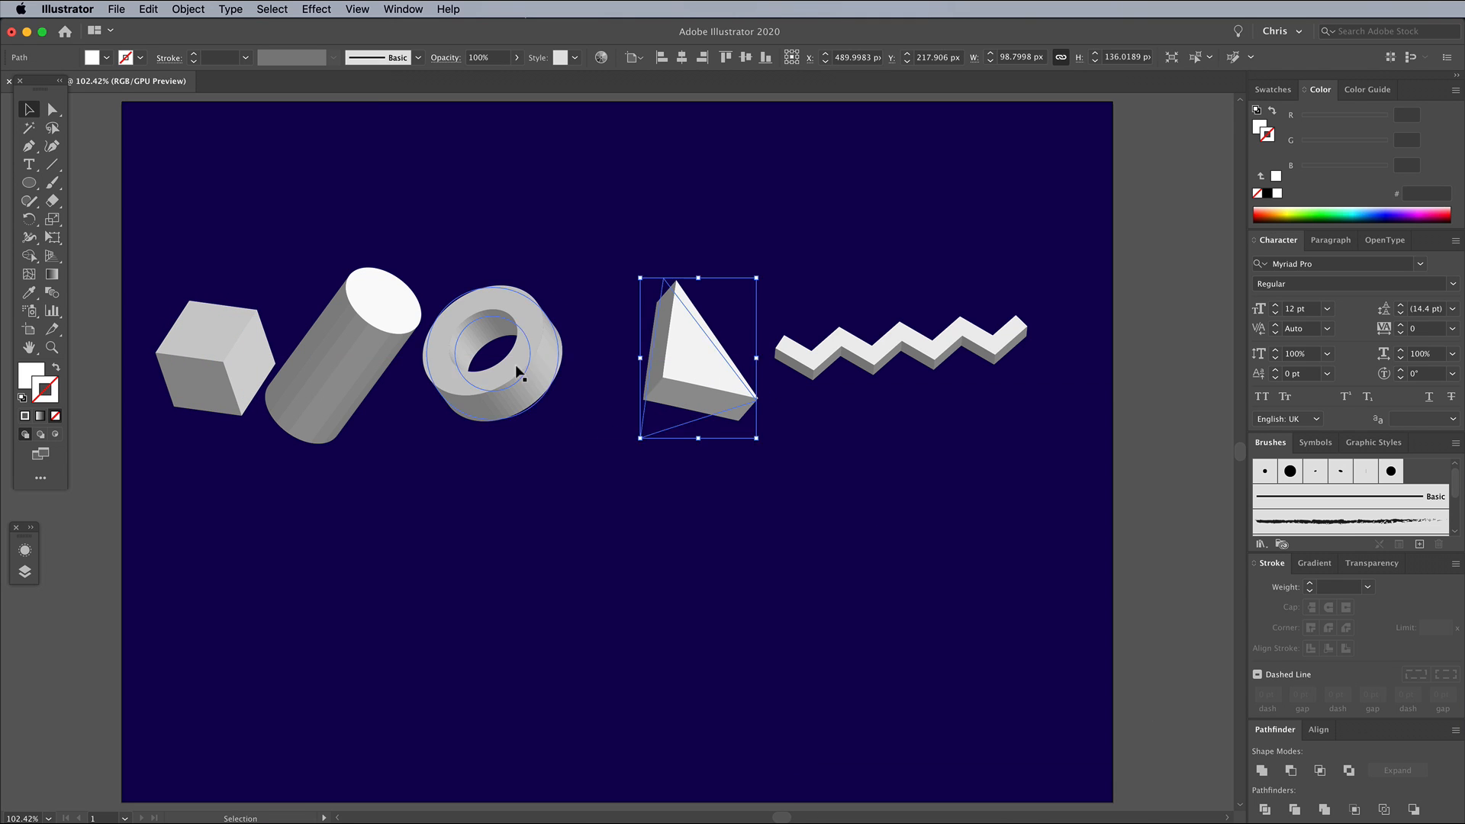
left_click(839, 534)
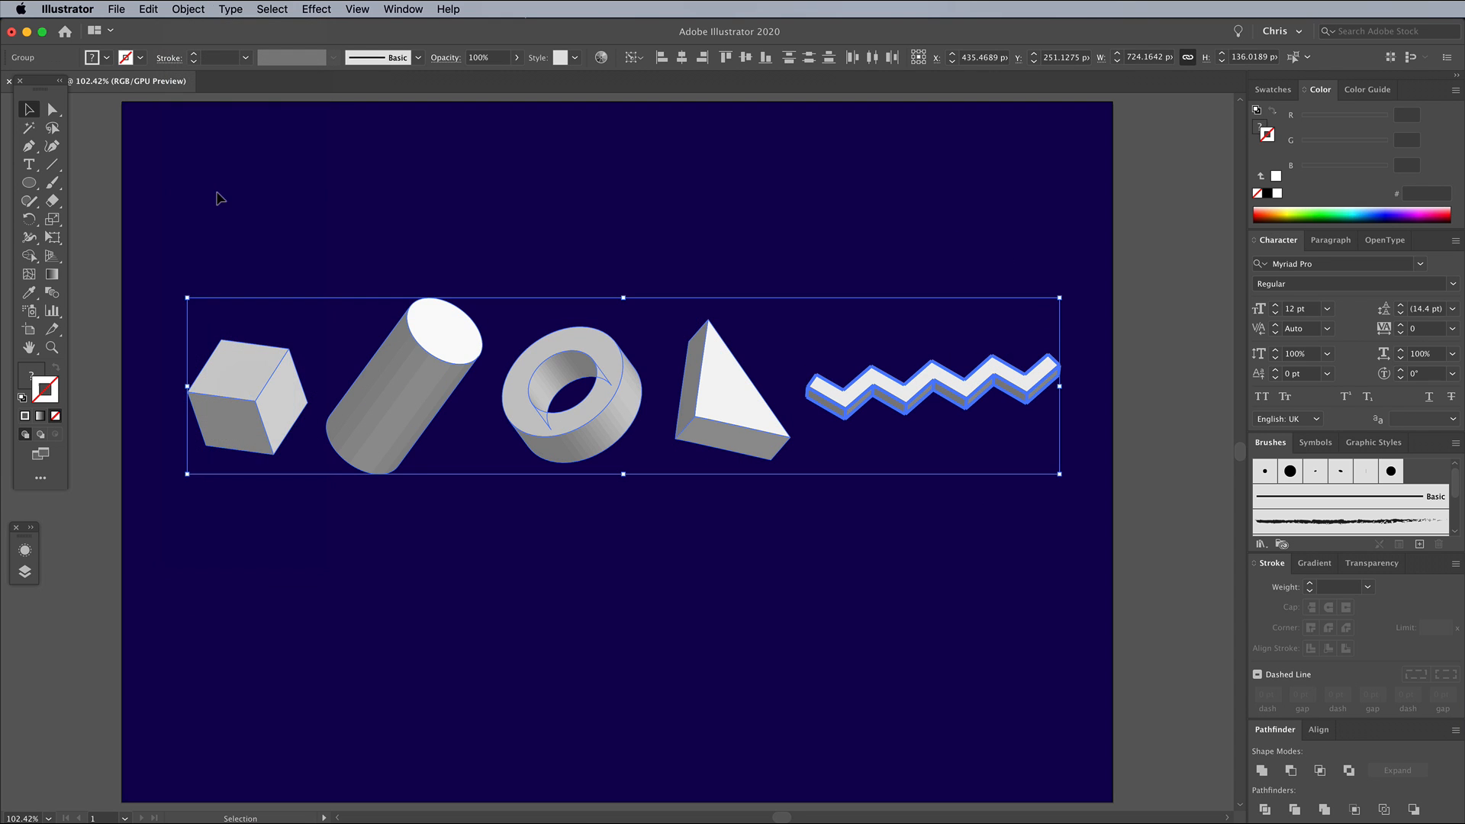
Expand the 3D shapes' appearance into vector faces and unite the cylinder's parts into one shape.
right_click(242, 385)
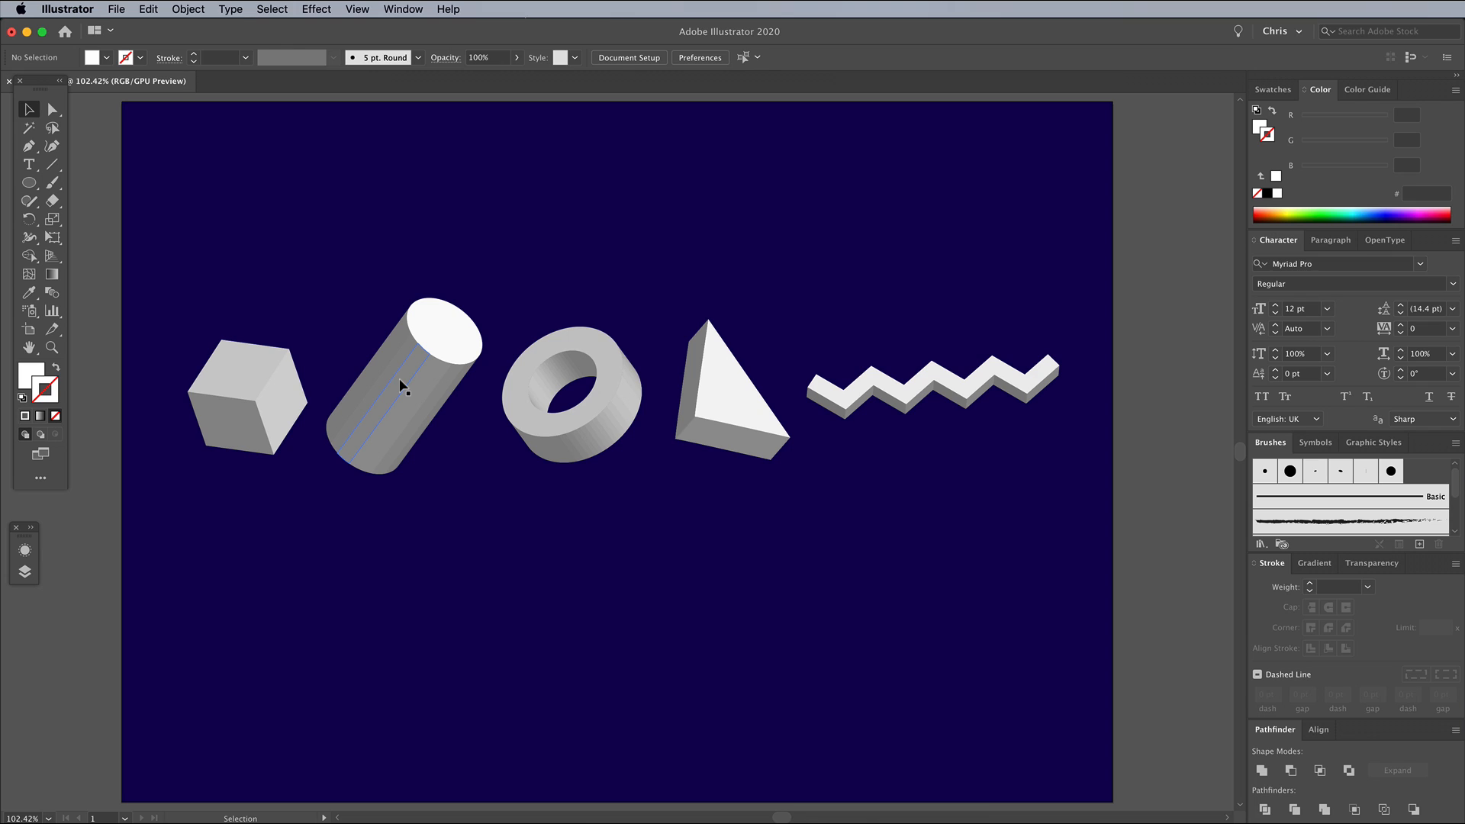
left_click(401, 386)
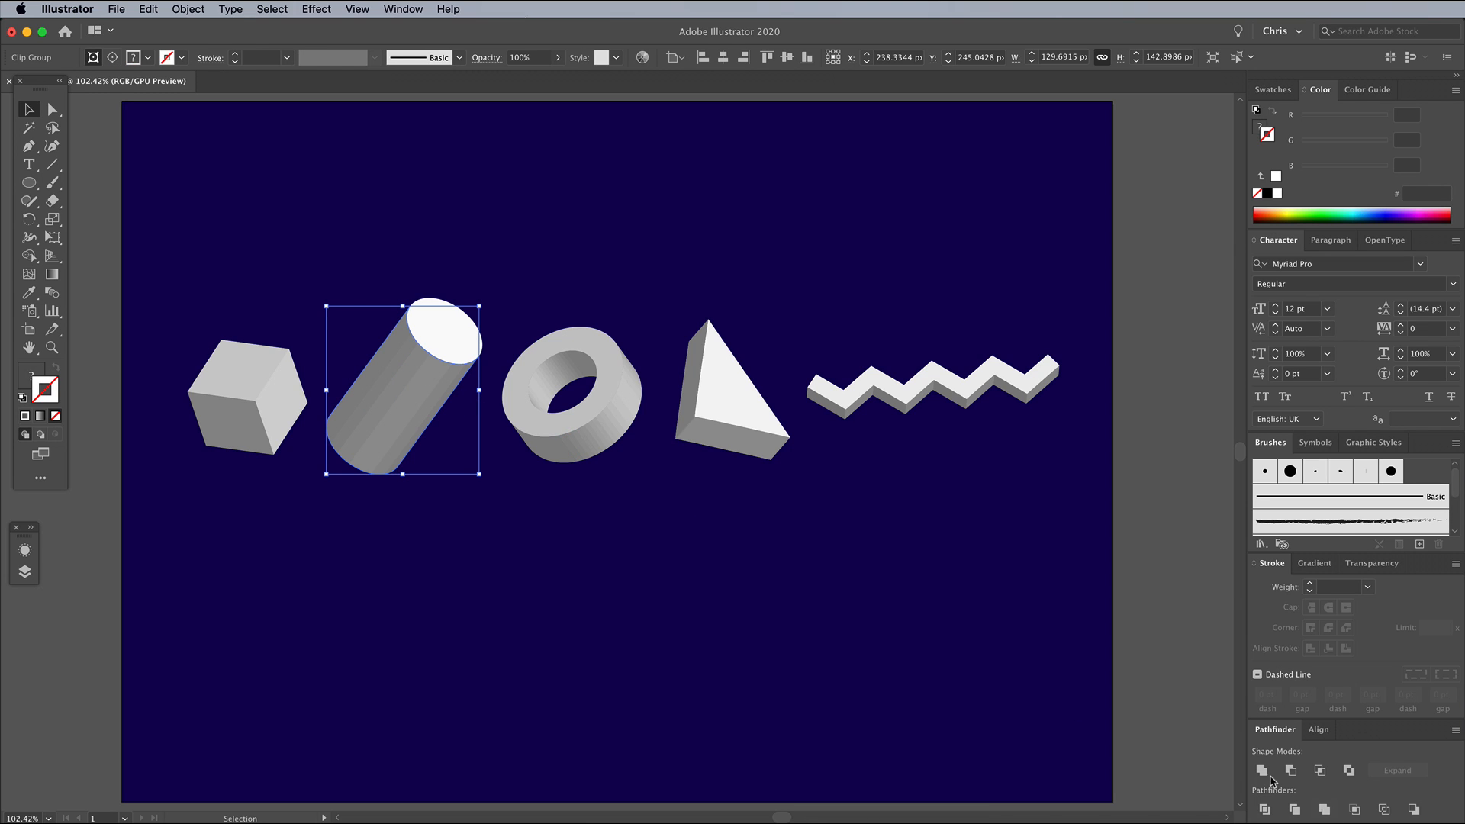
left_click(569, 392)
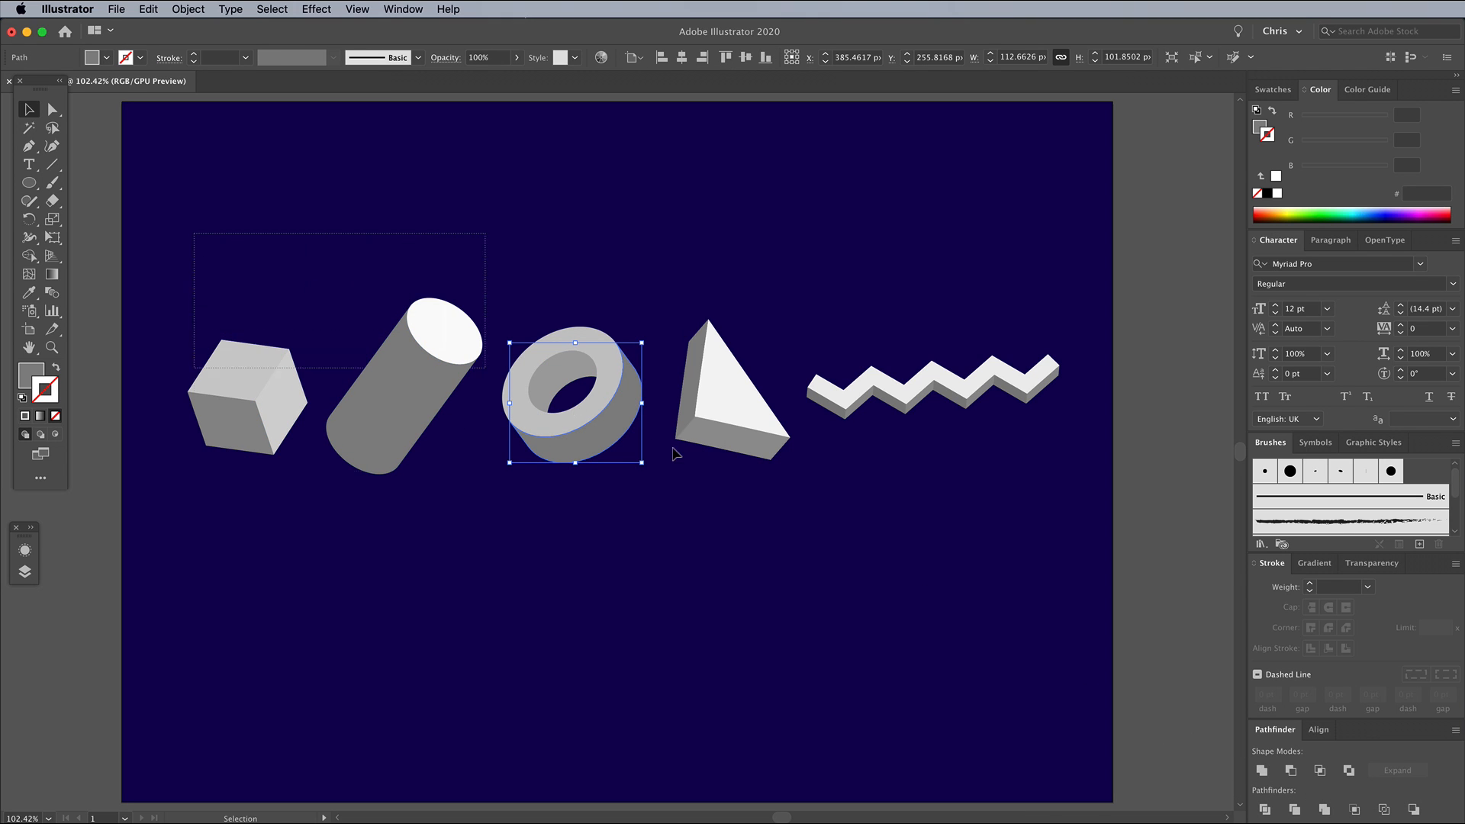
Copy all five shapes and paste the duplicates in front, with the Swatches panel shown.
left_click(148, 9)
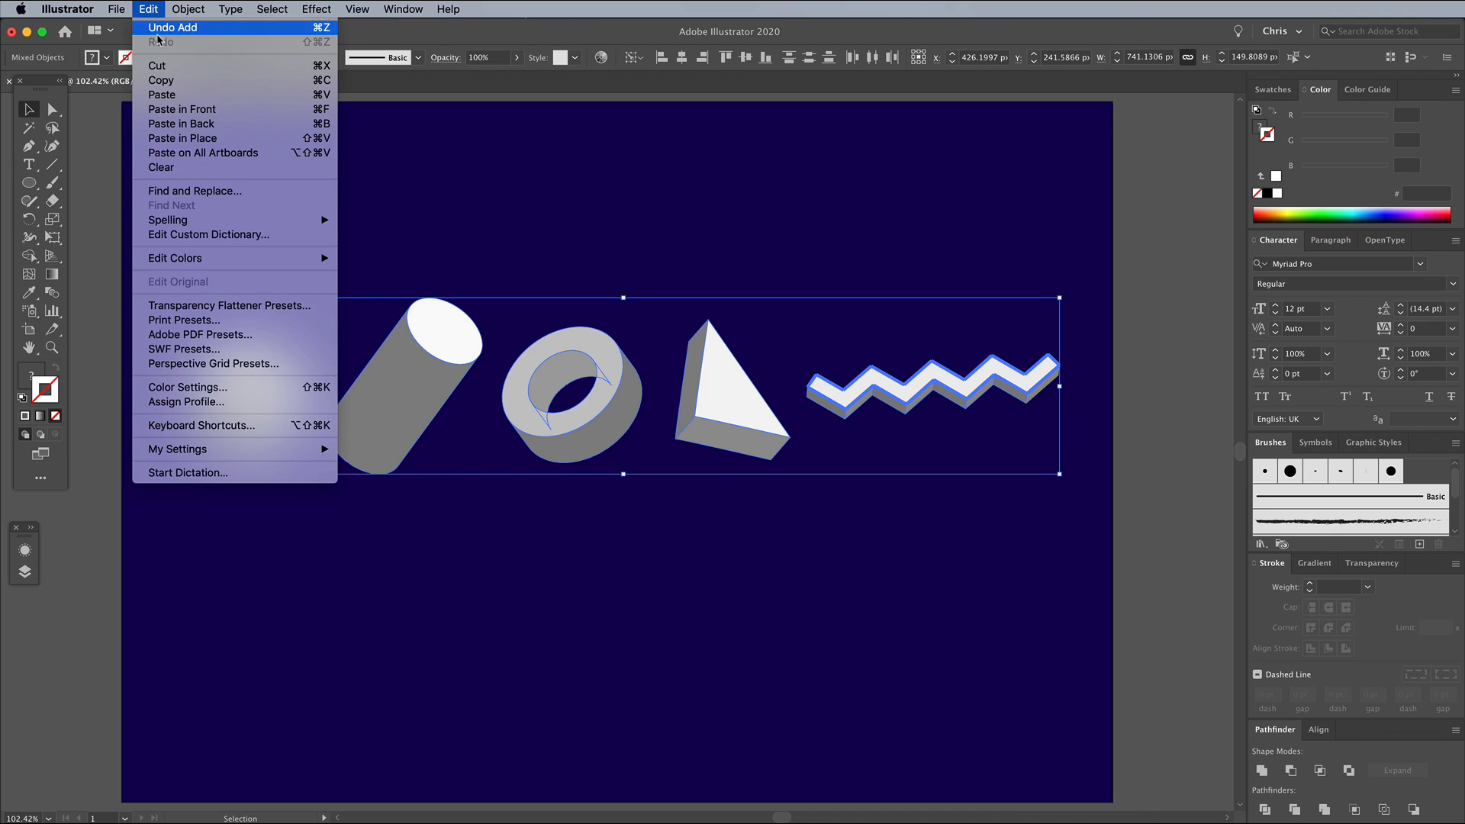
mouse_move(181, 108)
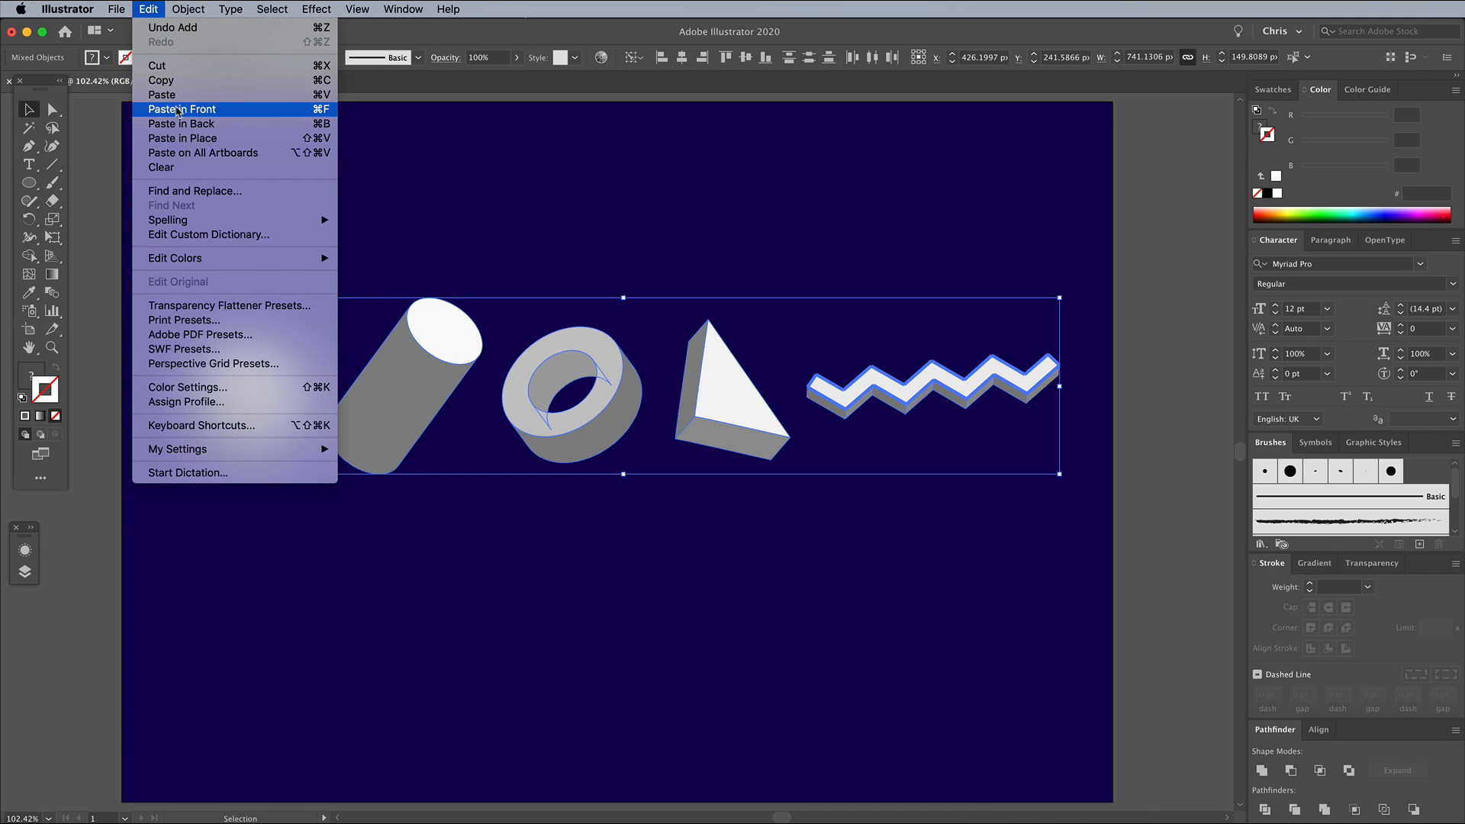
left_click(182, 108)
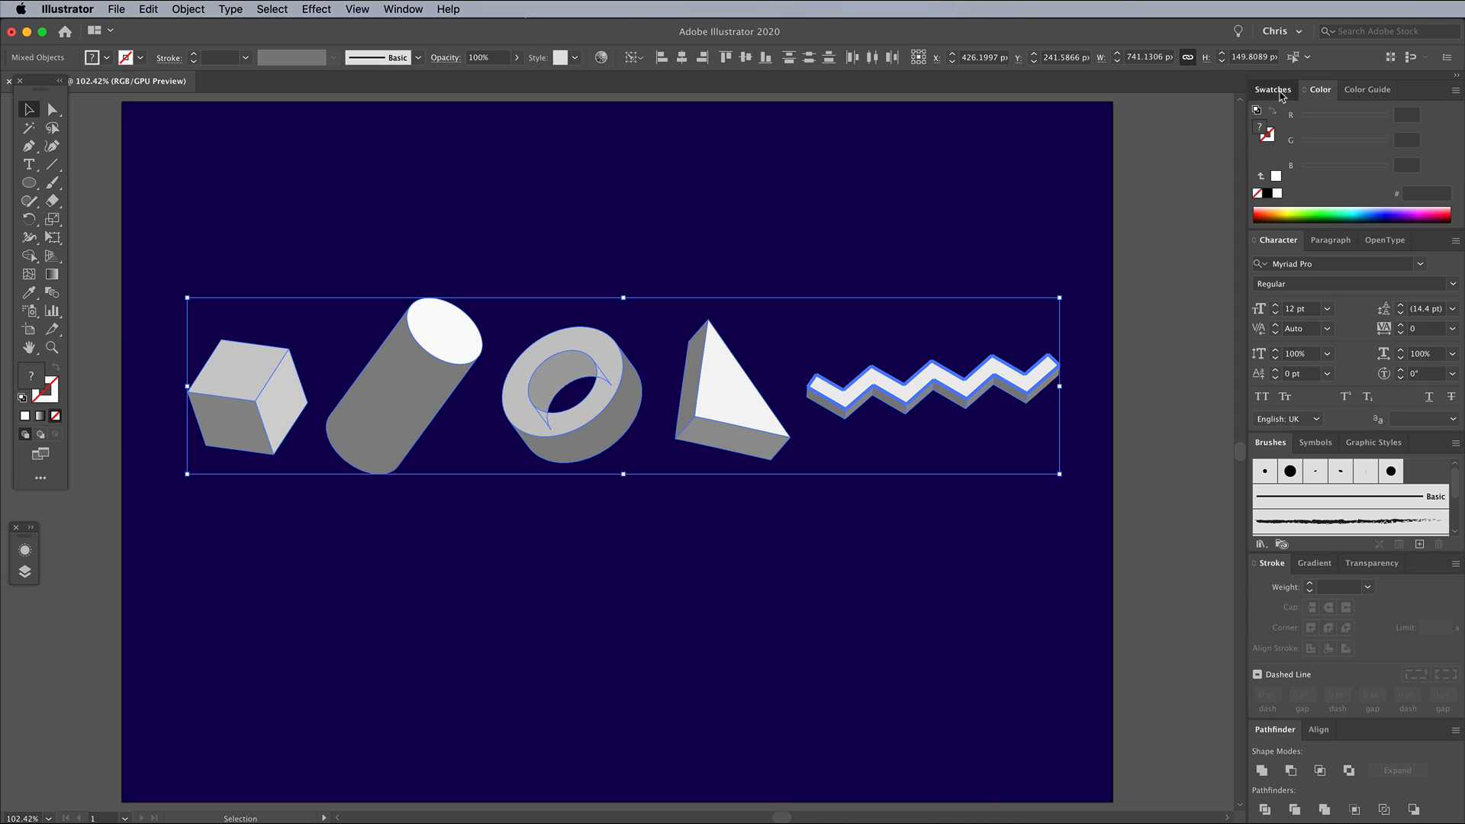
left_click(1272, 89)
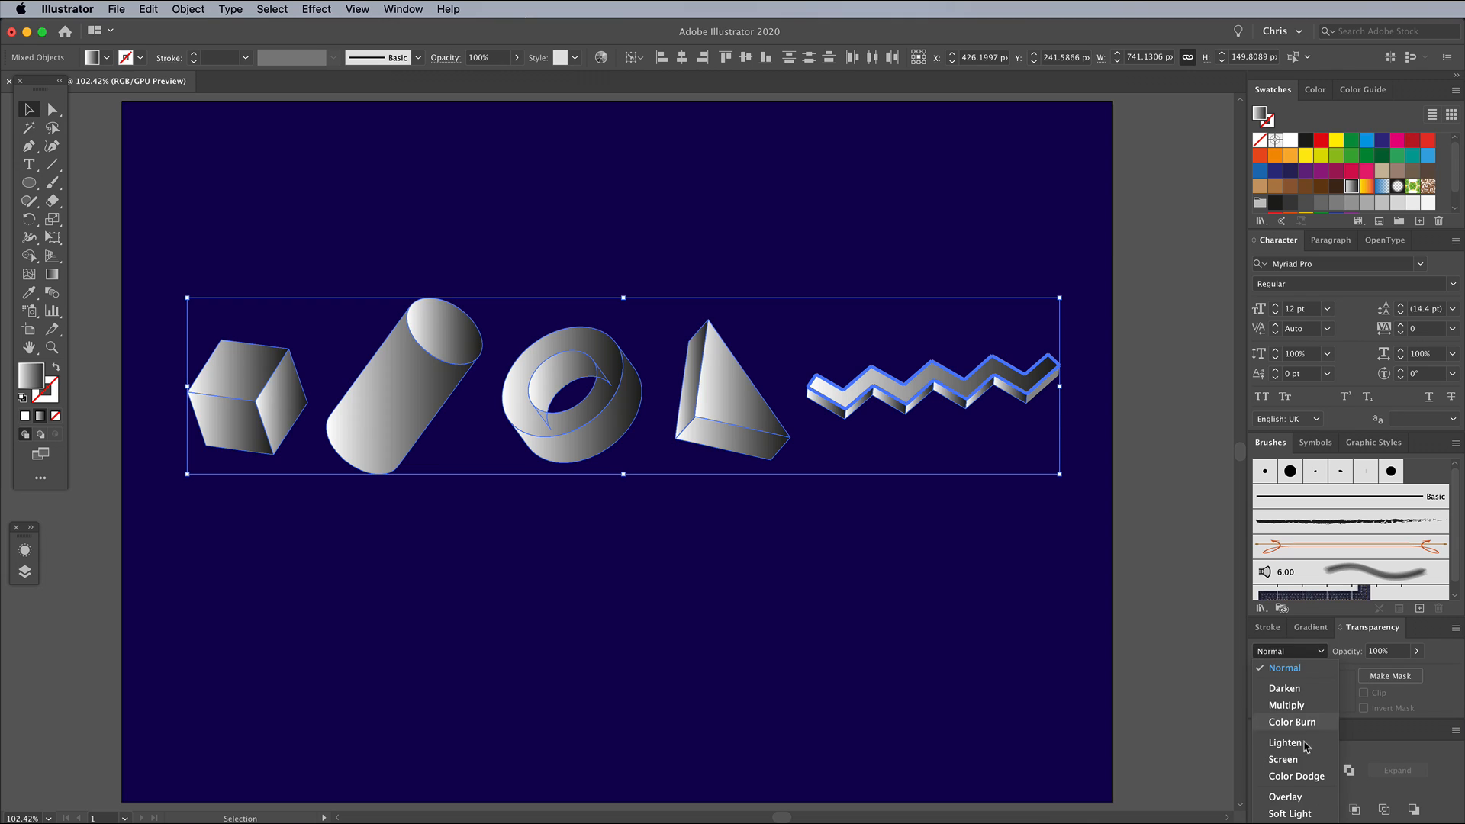
Fill the duplicates with the black-to-white gradient set to Overlay blend, then deselect.
left_click(1285, 797)
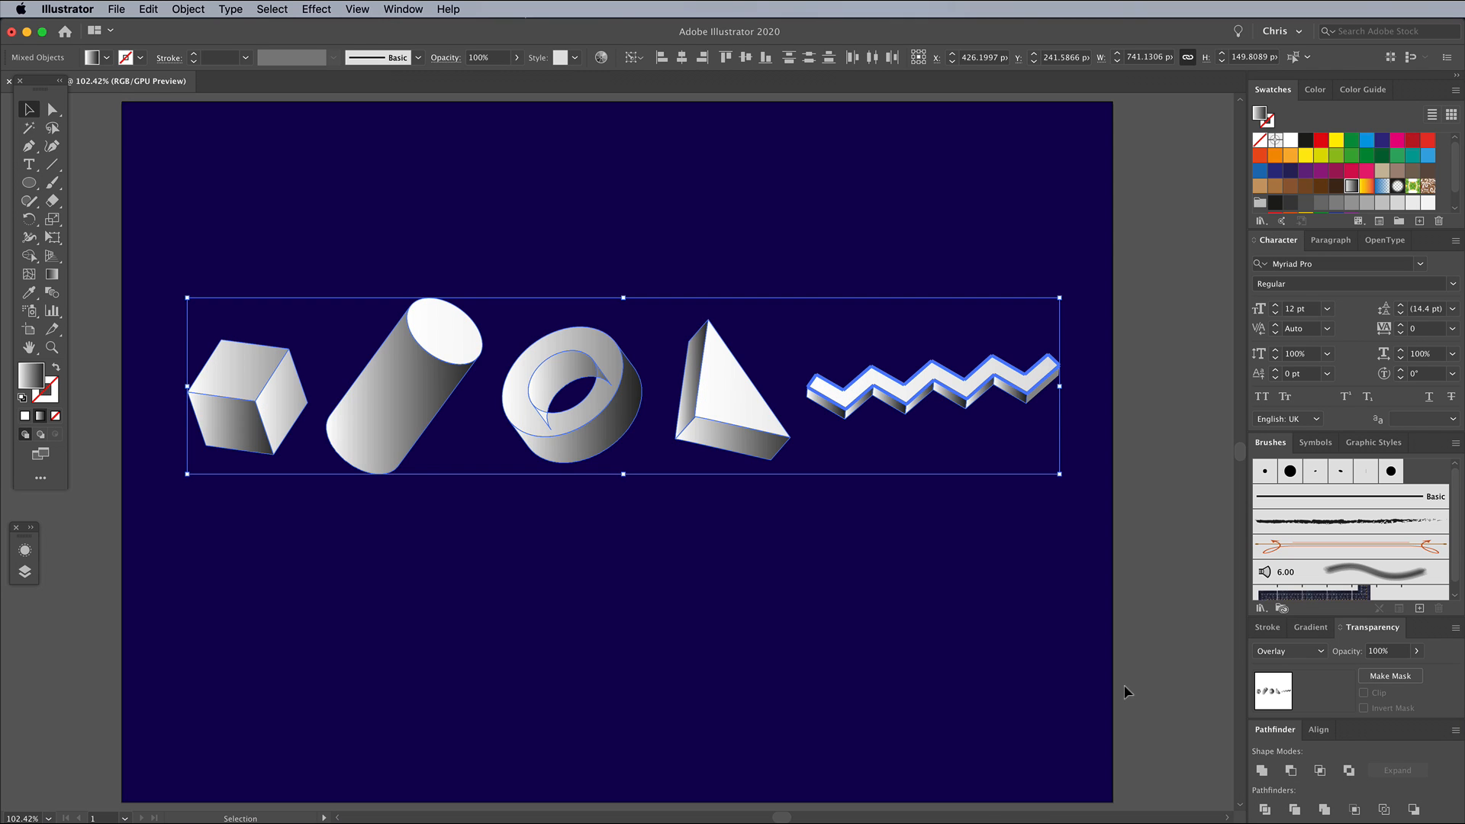
left_click(188, 9)
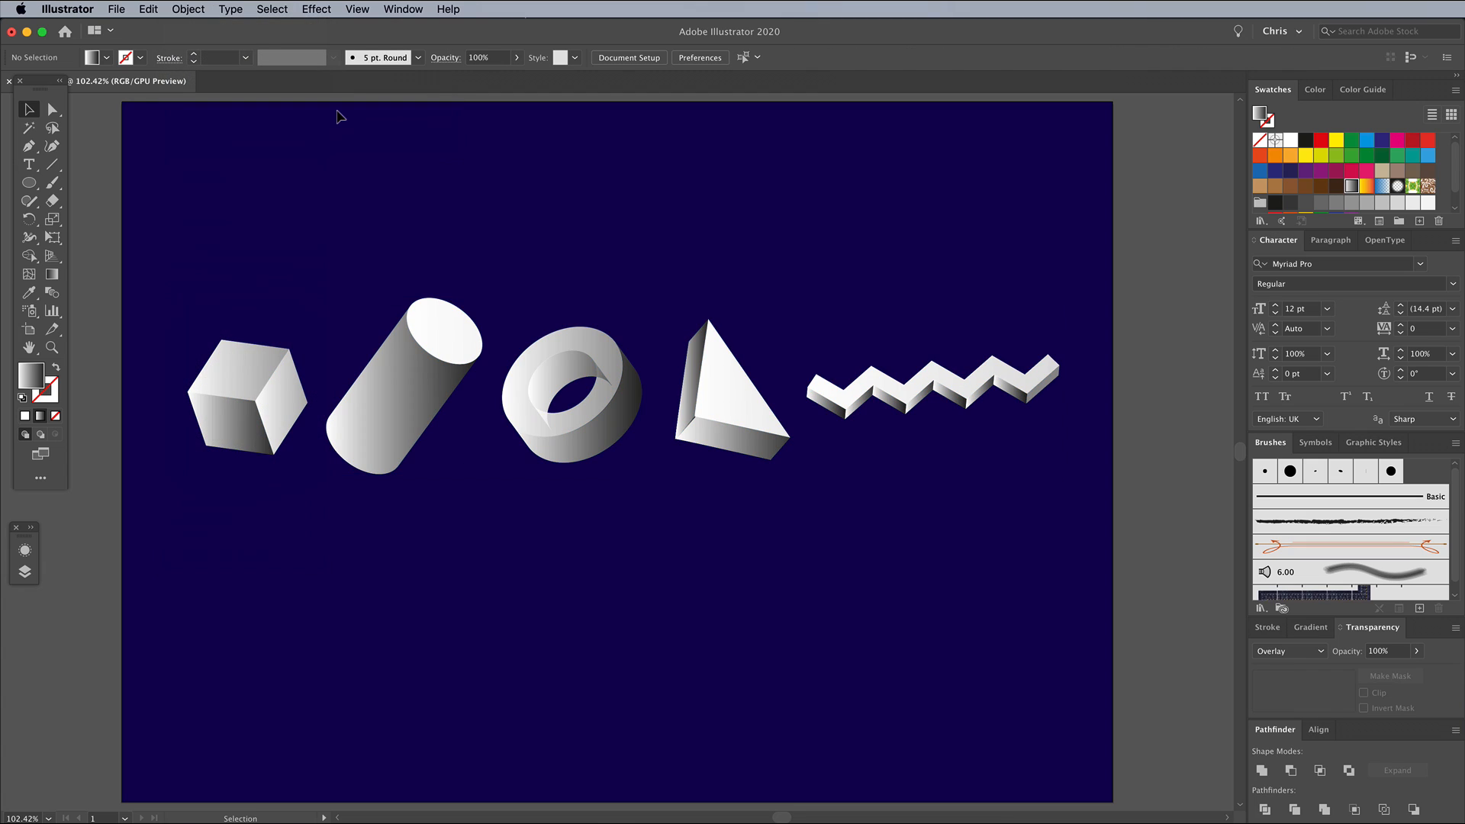
mouse_move(391, 146)
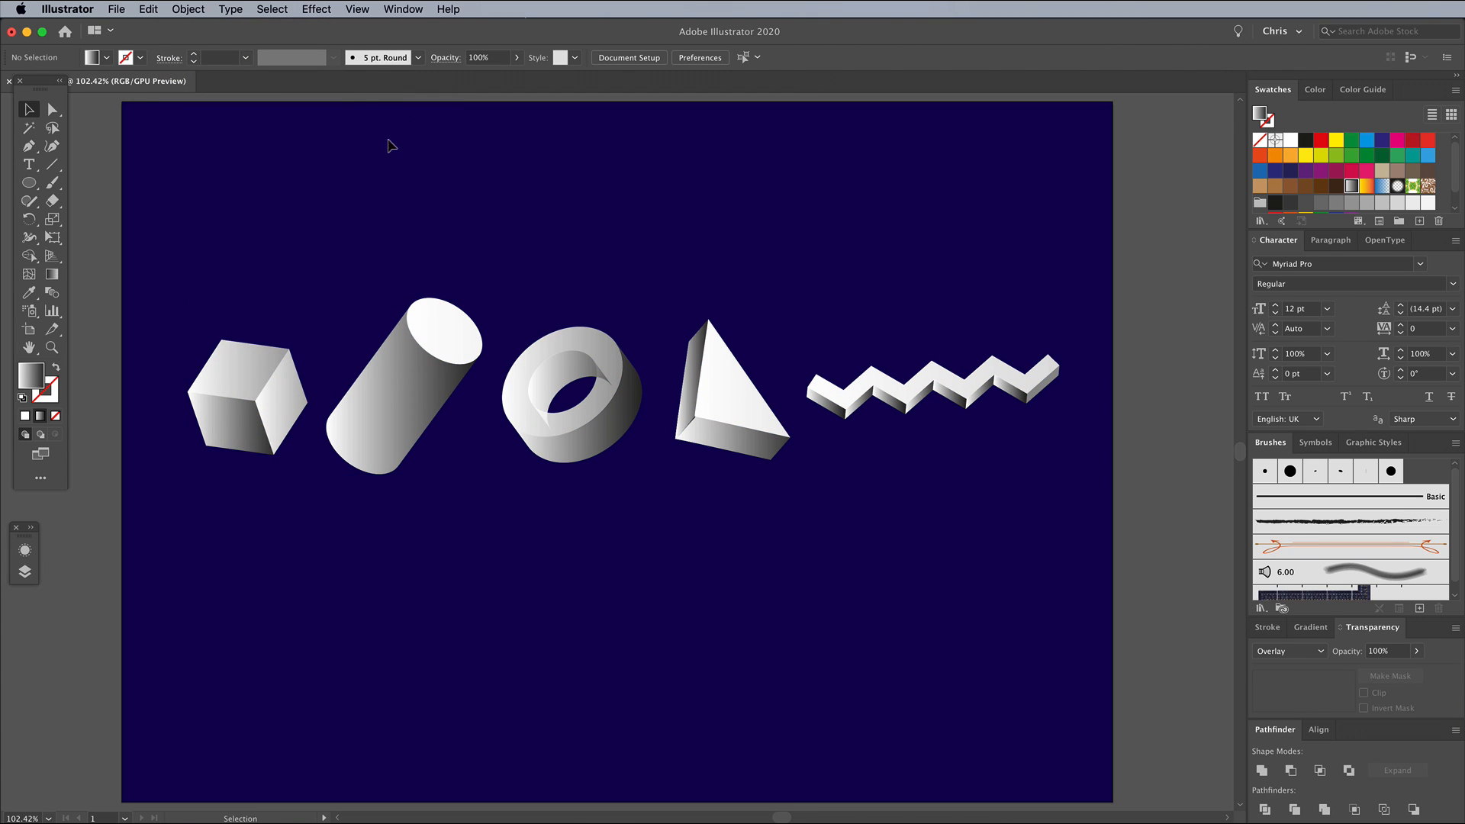
mouse_move(544, 297)
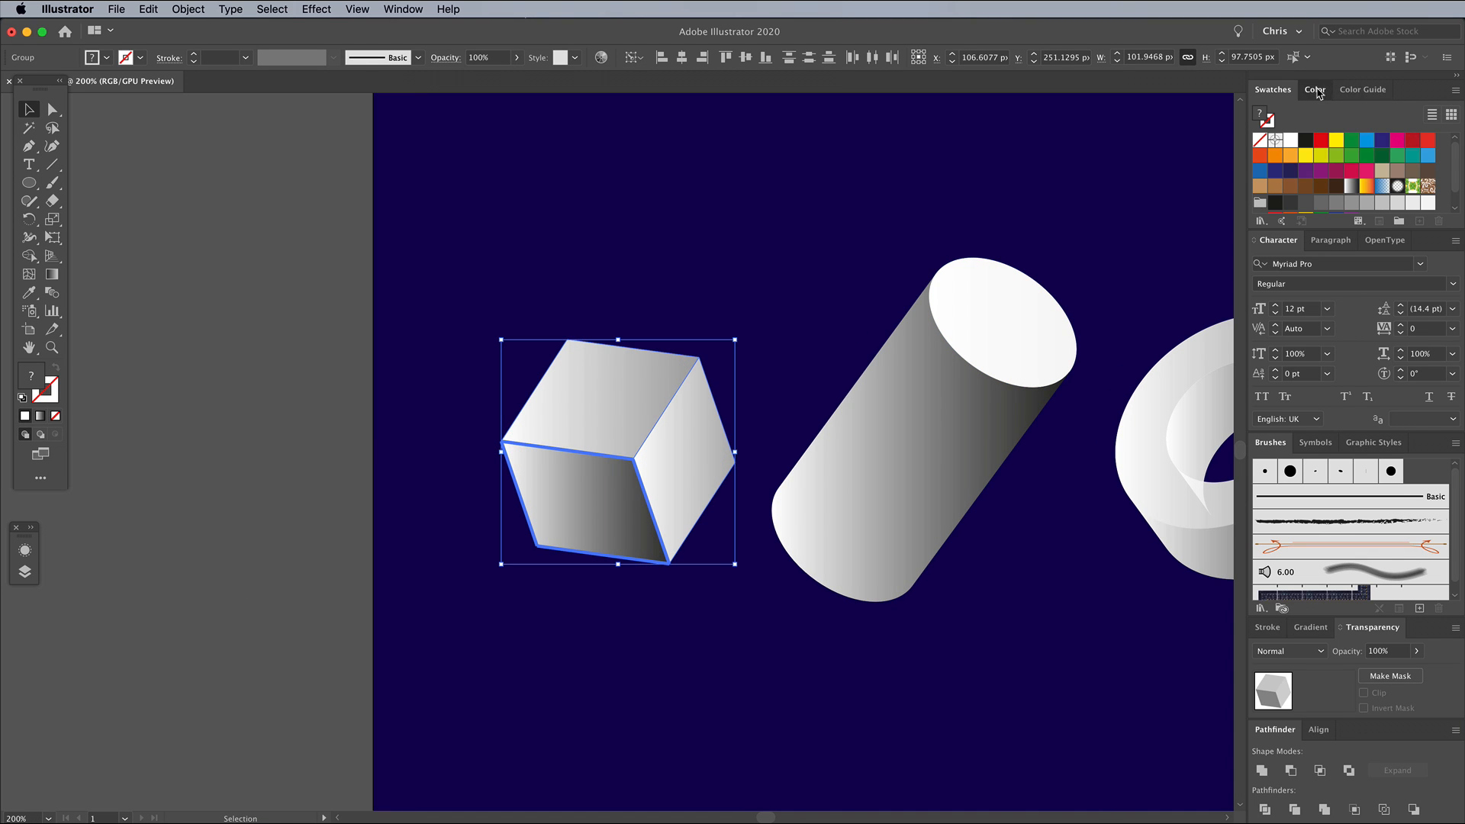
Colour the cube blue with the HSB sliders, then take the ring for recolouring.
left_click(1315, 89)
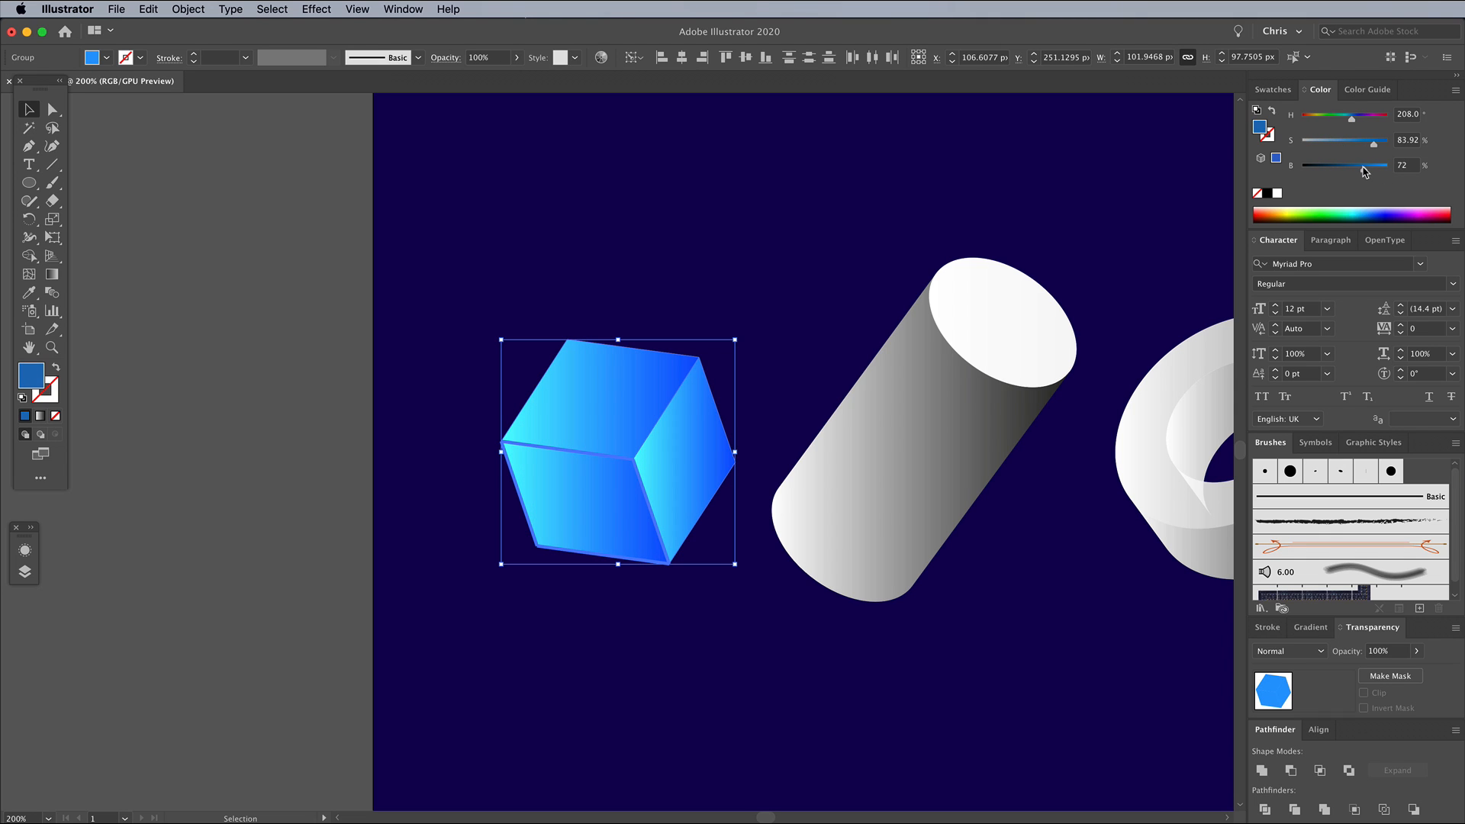
left_click(920, 430)
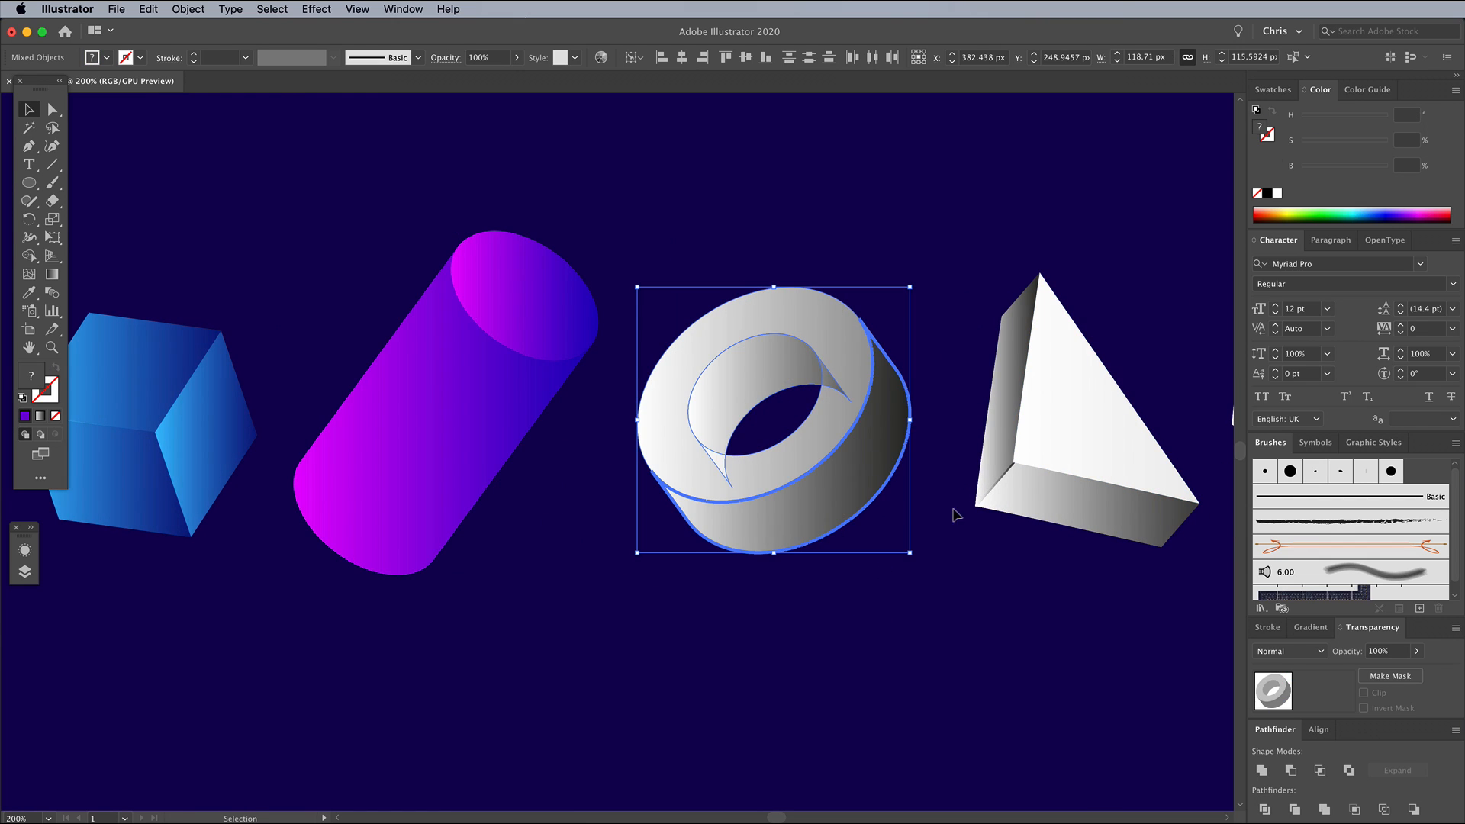
left_click(1374, 140)
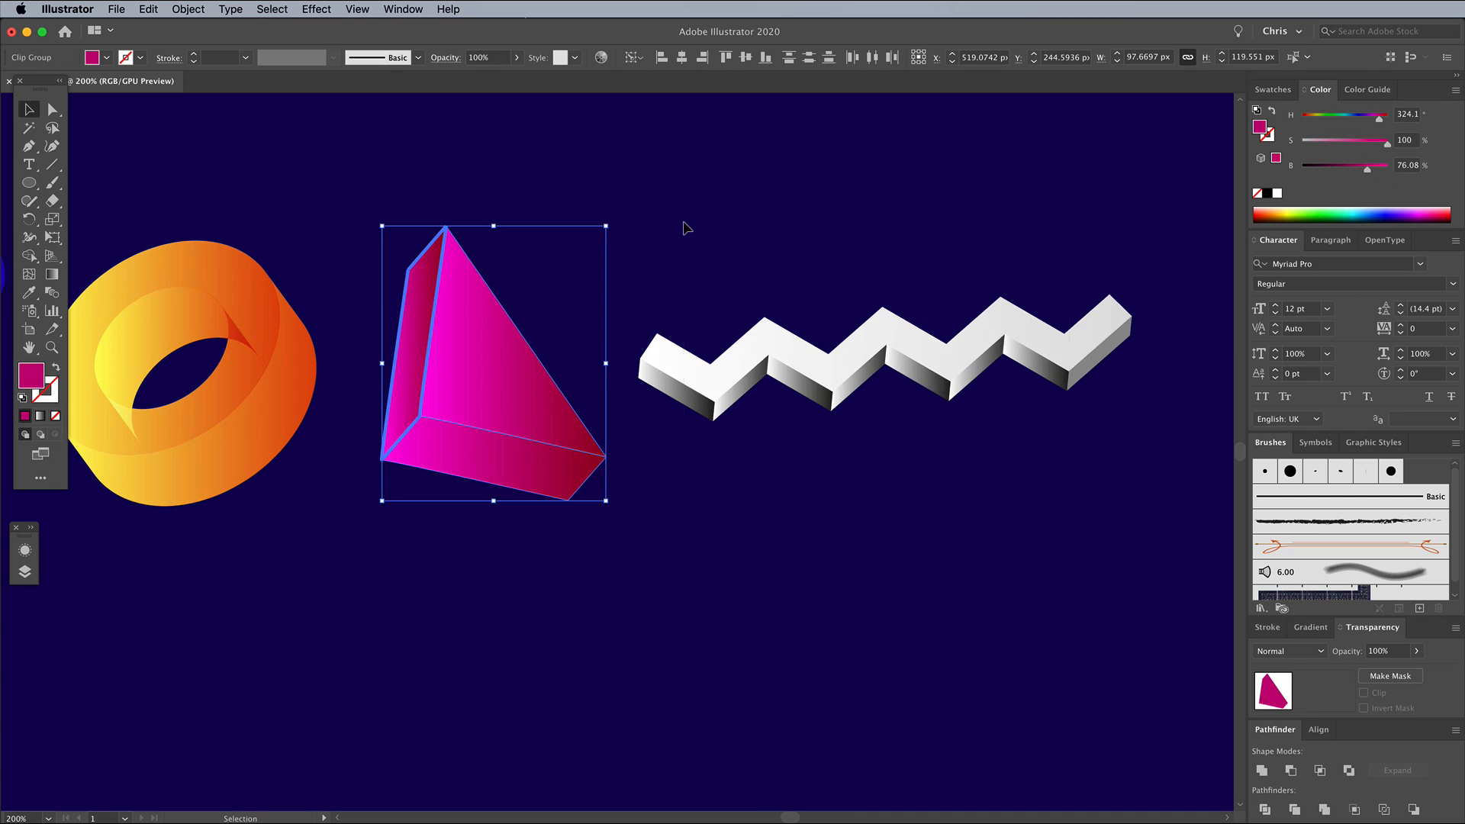
Colour the triangle magenta and the whole zigzag group green.
left_click(883, 360)
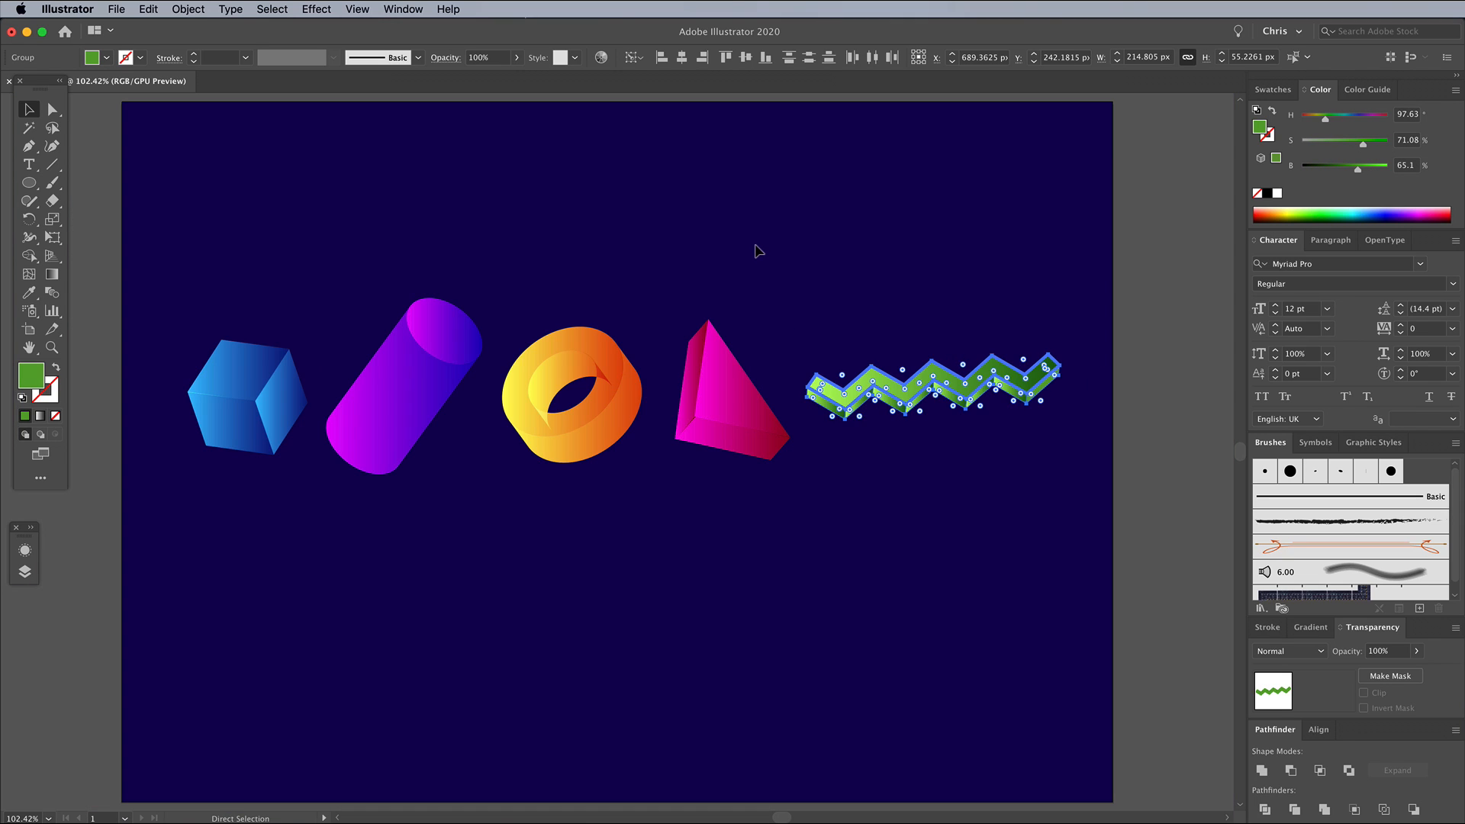
left_click(29, 110)
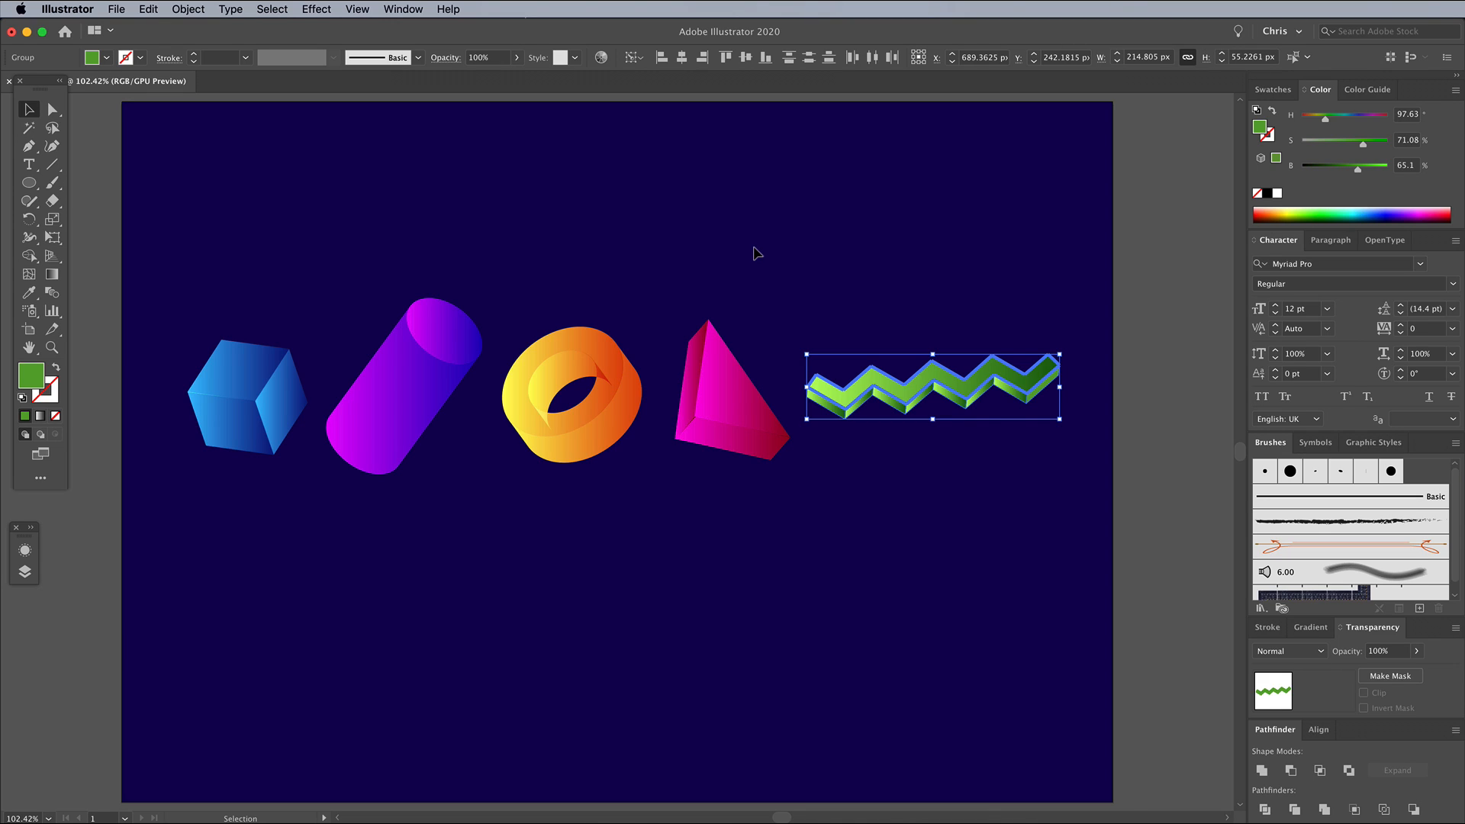
left_click(186, 9)
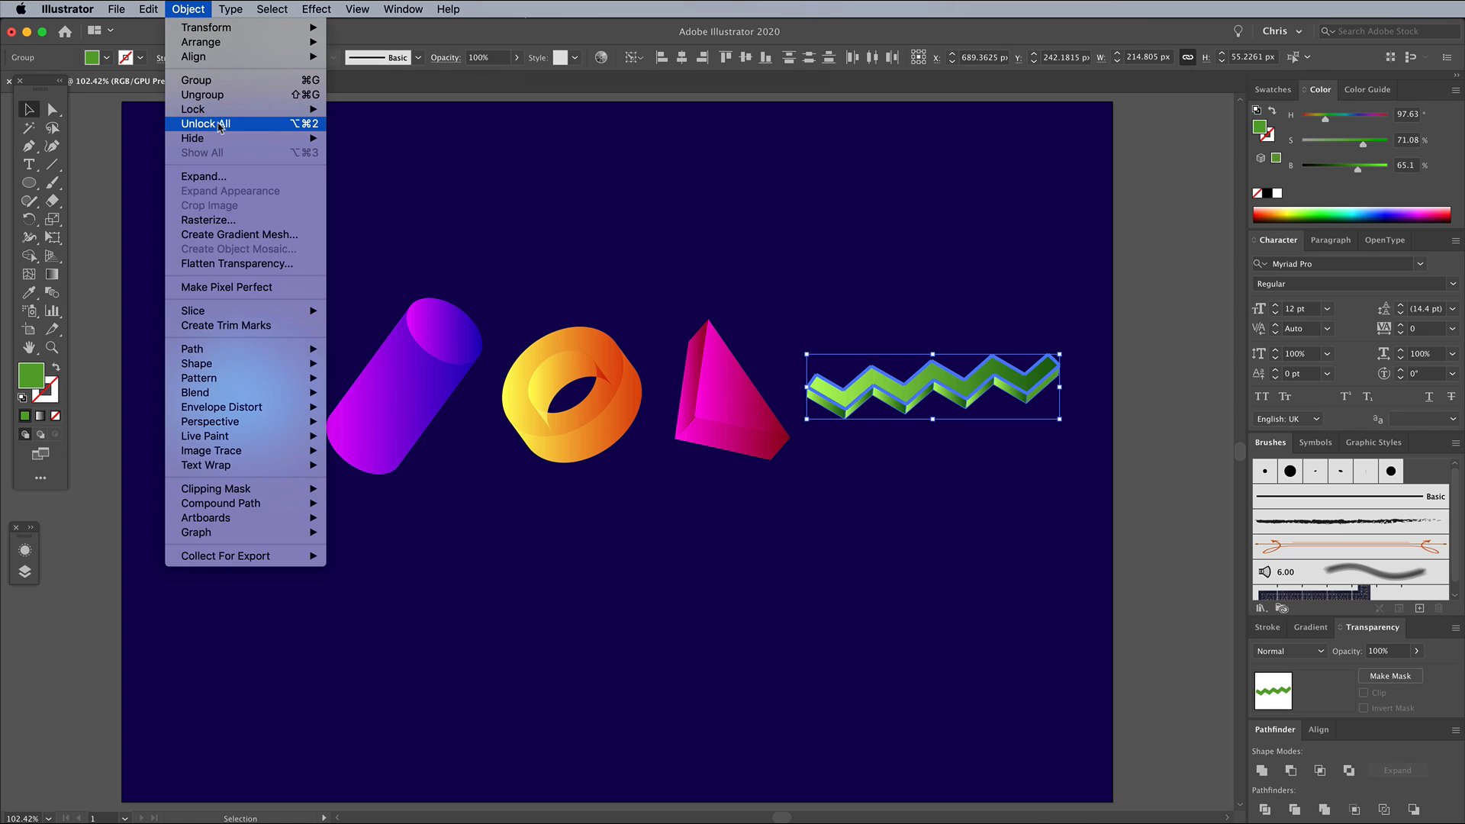
Unlock the background rectangle, deselect everything and zoom in on the shapes.
left_click(206, 124)
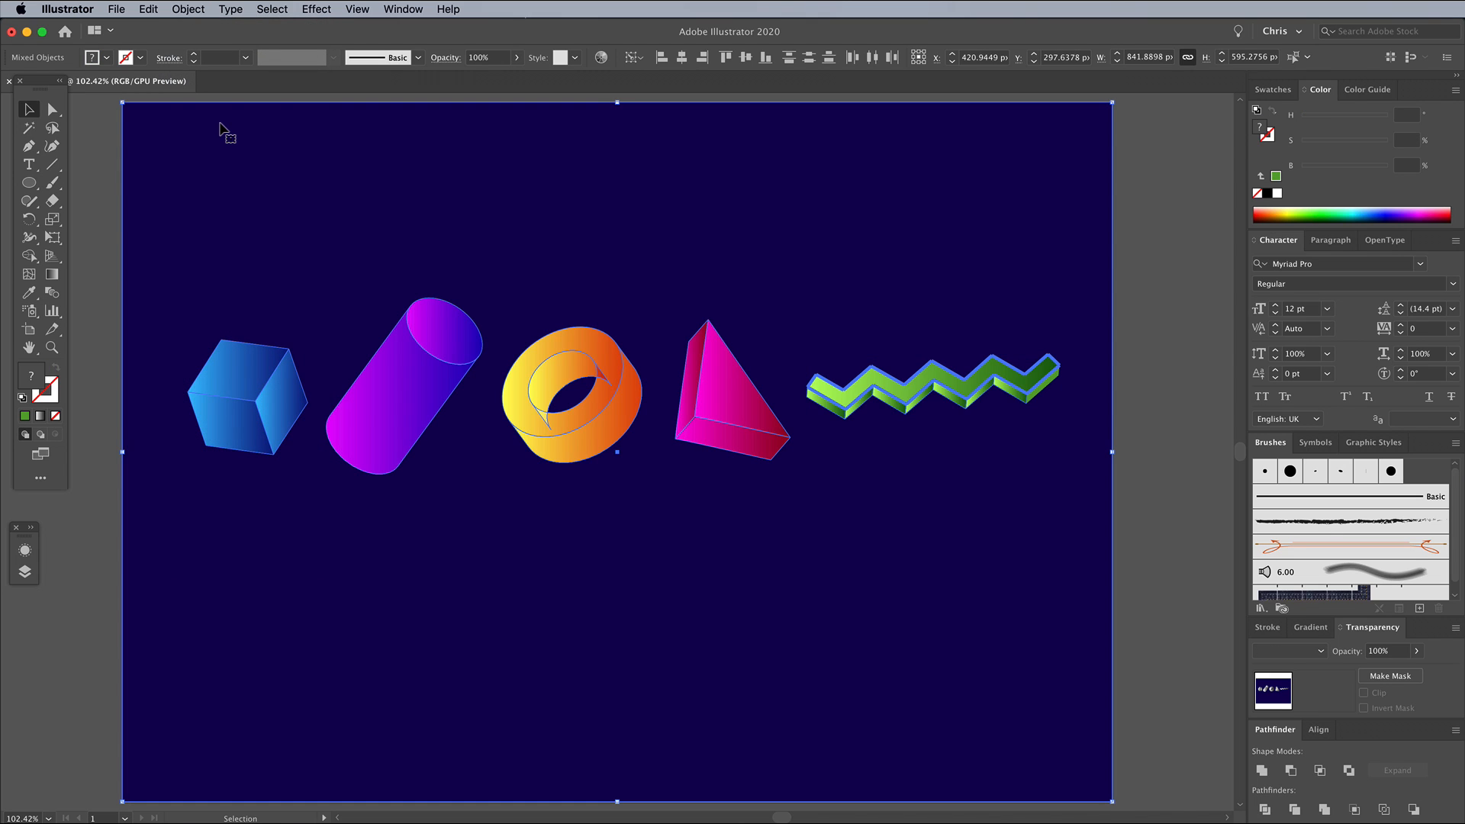
mouse_move(92, 174)
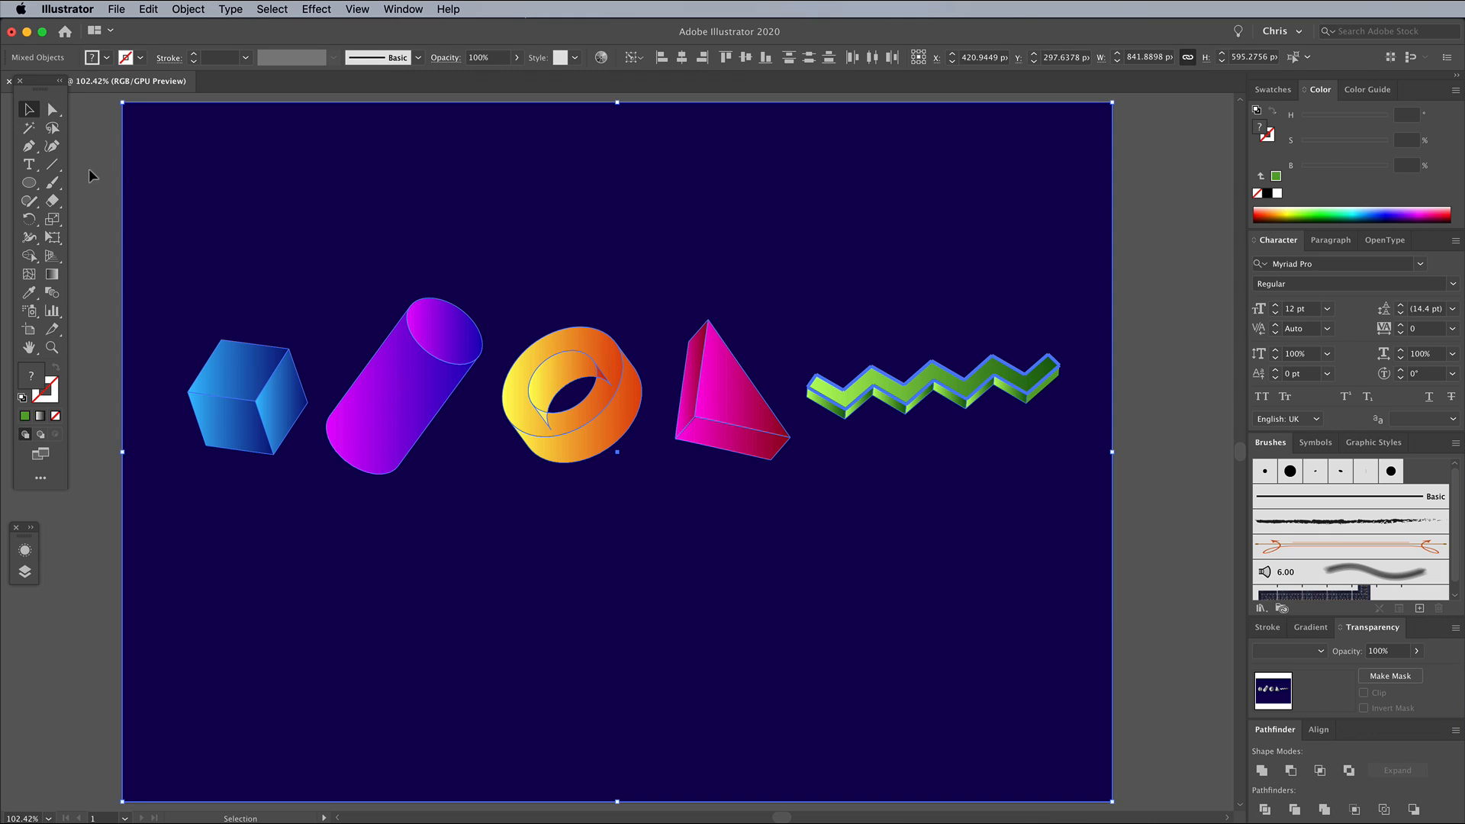
left_click(617, 655)
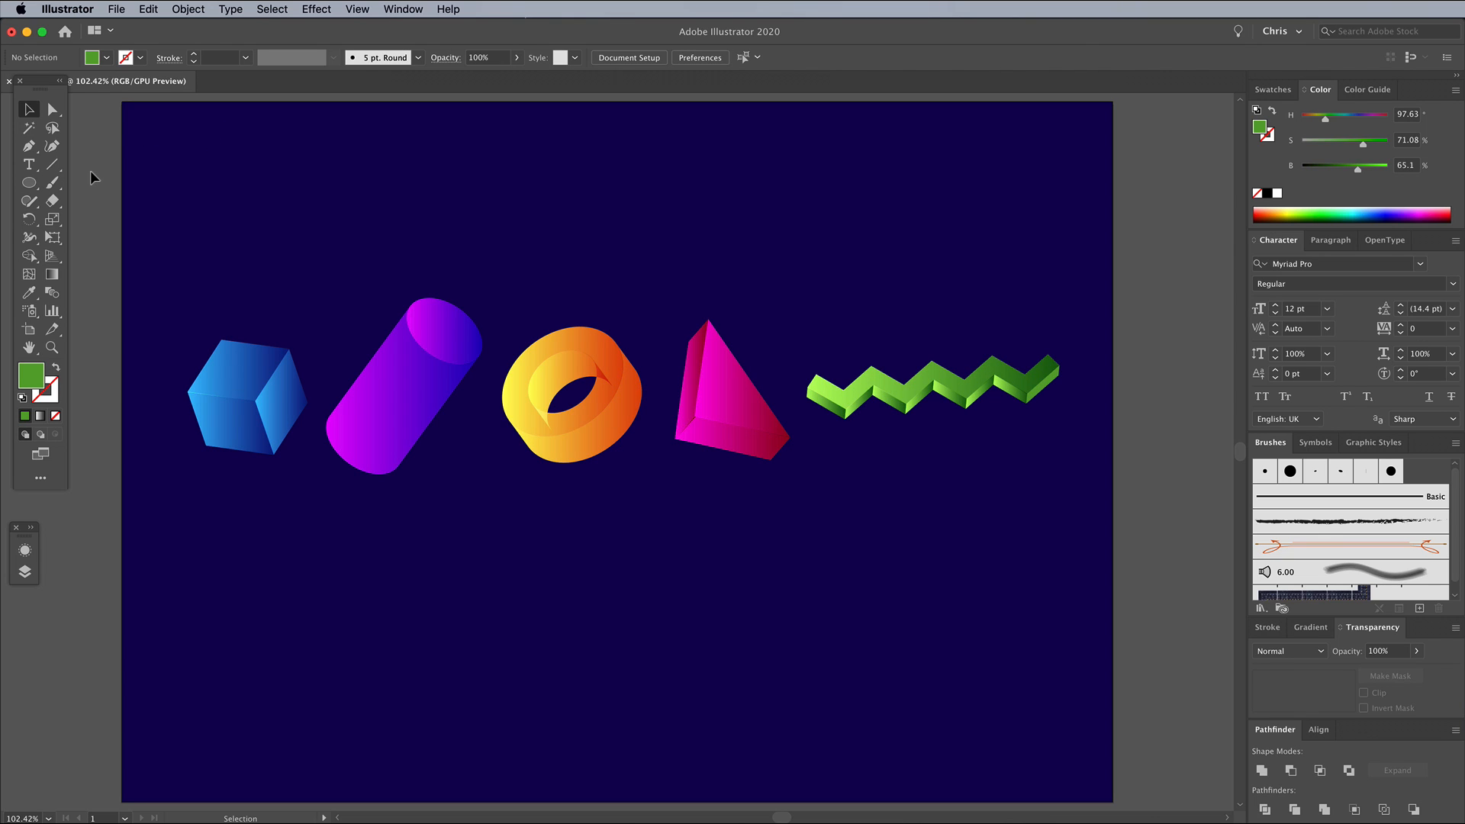
left_click(188, 9)
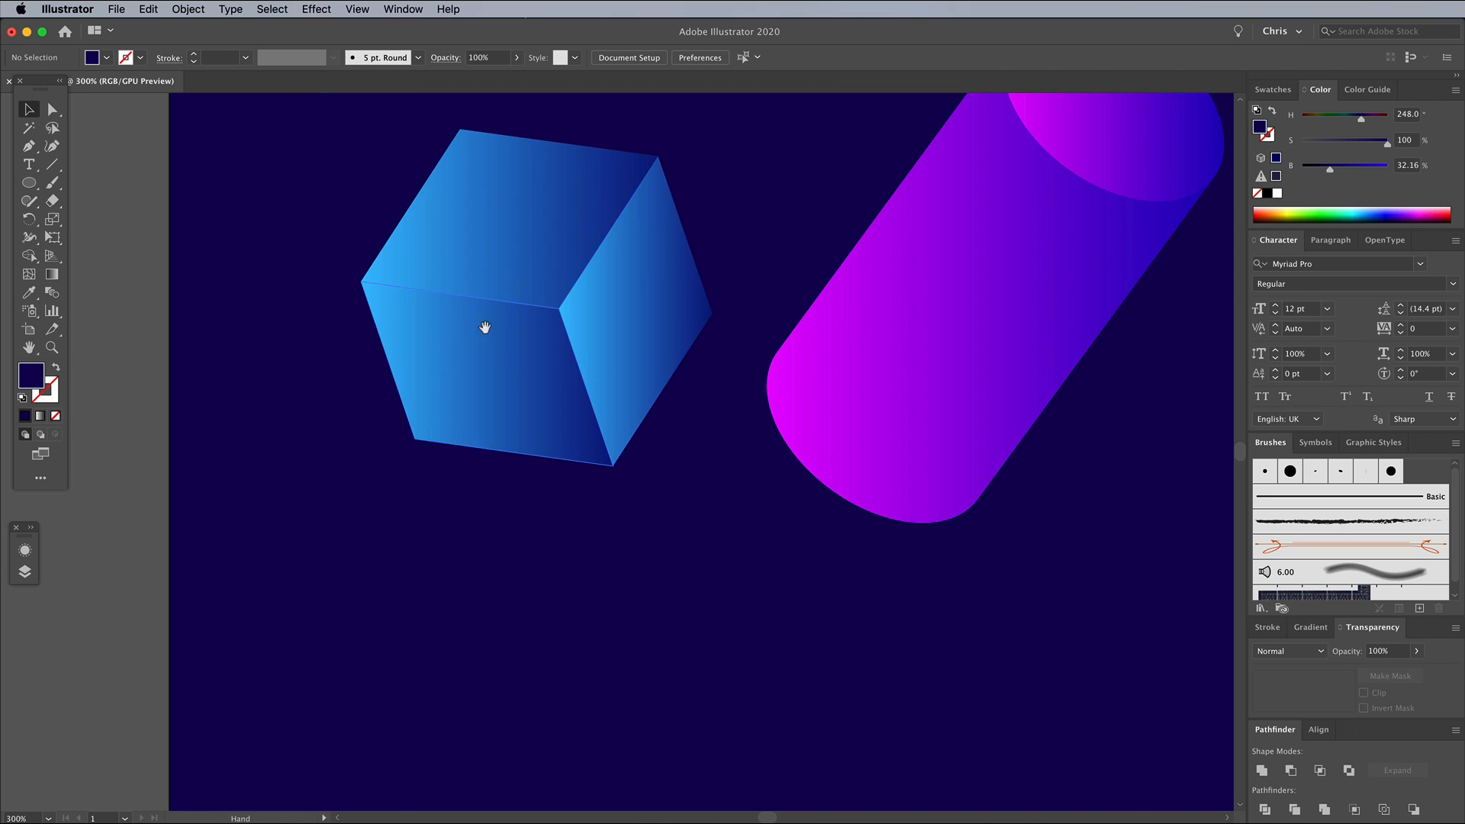
left_click(484, 327)
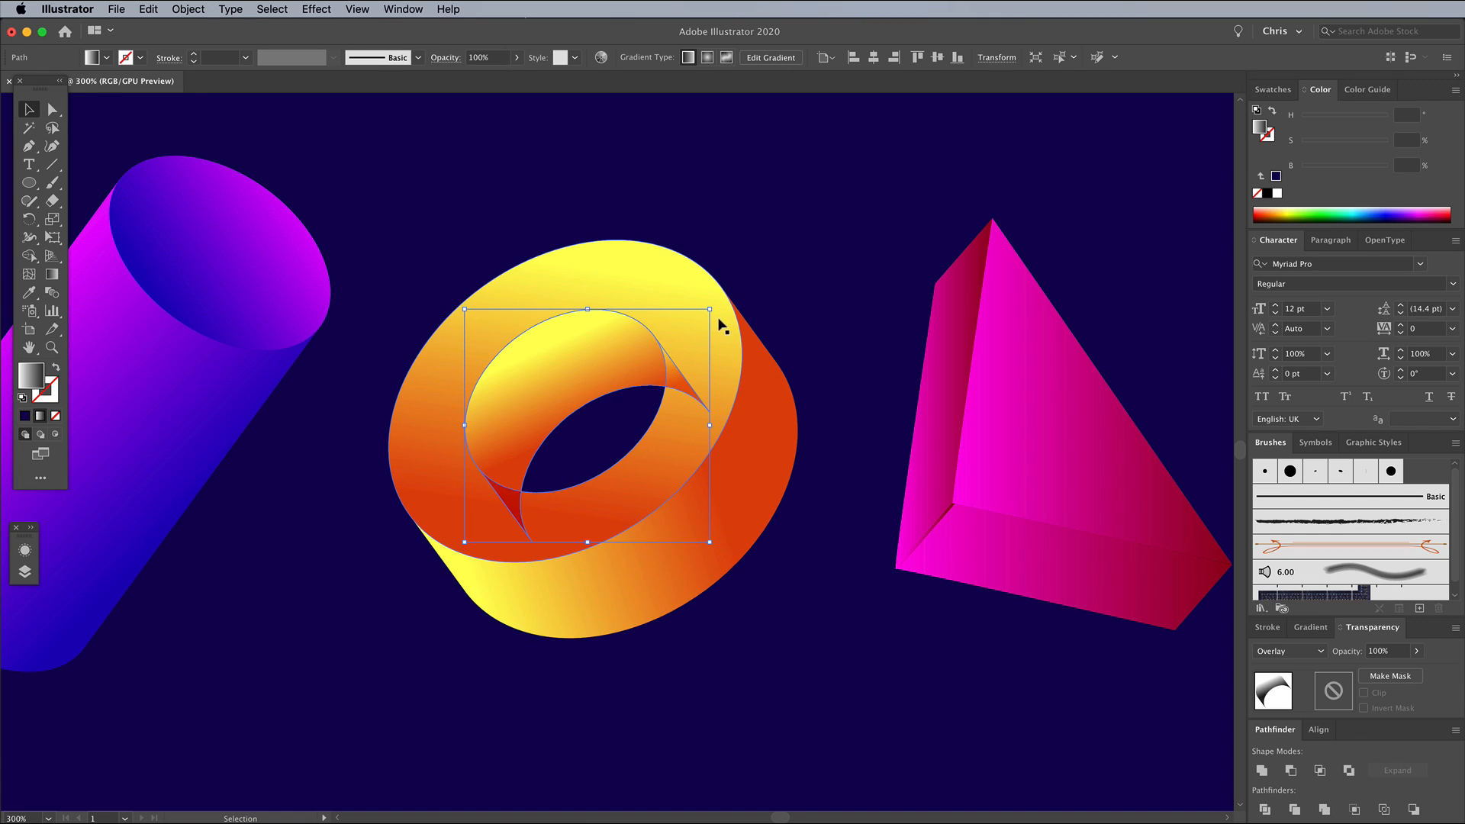
Send the orange torus's inner curved piece one step backward so the hole shades correctly.
right_click(719, 322)
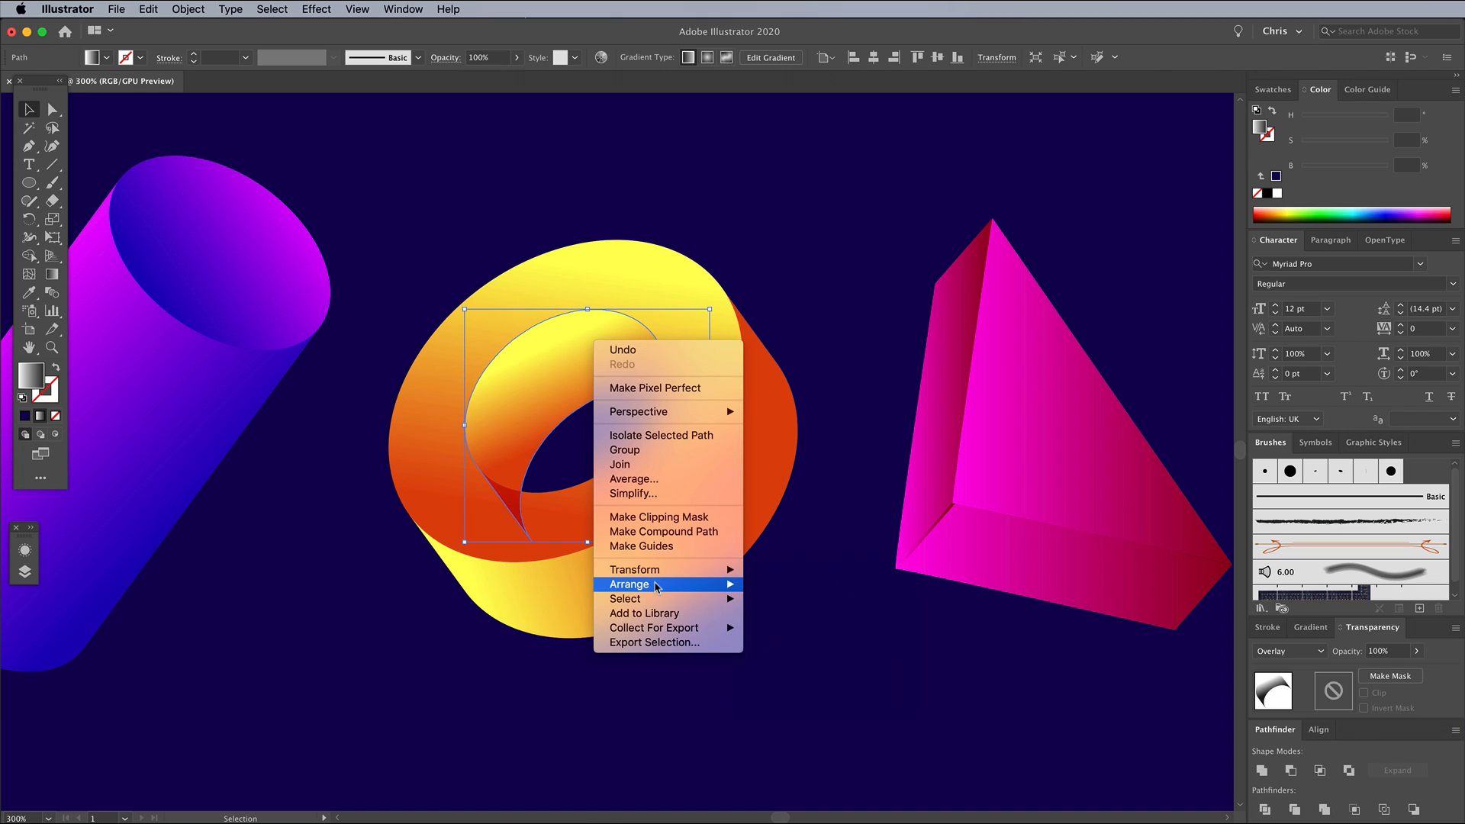
mouse_move(628, 584)
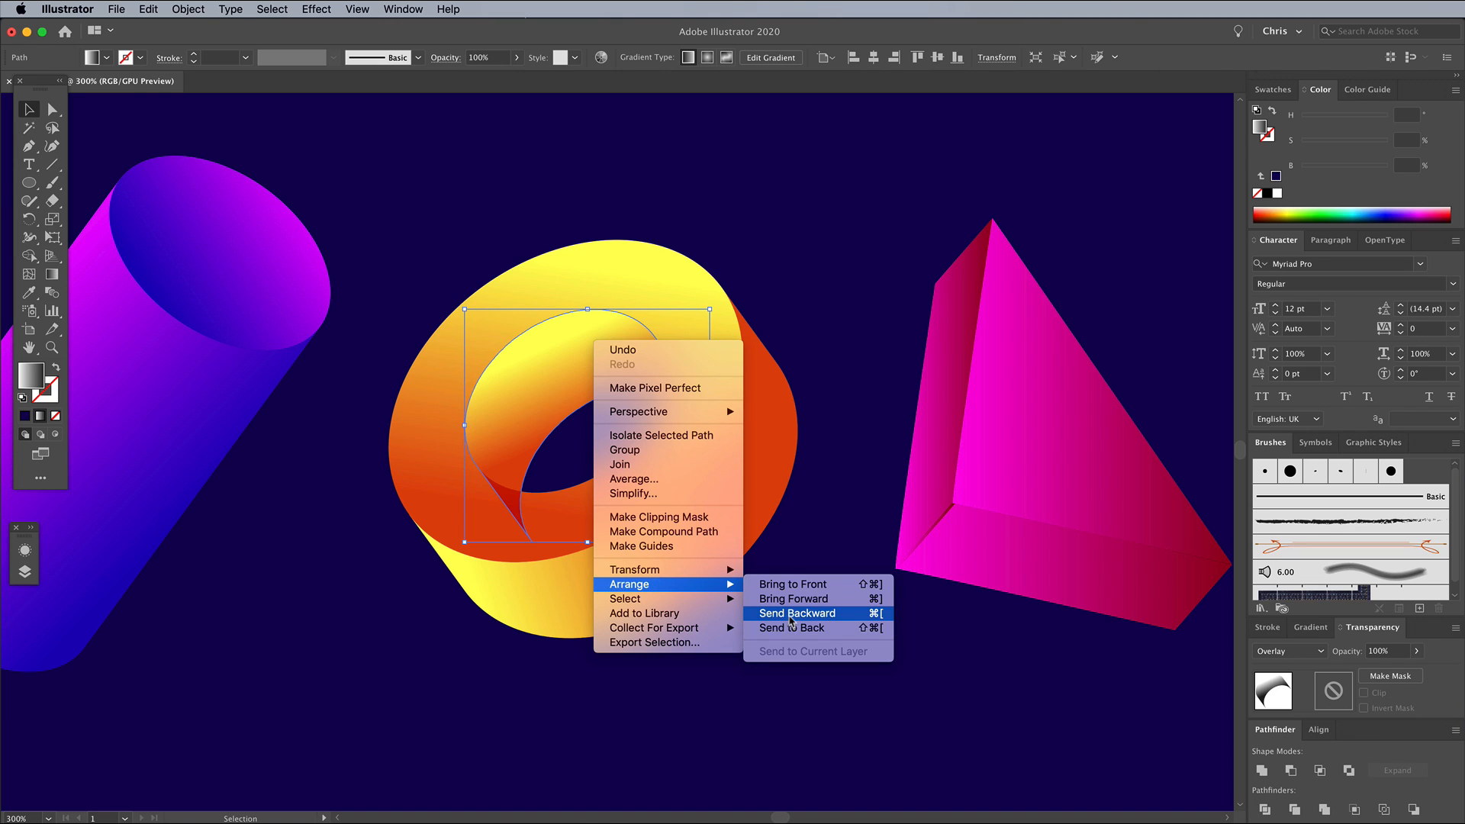
left_click(797, 613)
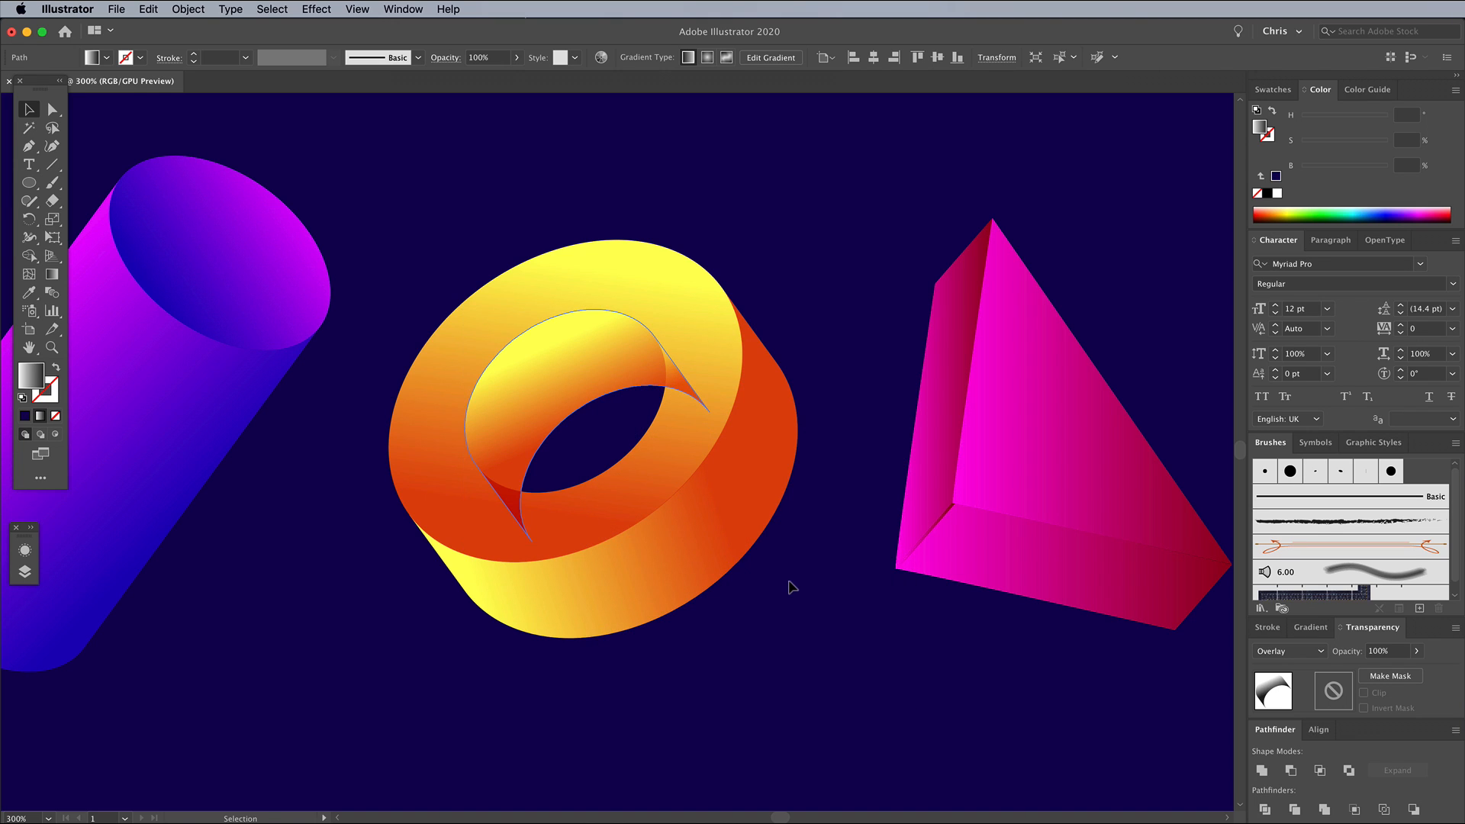
left_click(589, 421)
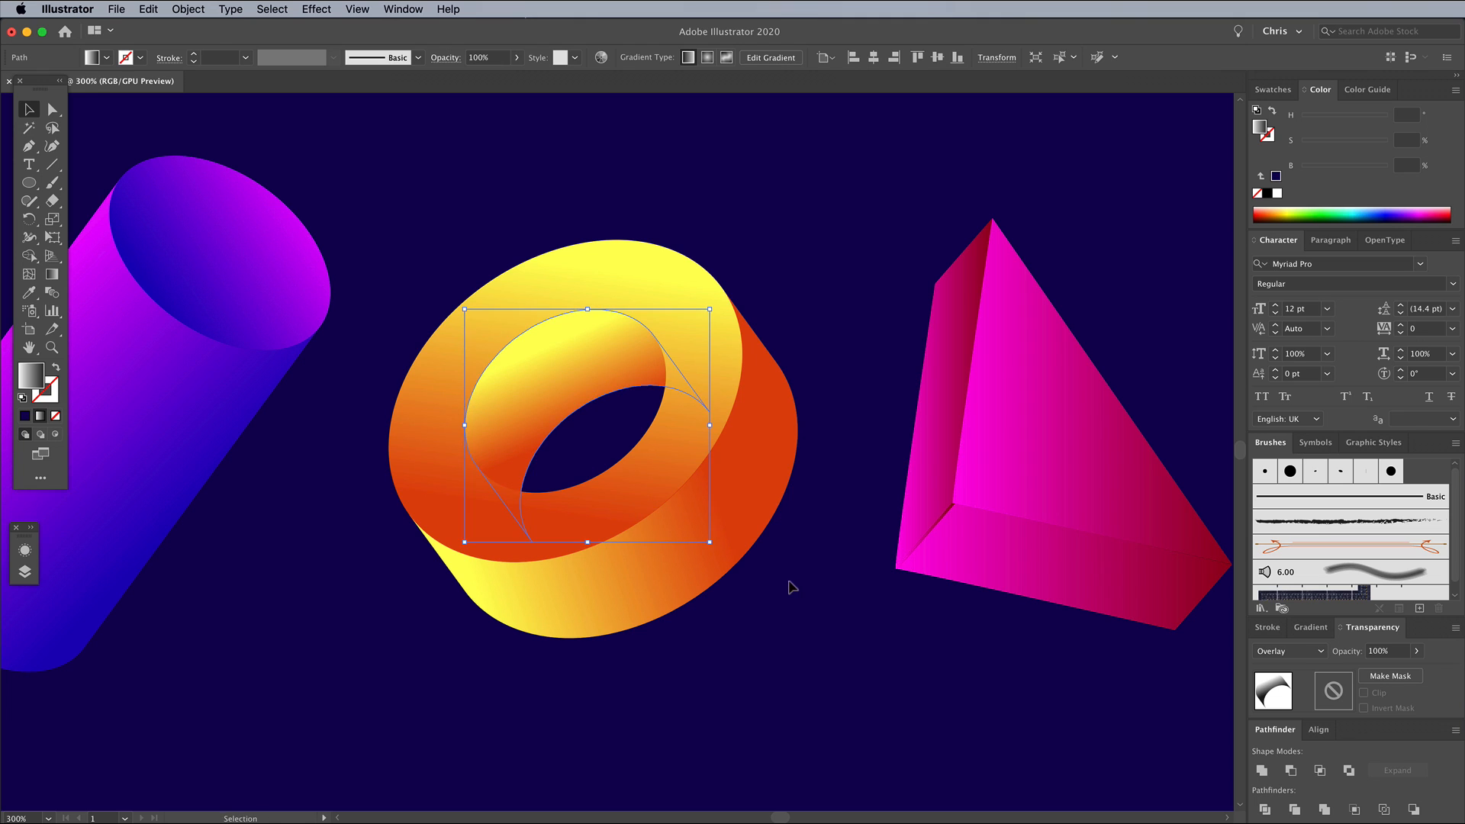
left_click(784, 587)
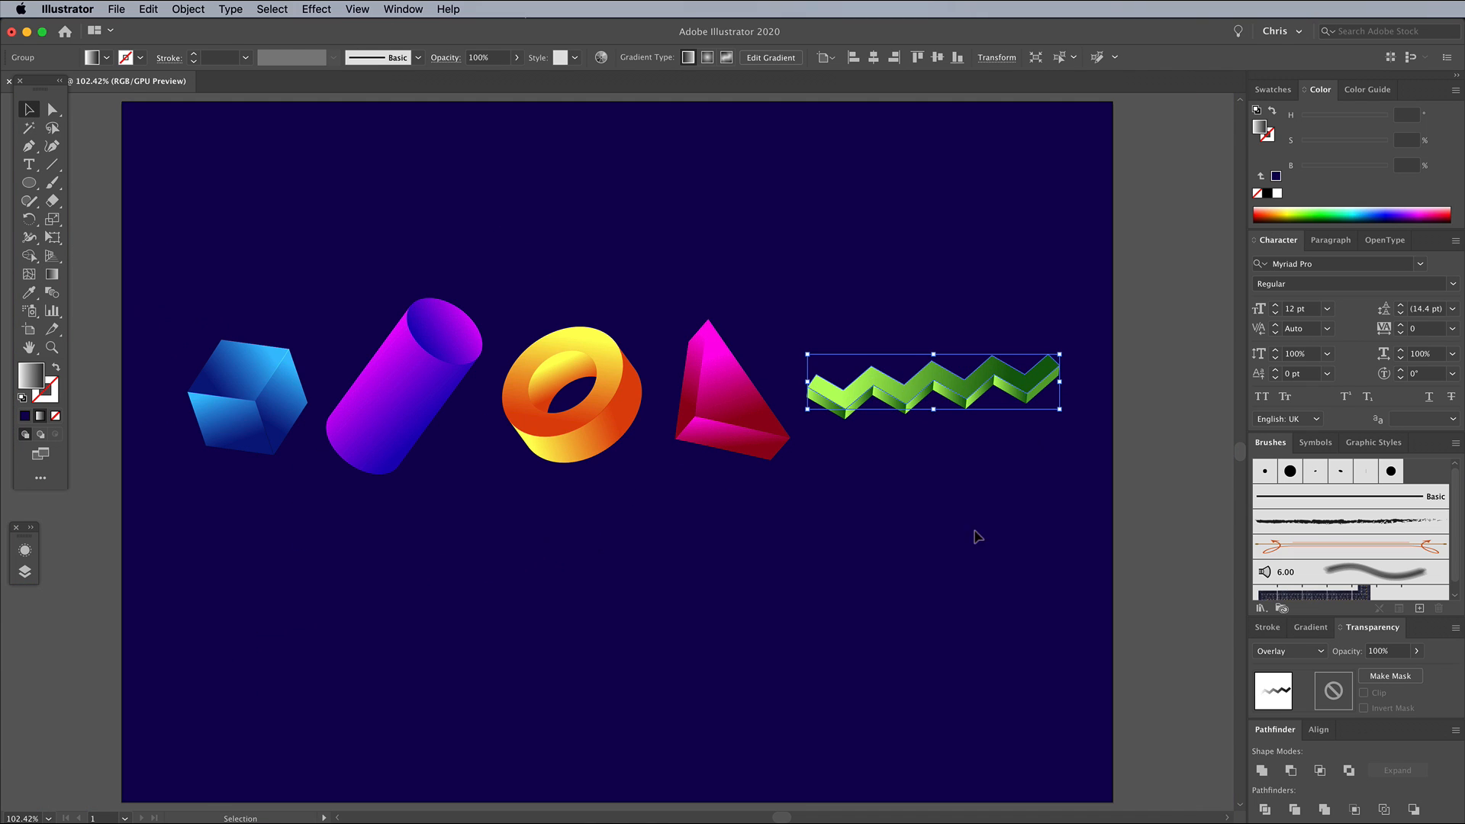
mouse_move(1142, 506)
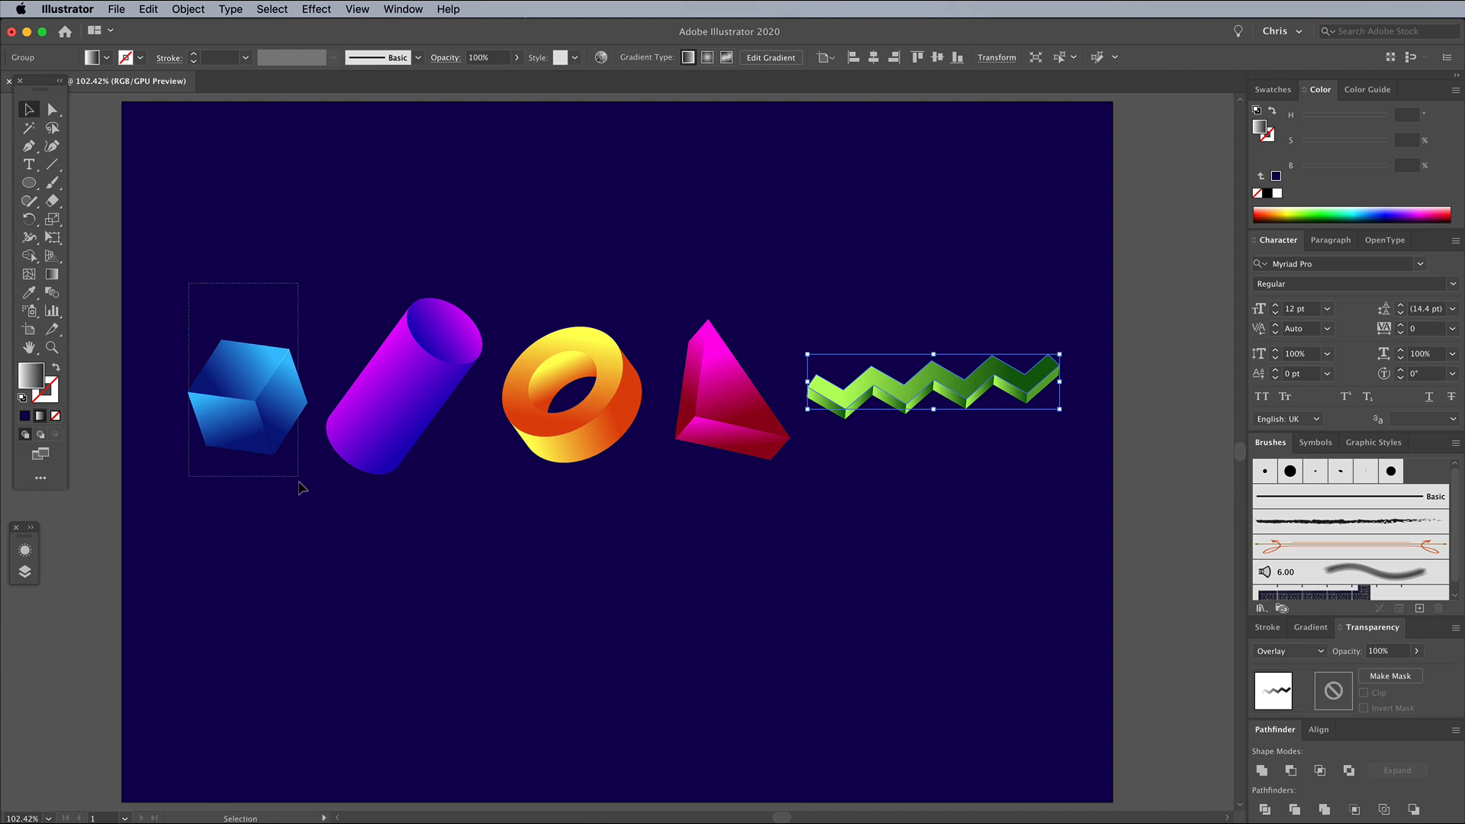
Duplicate, rotate and resize the five 3D shapes into copies scattered across the navy artboard.
right_click(248, 393)
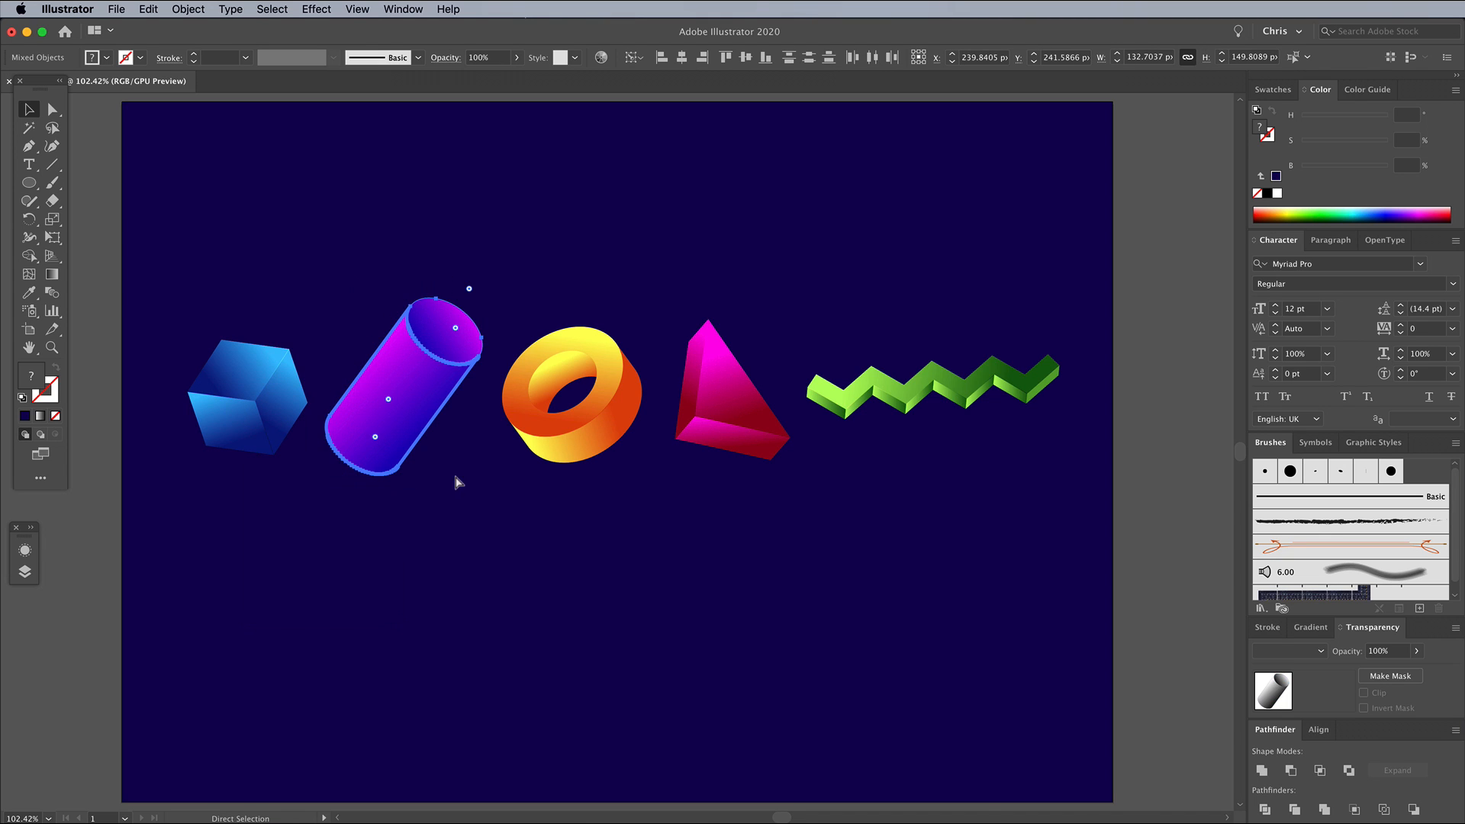
left_click(570, 392)
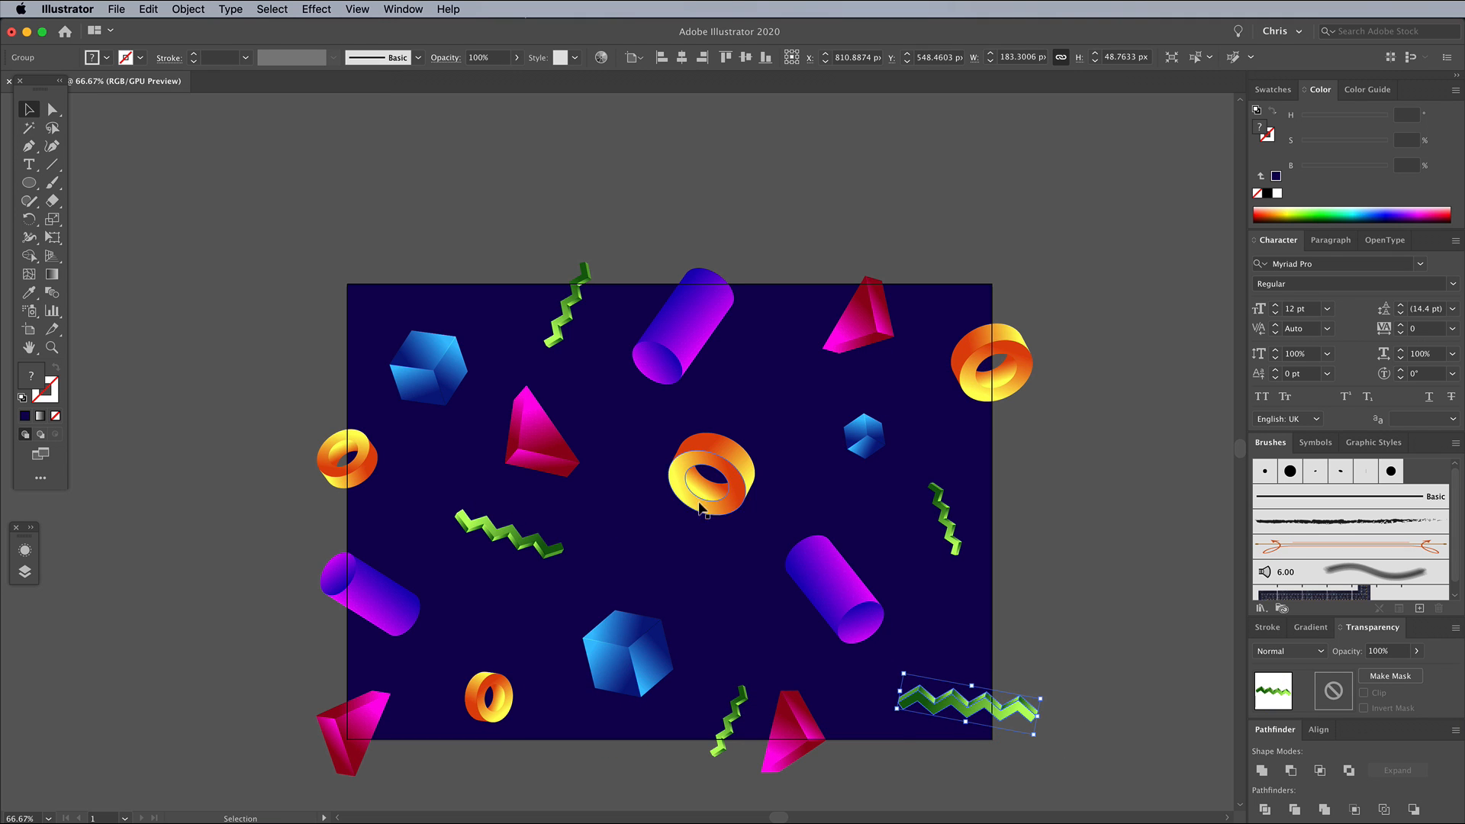
Apply a soft dark Drop Shadow effect to every selected shape on the artboard.
left_click(862, 437)
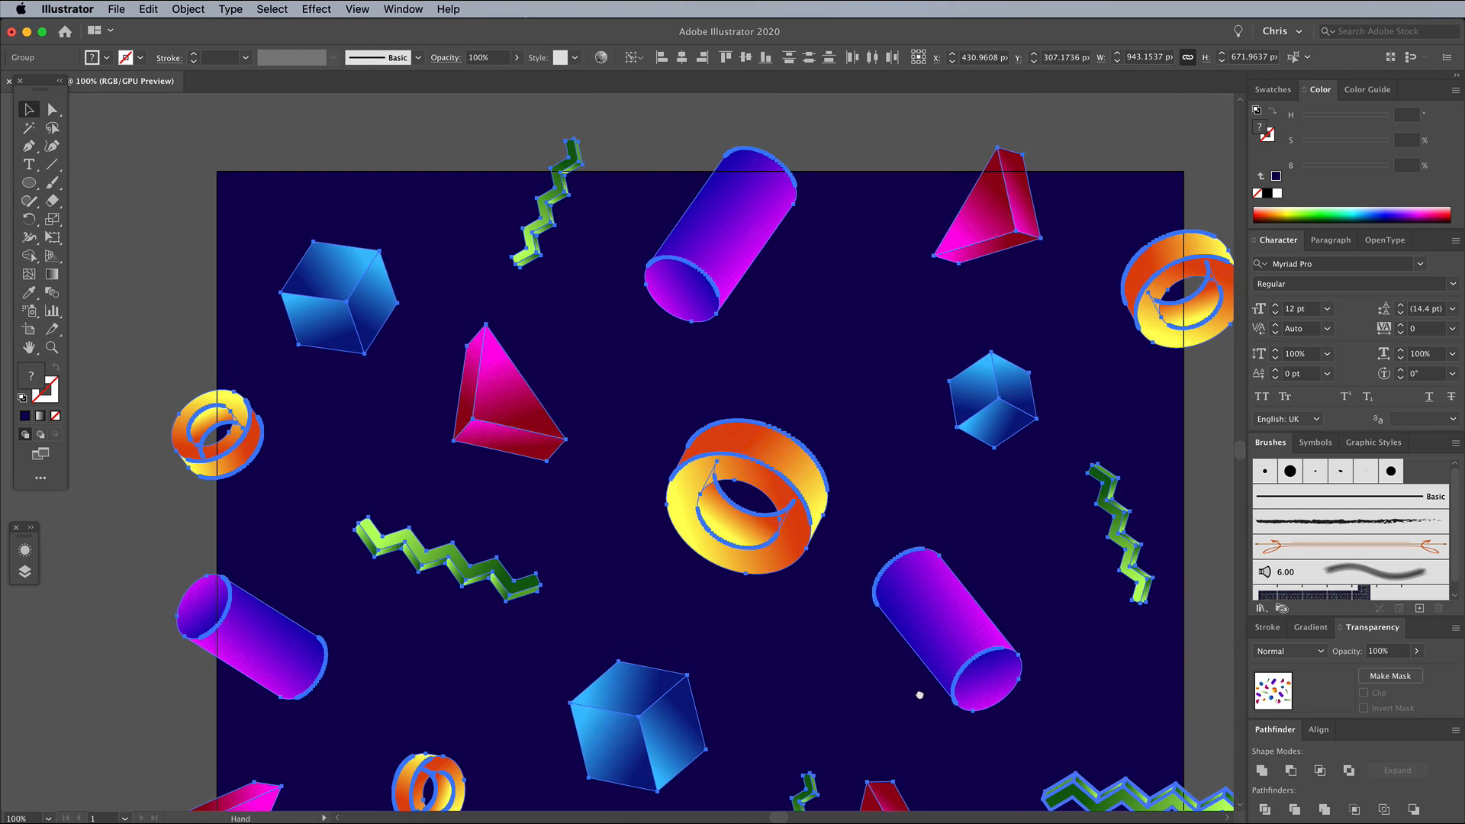
left_click(316, 9)
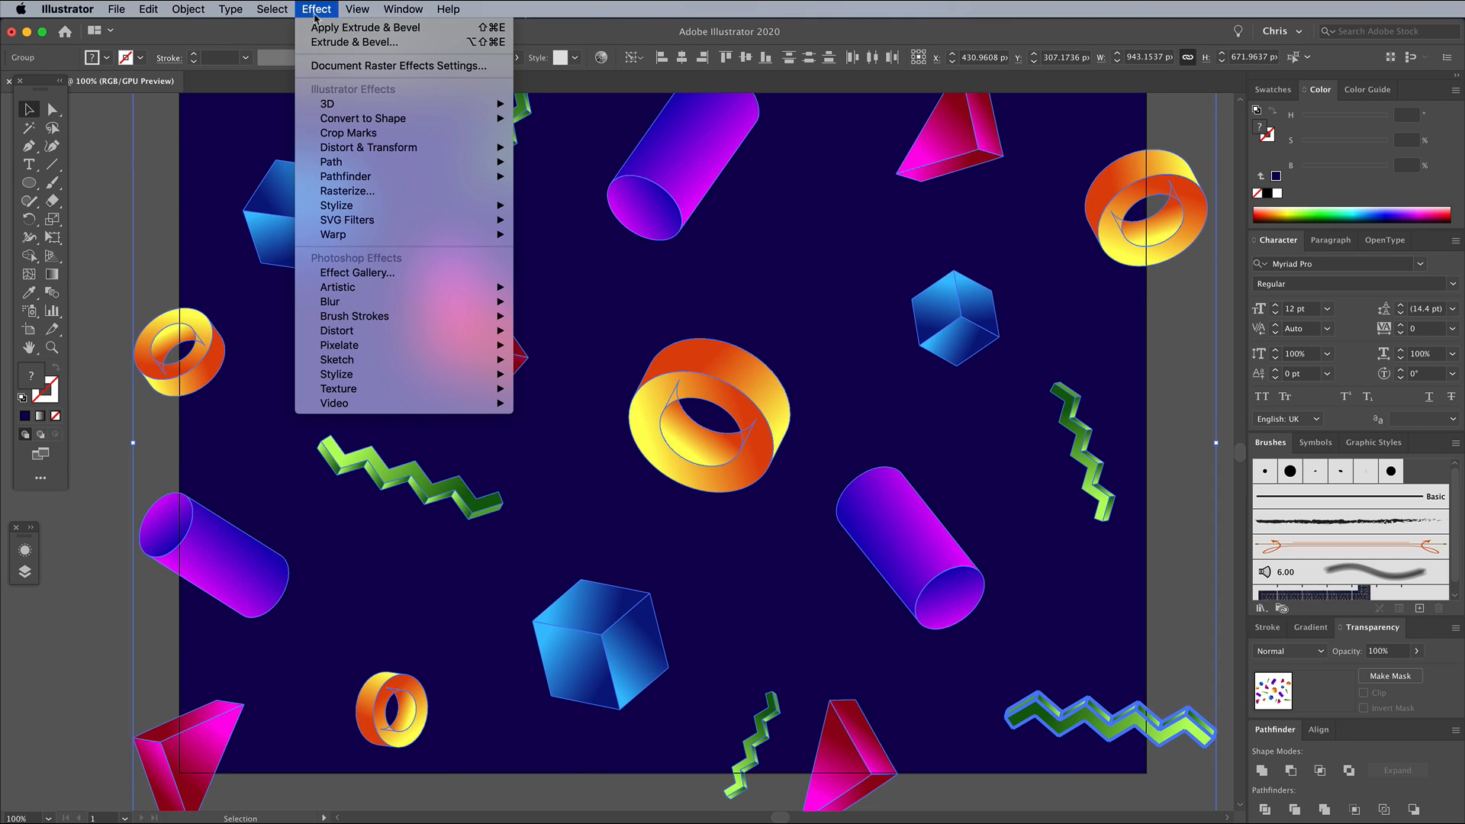
left_click(533, 207)
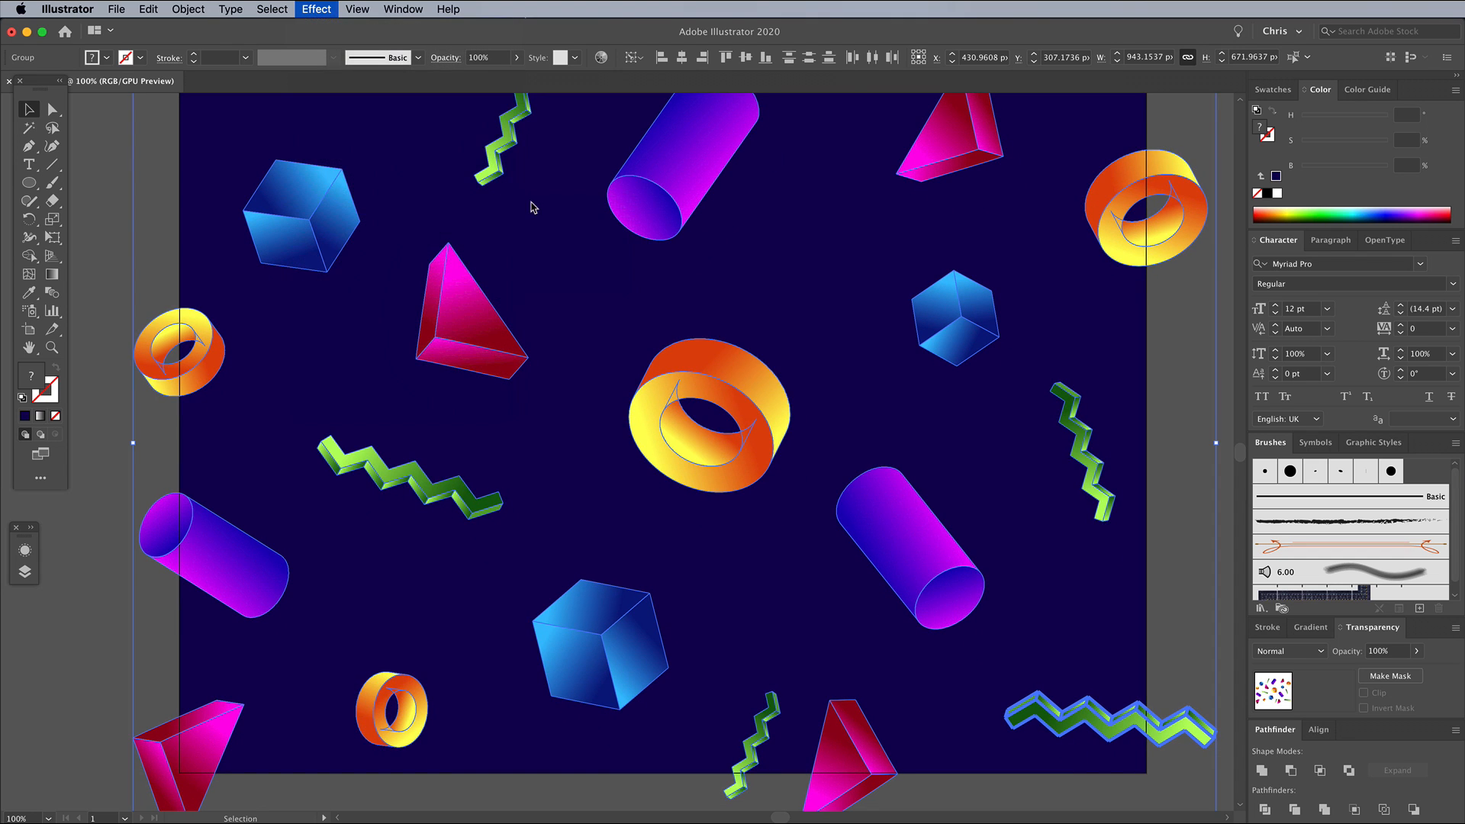
left_click(315, 9)
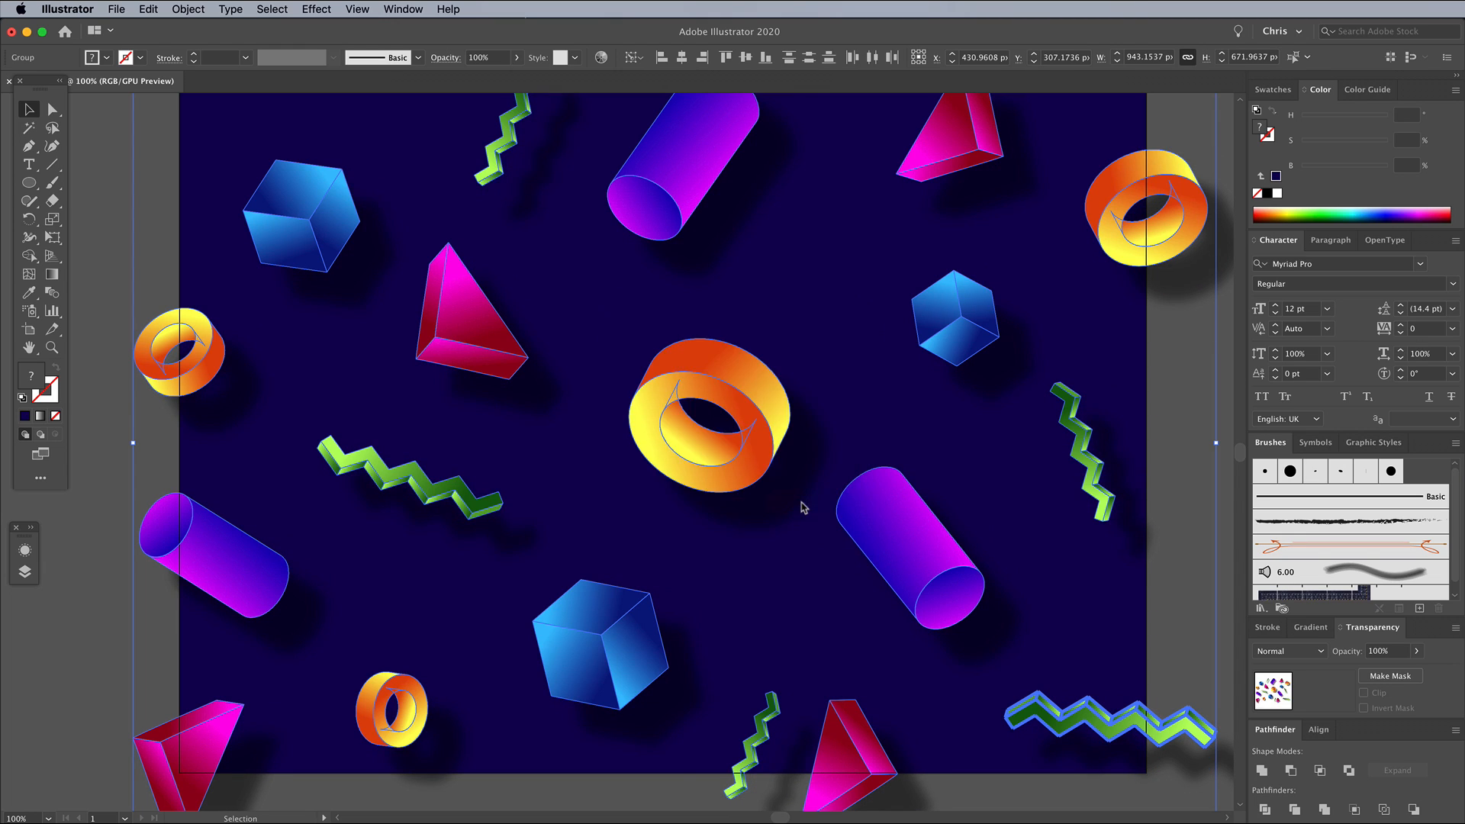
mouse_move(804, 514)
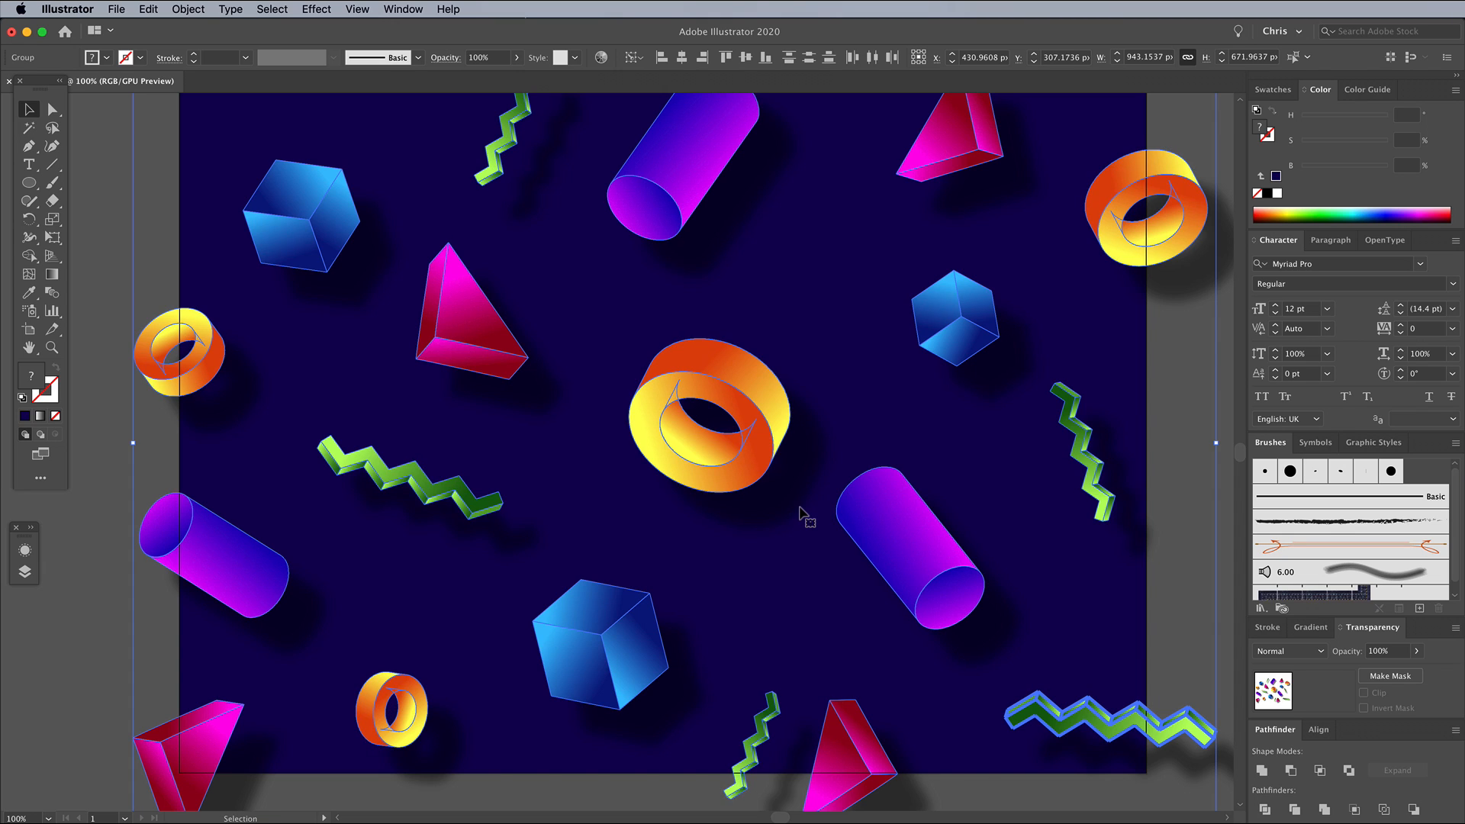
left_click(52, 110)
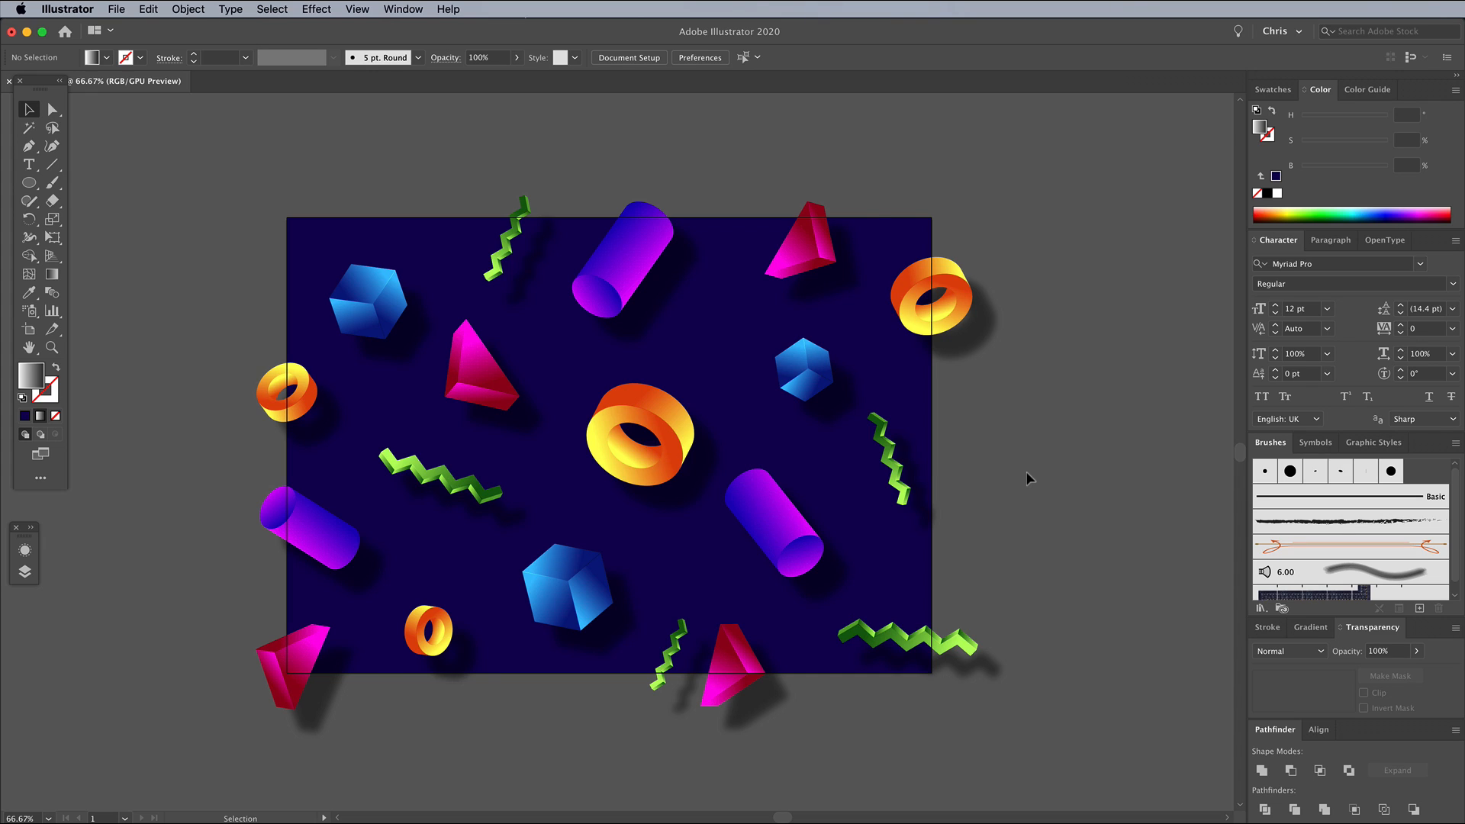
mouse_move(1273, 90)
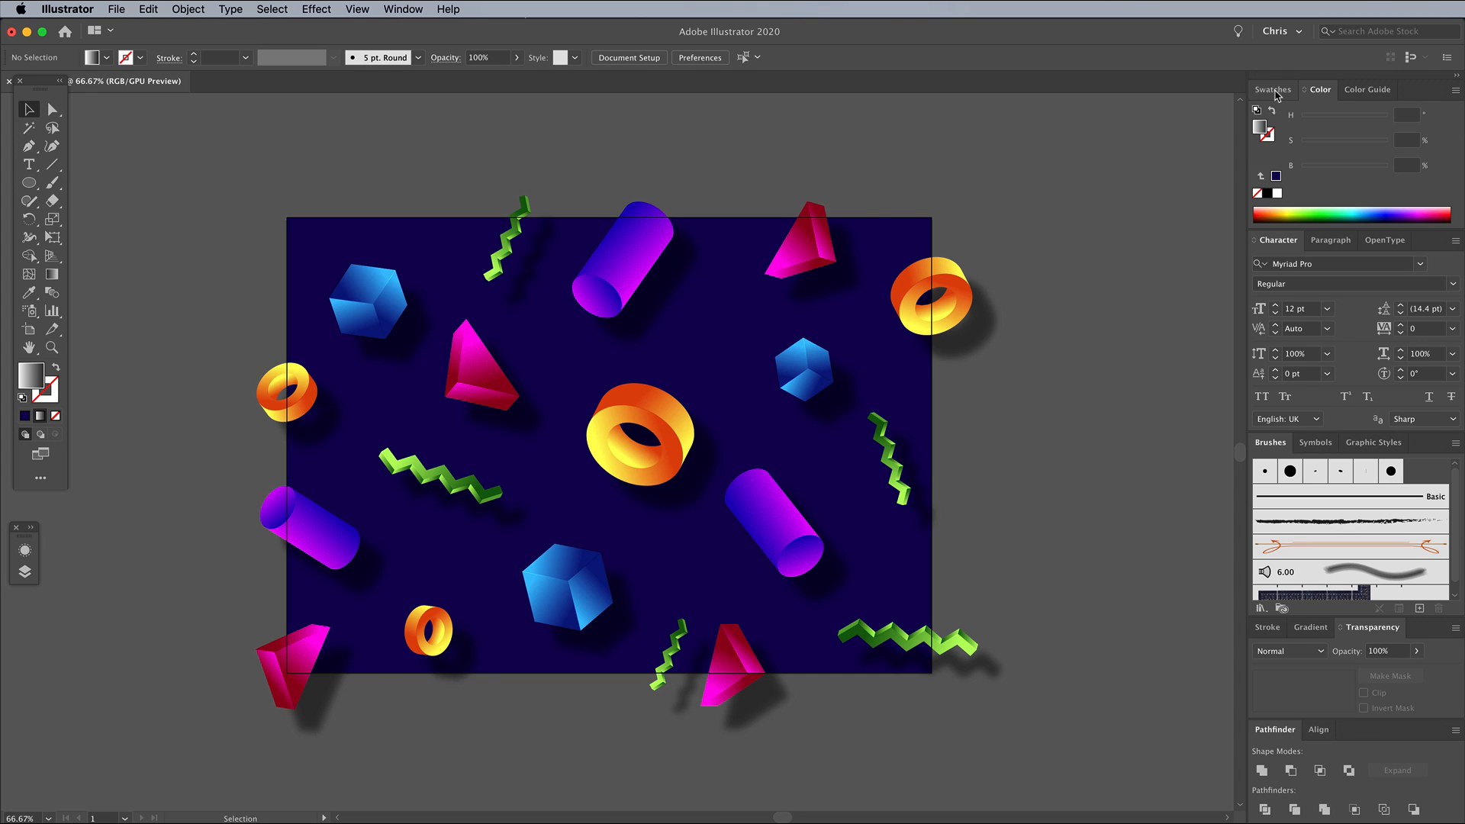
Load the Organic Turing Patterns swatch library and fill an artboard-sized rectangle with a Turing pattern.
left_click(1271, 88)
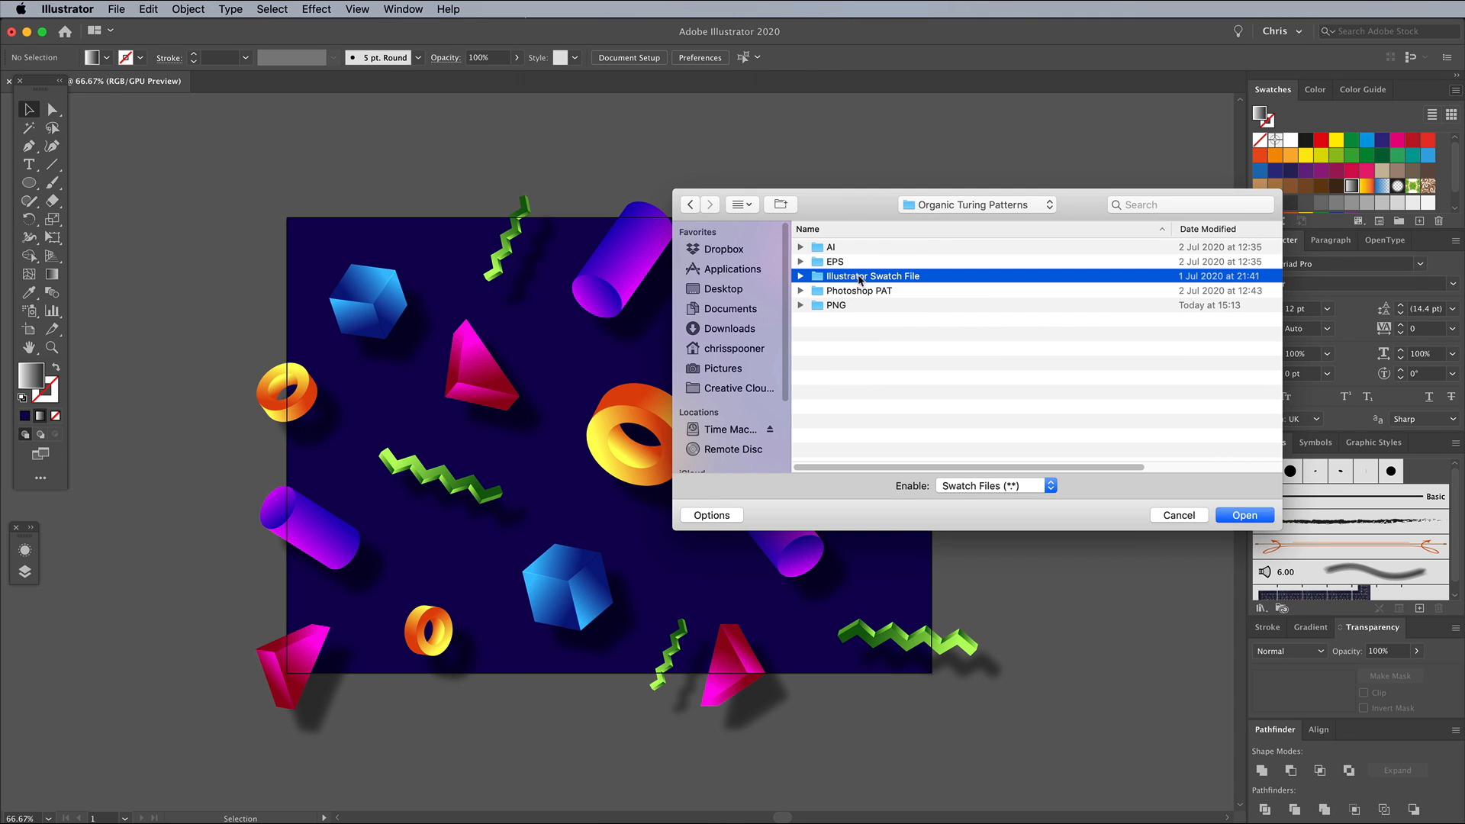
left_click(1244, 515)
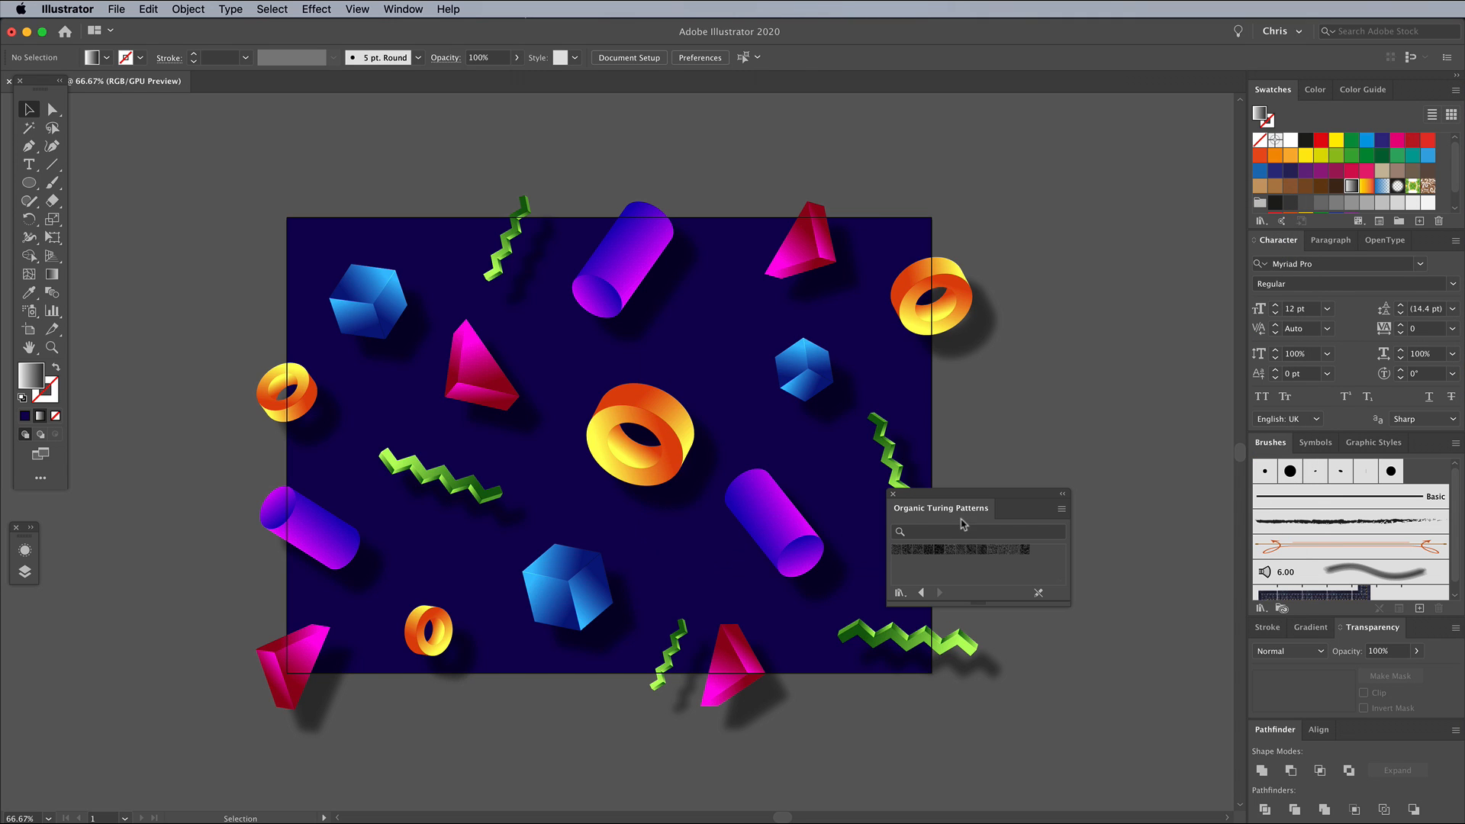
left_click(29, 182)
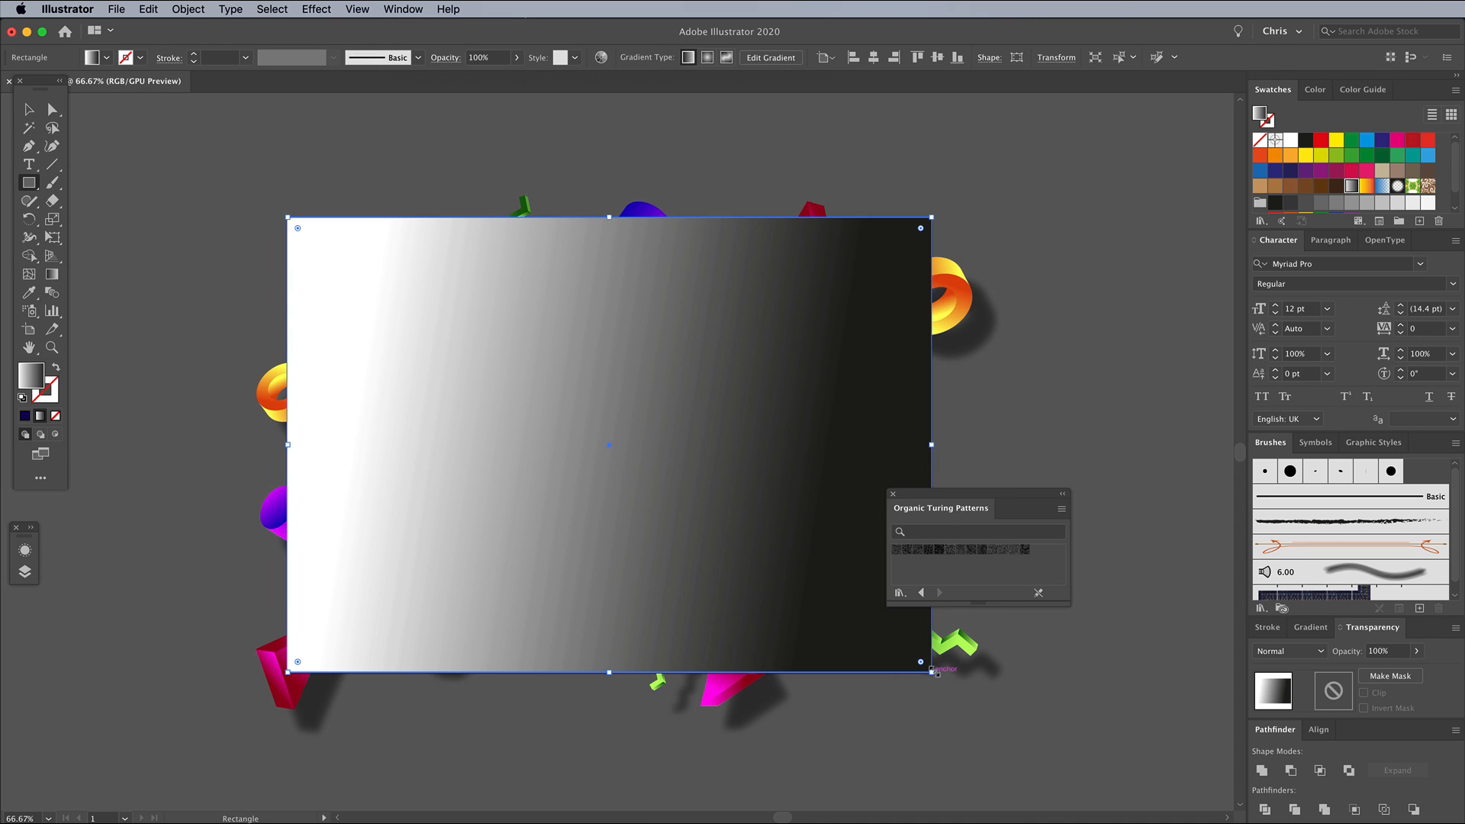
left_click(897, 550)
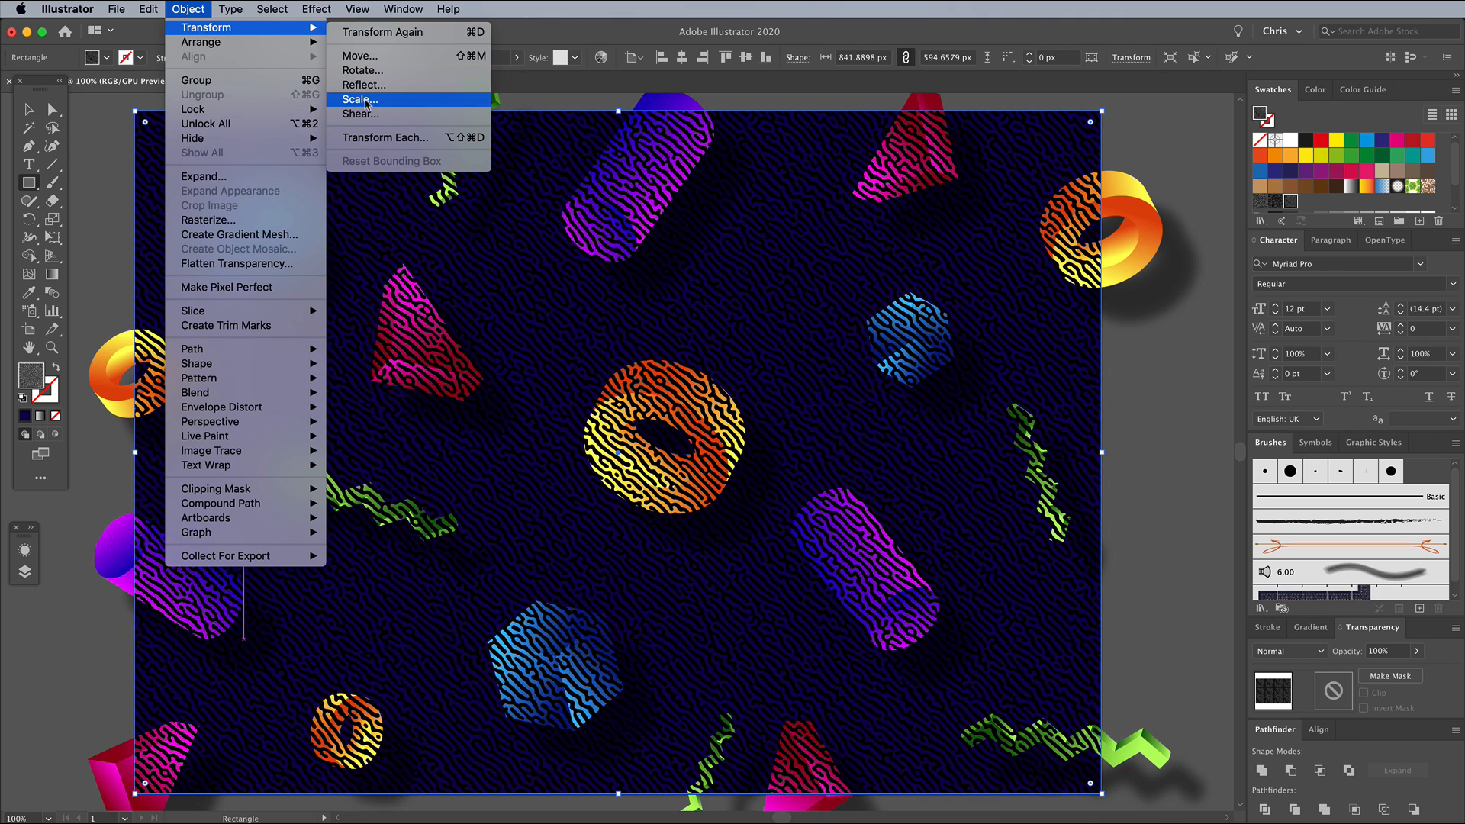
Enlarge the pattern fill only, leaving the rectangle's size unchanged, via Transform > Scale.
left_click(359, 99)
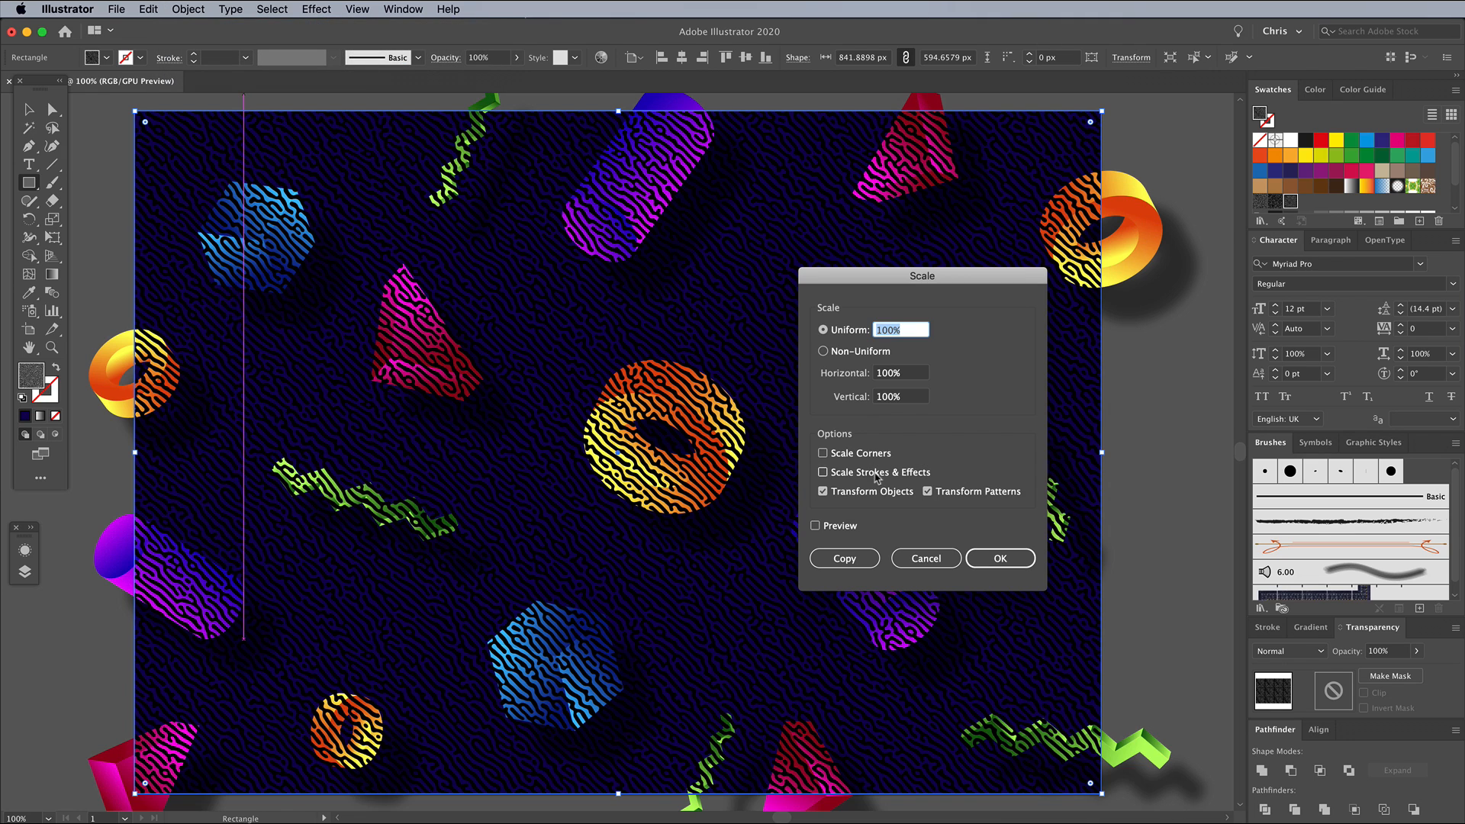
left_click(823, 490)
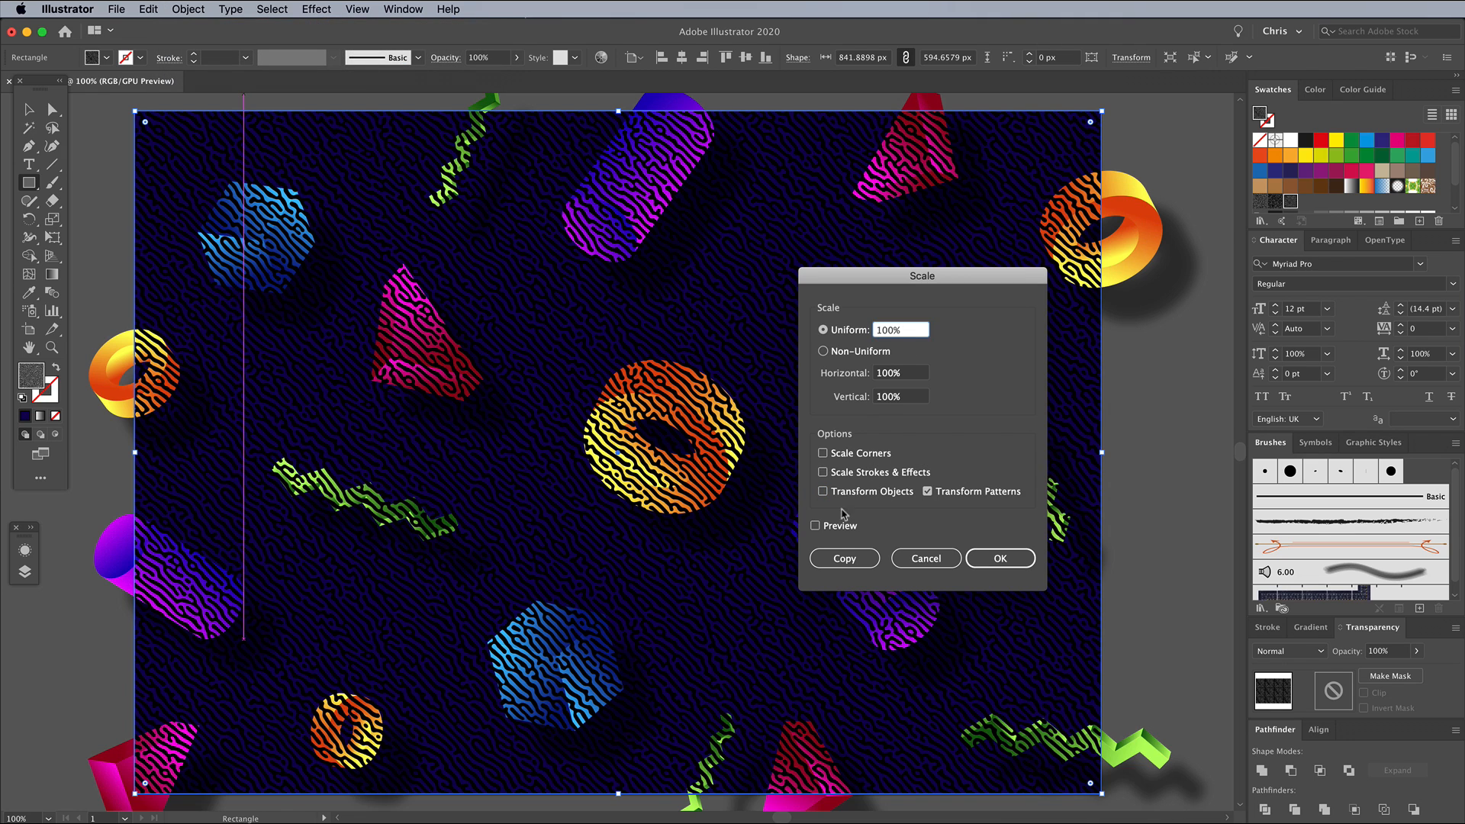
left_click(815, 525)
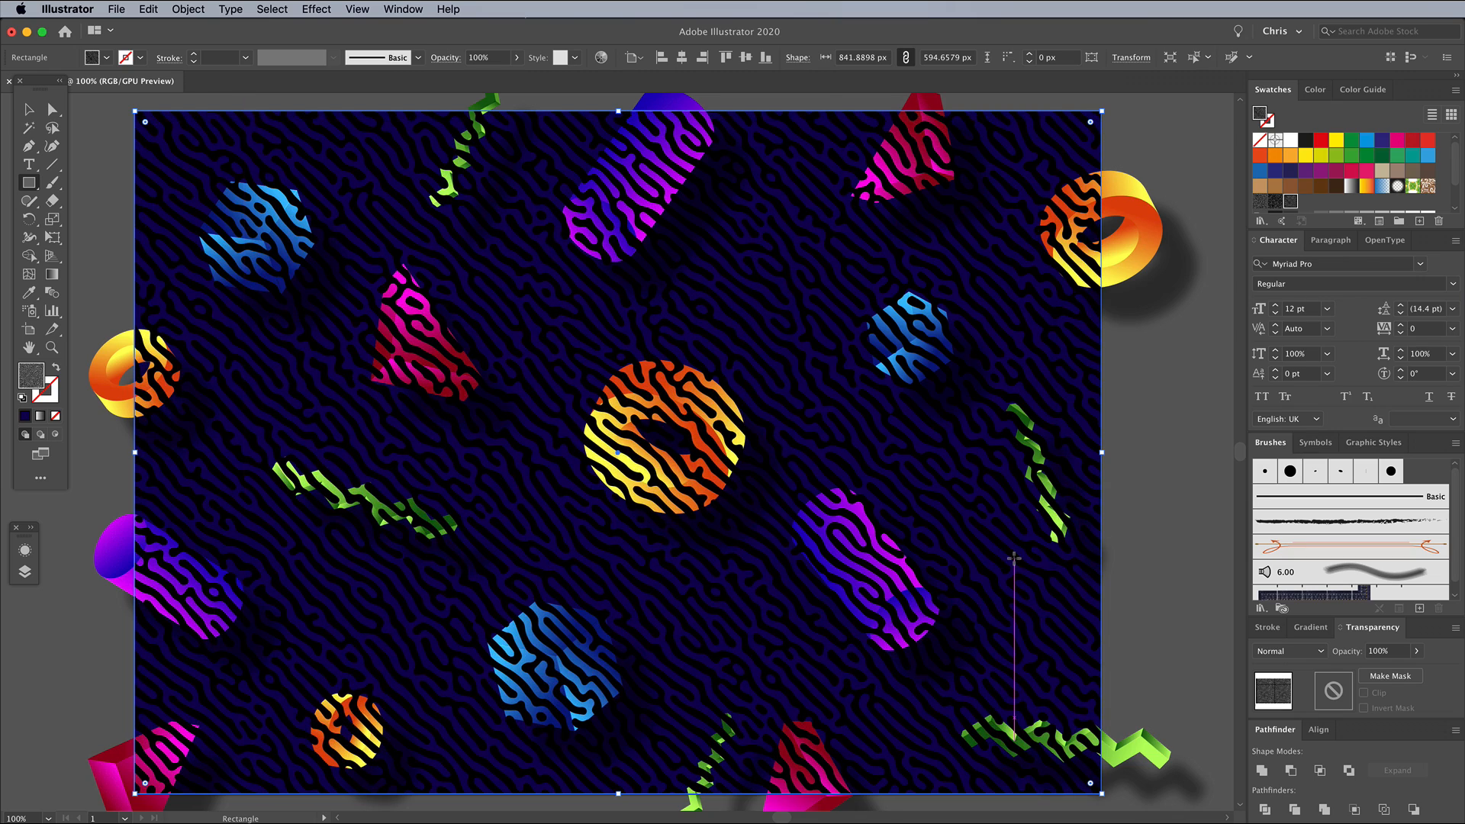
Send the pattern rectangle to the back, then up one step so it sits just above the blue background.
right_click(687, 379)
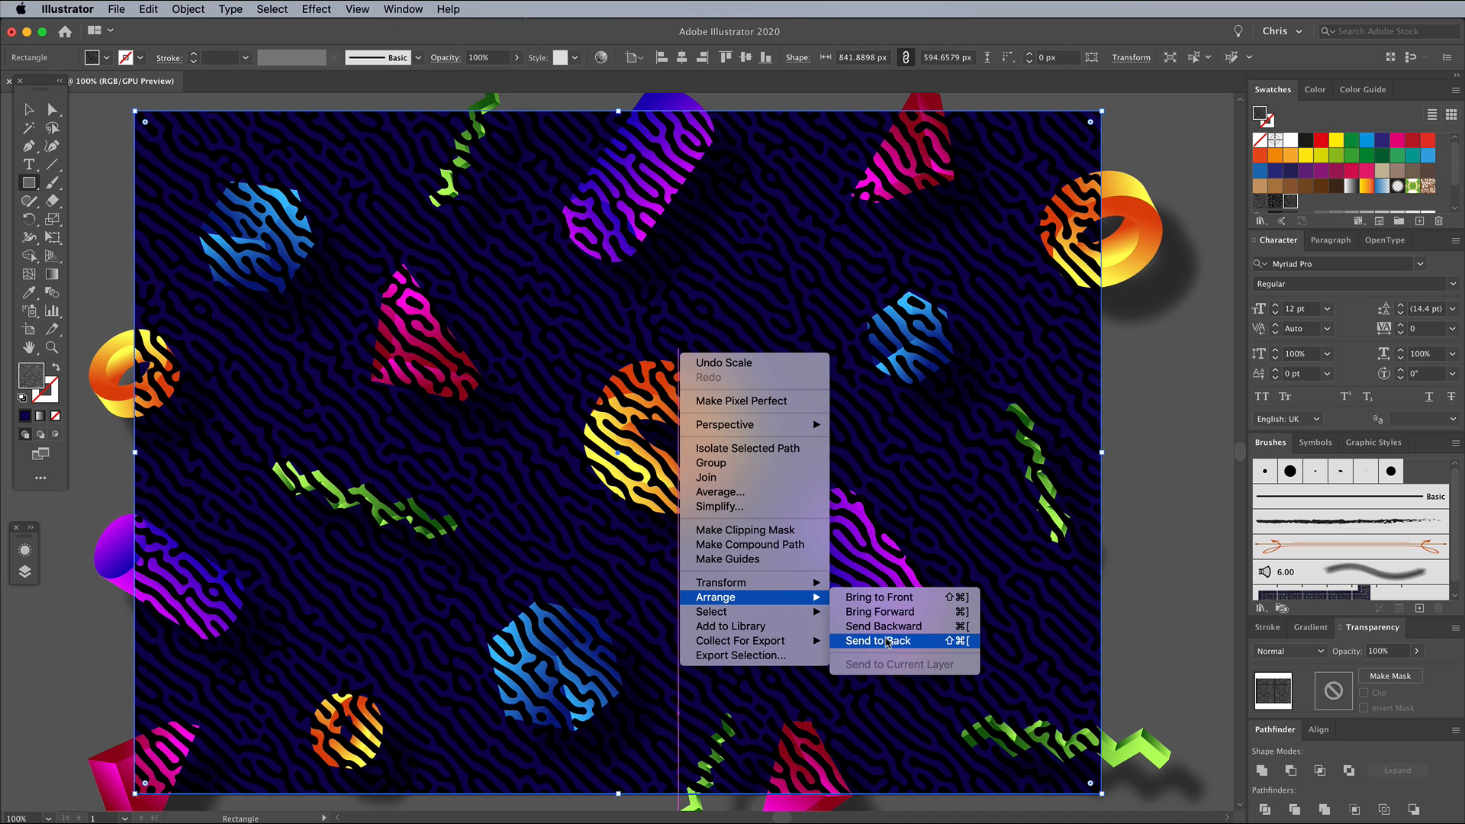
left_click(879, 640)
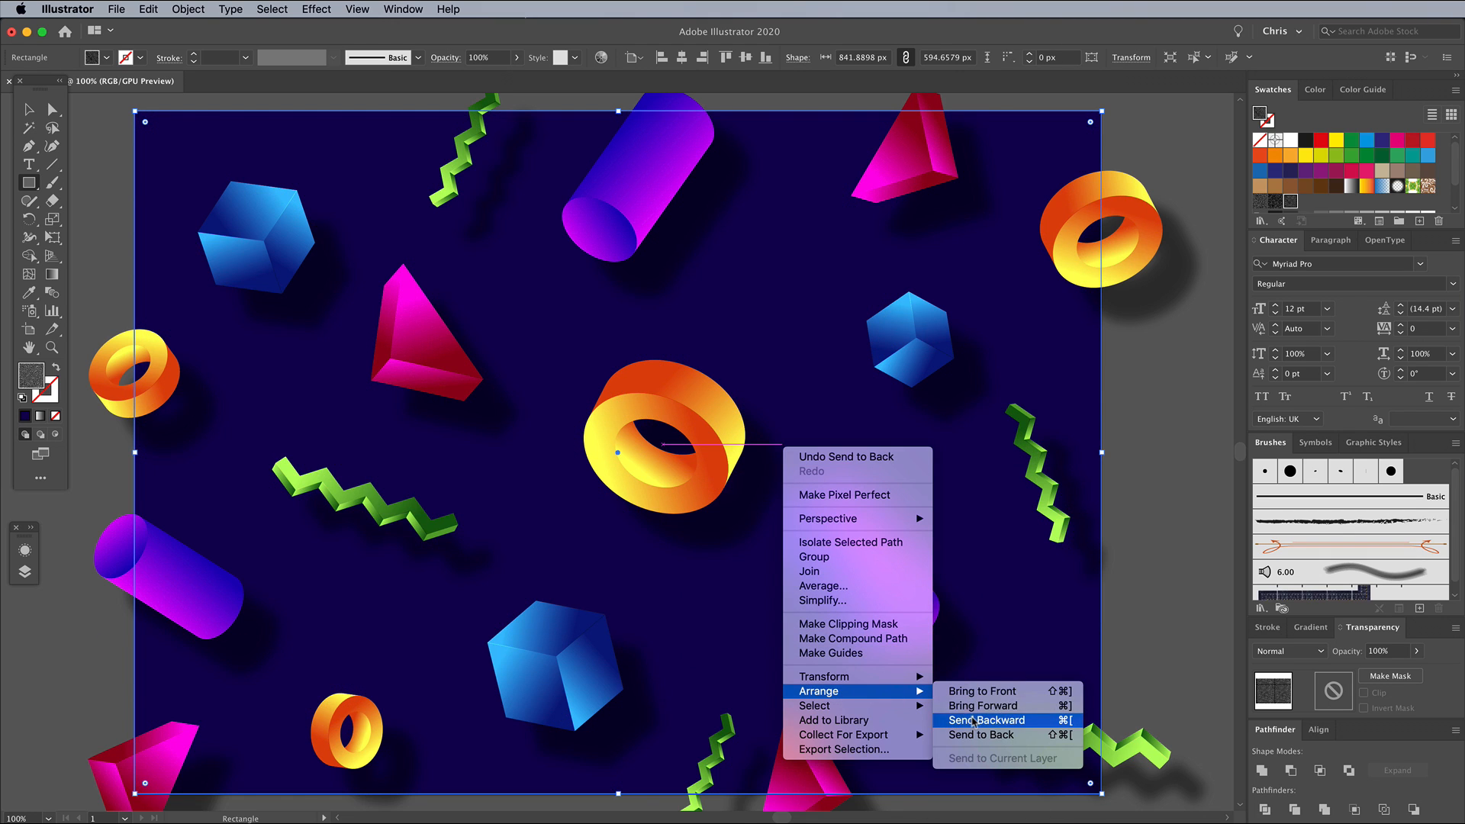
left_click(986, 721)
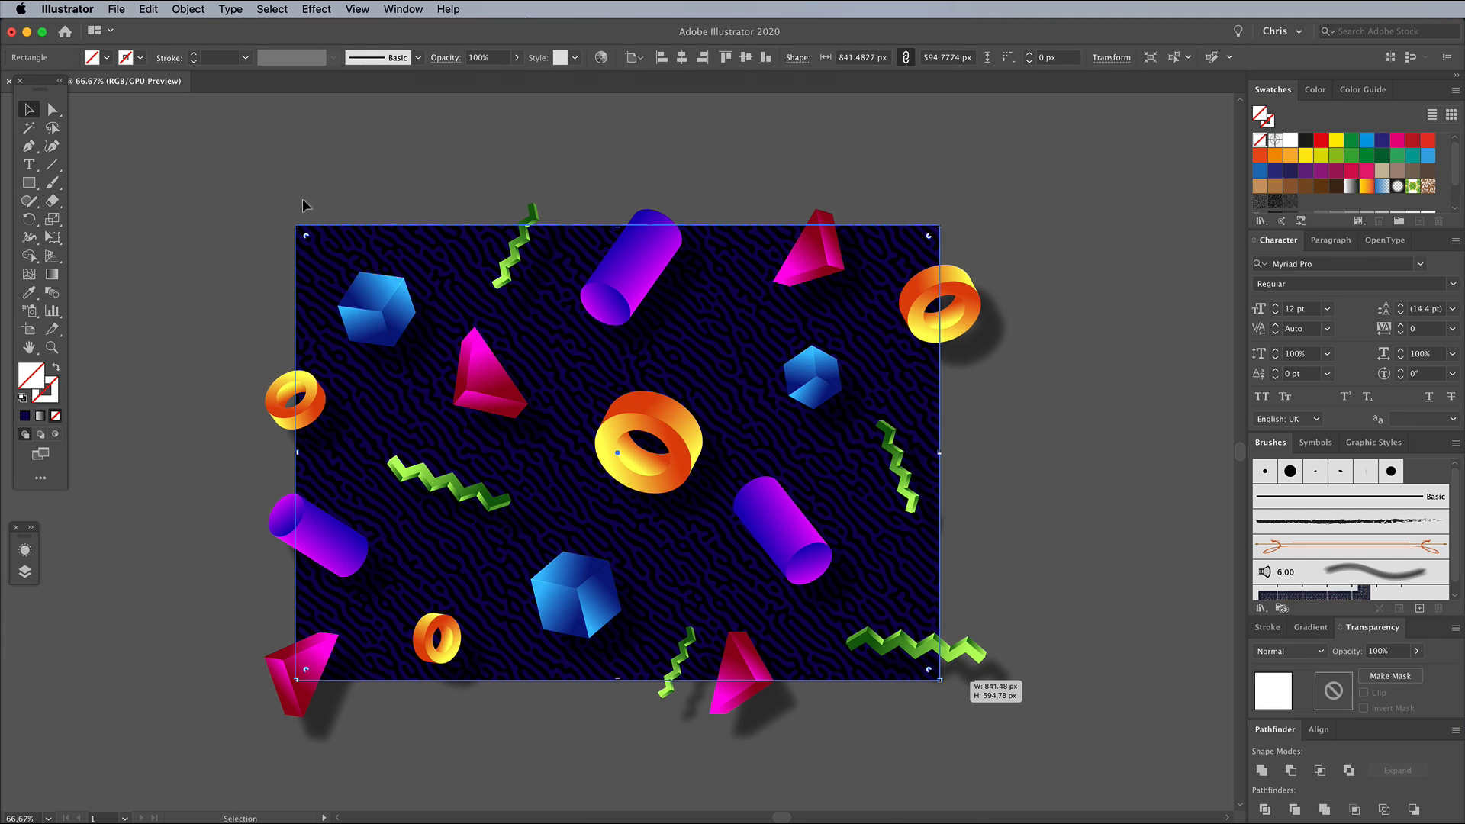
Make a clipping mask from the artboard-sized rectangle over all artwork, then deselect it.
right_click(560, 348)
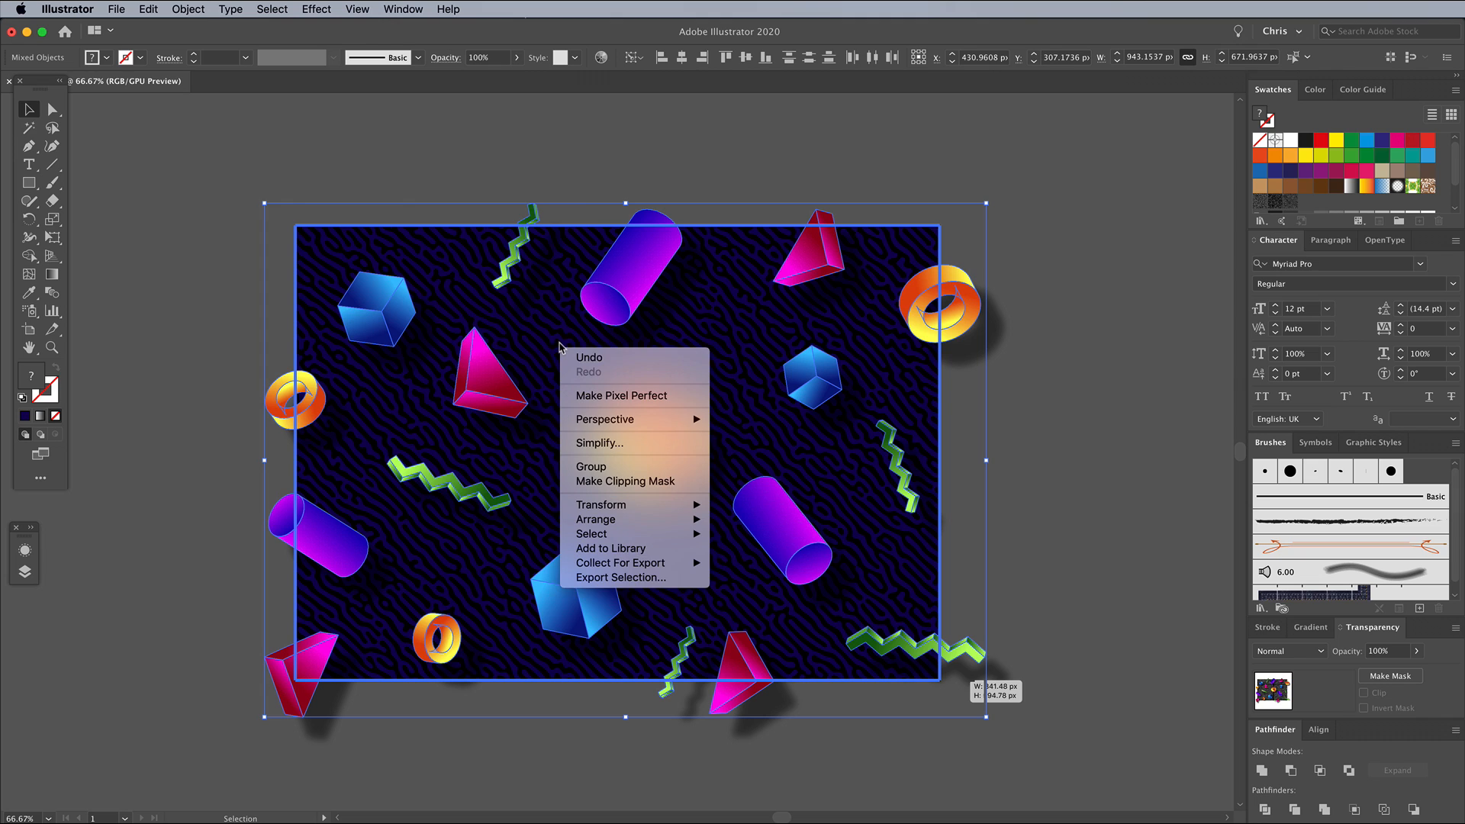
left_click(626, 481)
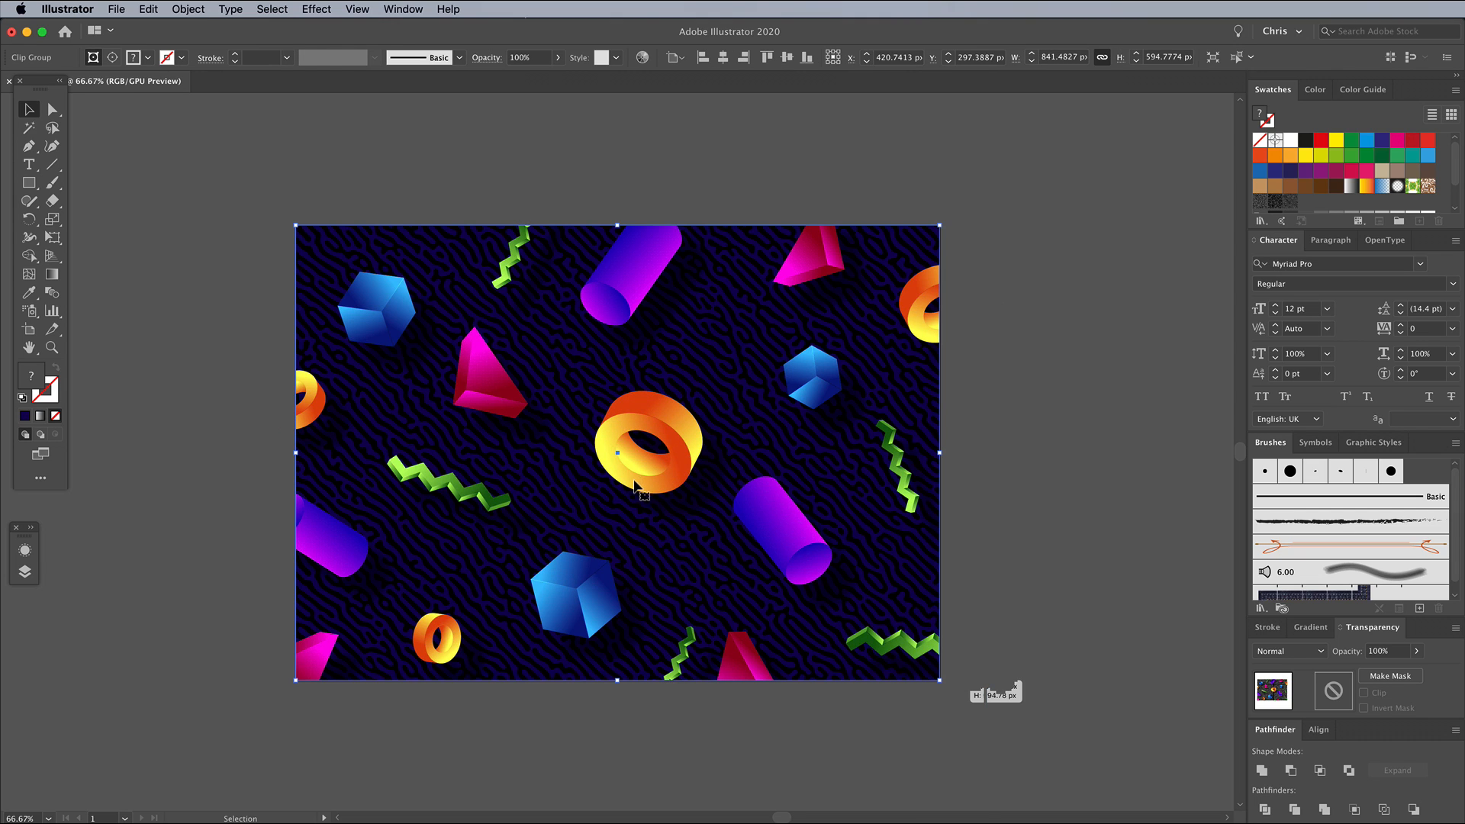
left_click(1012, 472)
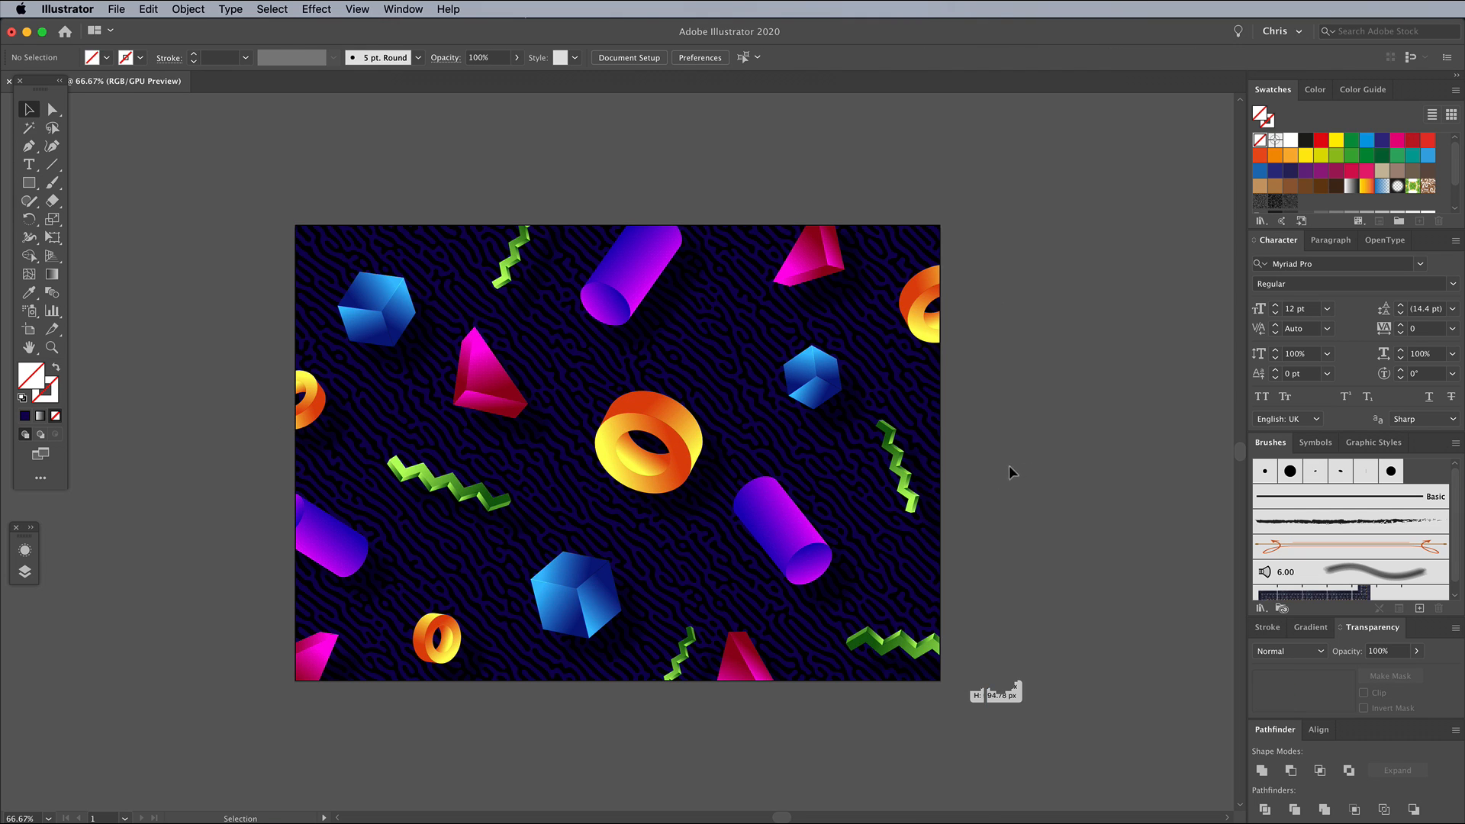